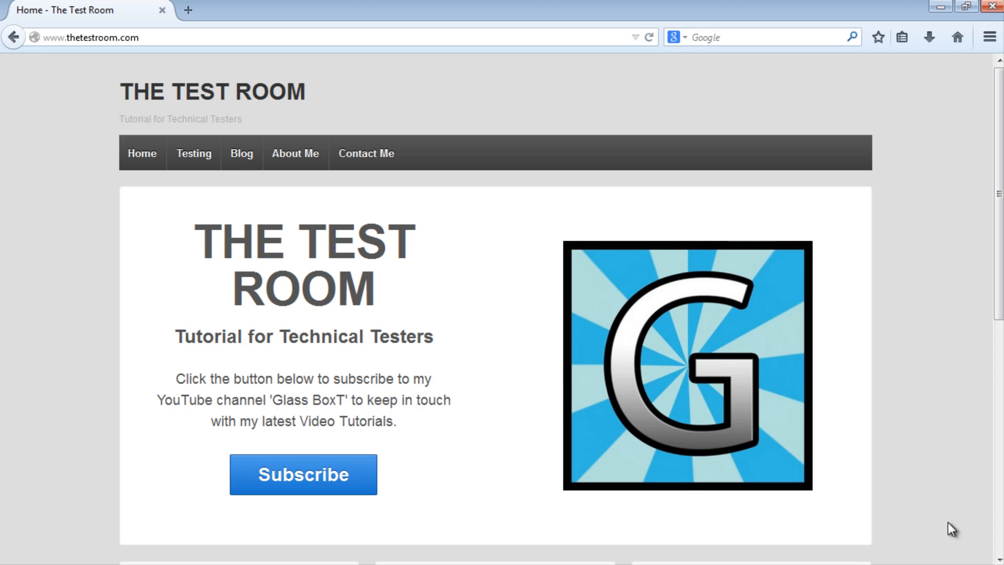
{"action": "mouse_move", "coordinate": [938, 454]}
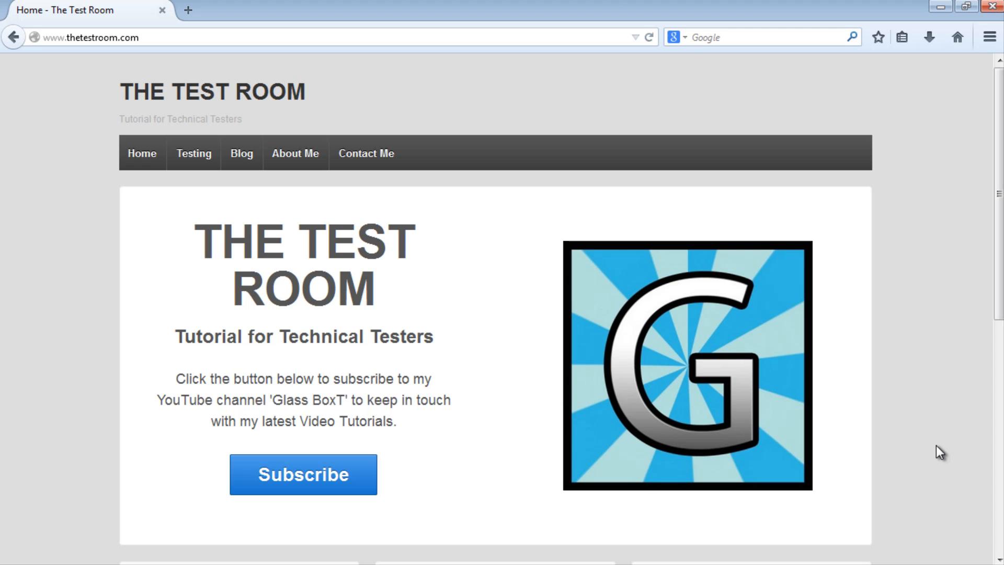
Scroll The Test Room home page down to the Java and JavaScript test site footer links
{"action": "scroll", "scroll_direction": "down", "scroll_amount": 3}
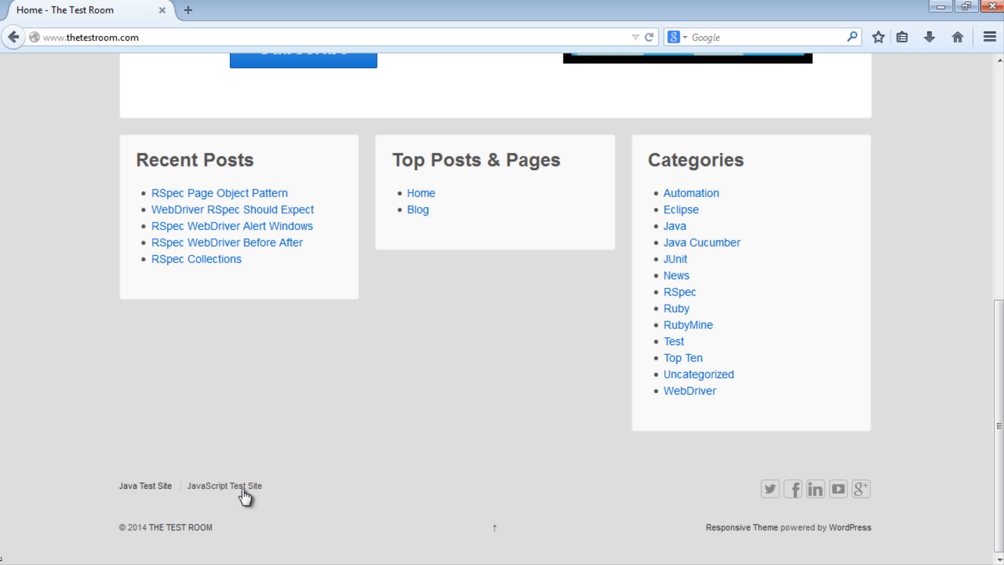
On the JavaScript zoo site, adopt Simba the Lion using the name 'test data'
{"action": "left_click", "coordinate": [225, 486]}
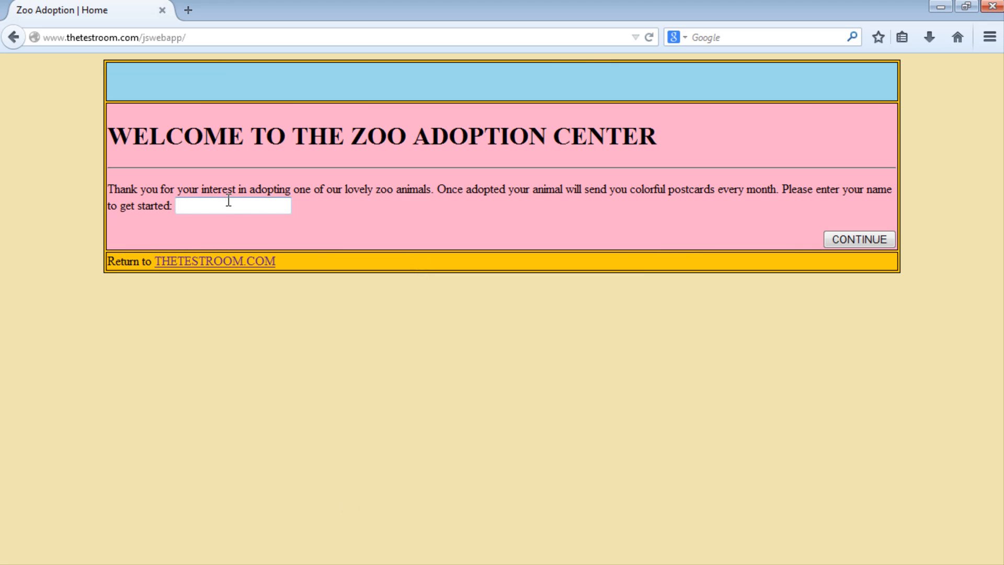
{"action": "mouse_move", "coordinate": [324, 235]}
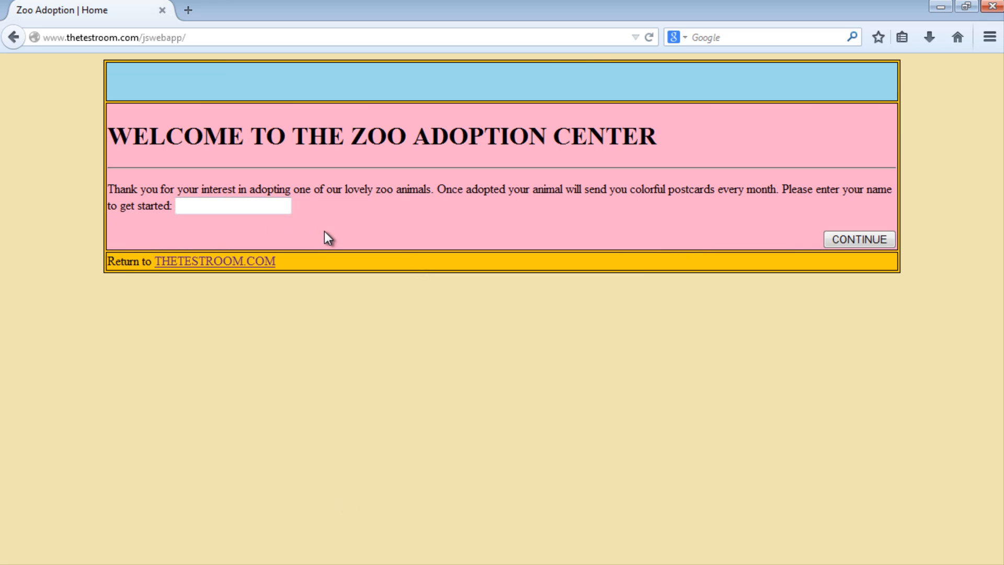
{"action": "type", "text": "test data"}
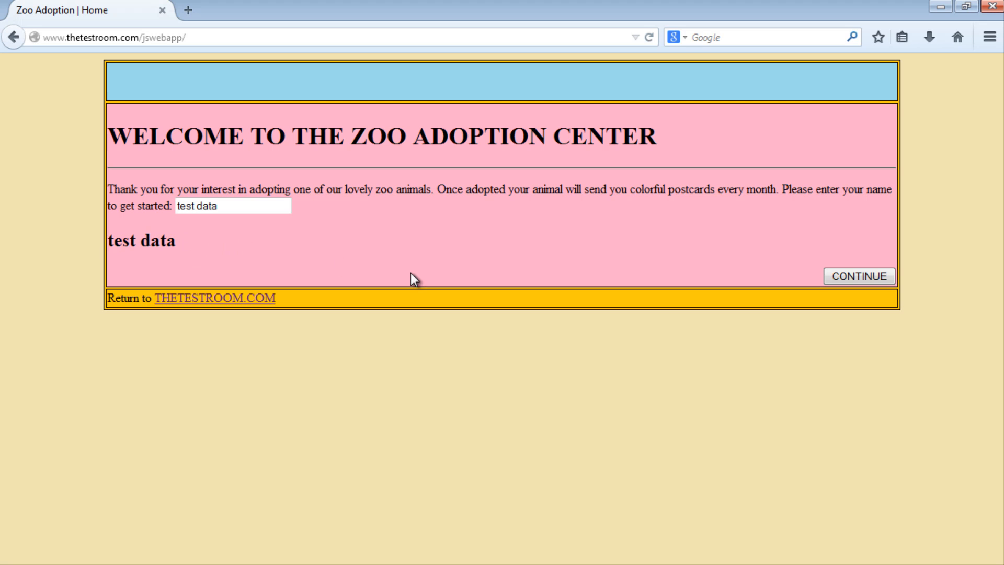
{"action": "left_click", "coordinate": [859, 276]}
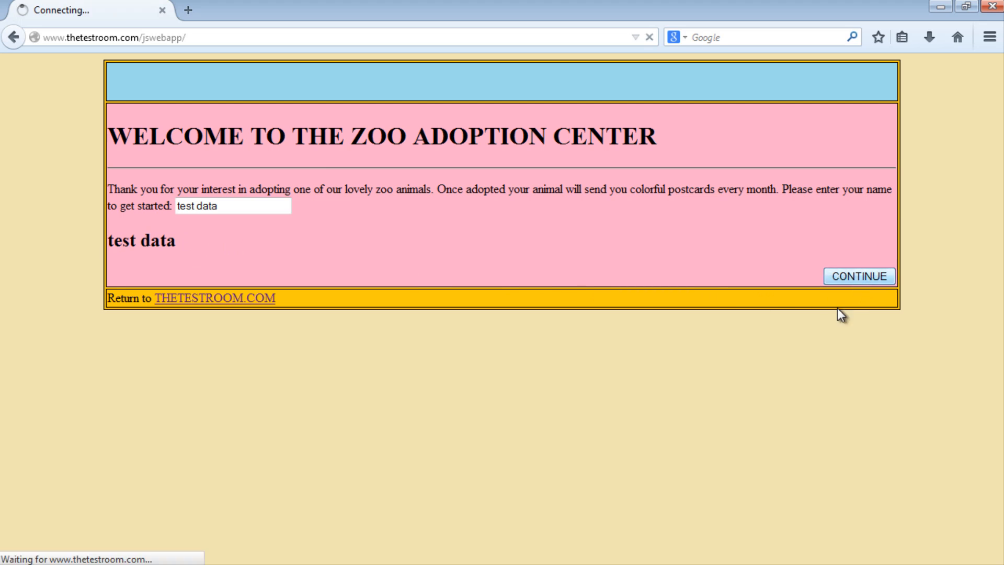
{"action": "left_click", "coordinate": [860, 276]}
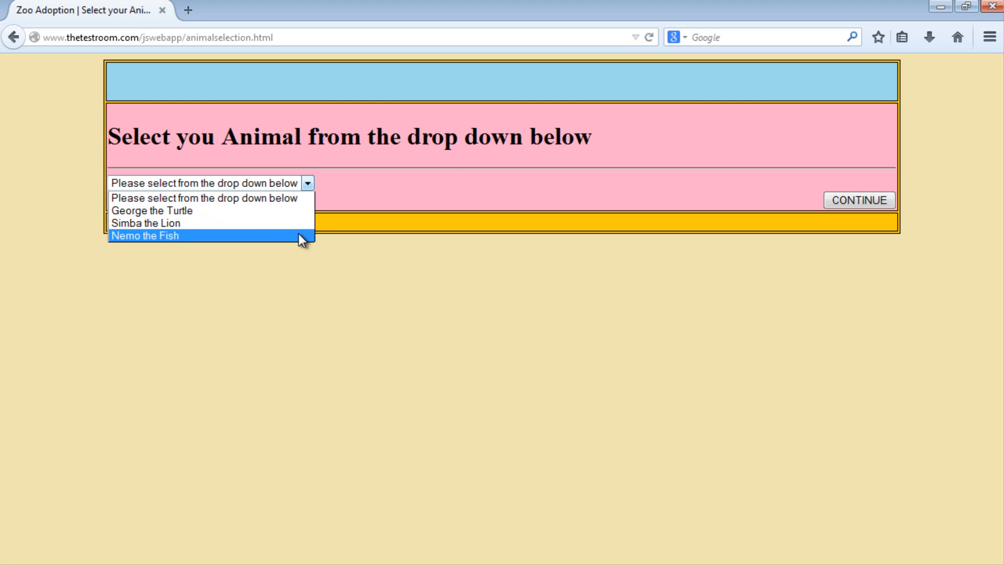
{"action": "mouse_move", "coordinate": [283, 228]}
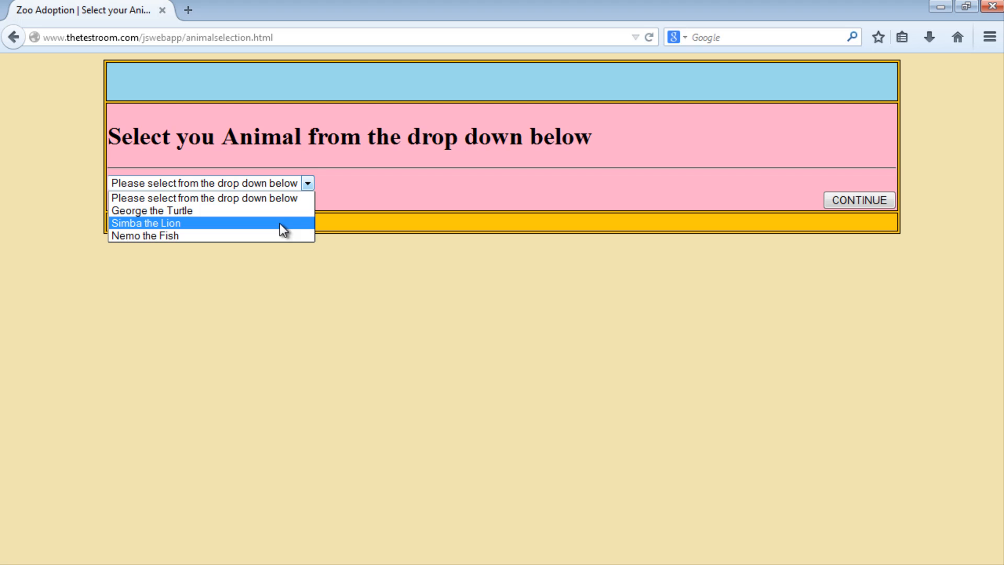
{"action": "left_click", "coordinate": [145, 223]}
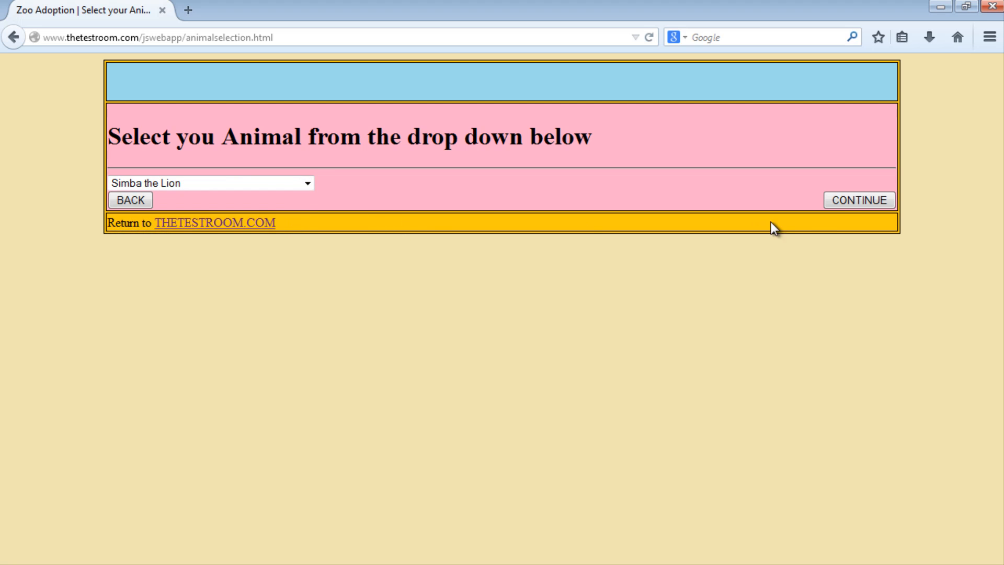
{"action": "left_click", "coordinate": [860, 201]}
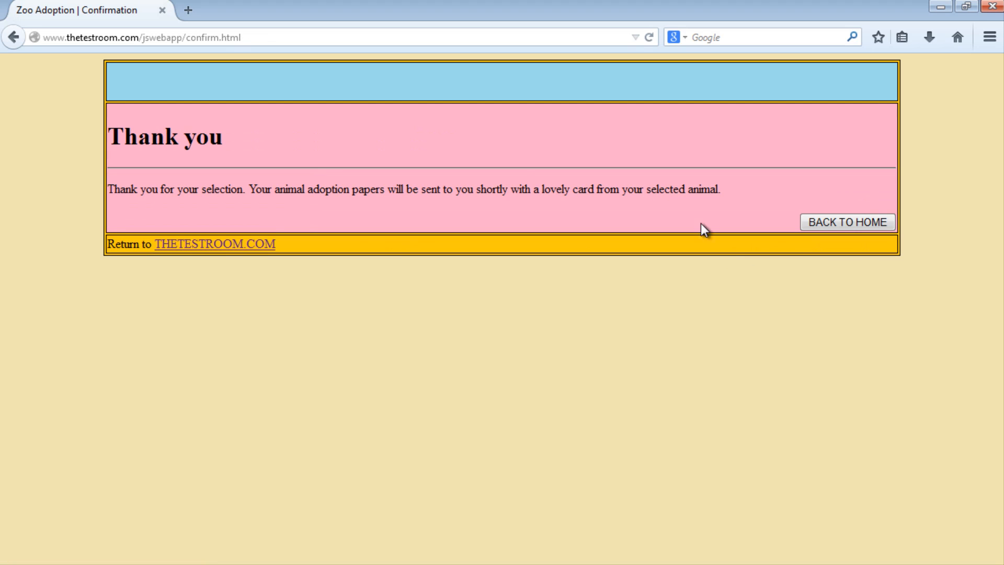
{"action": "mouse_move", "coordinate": [377, 208]}
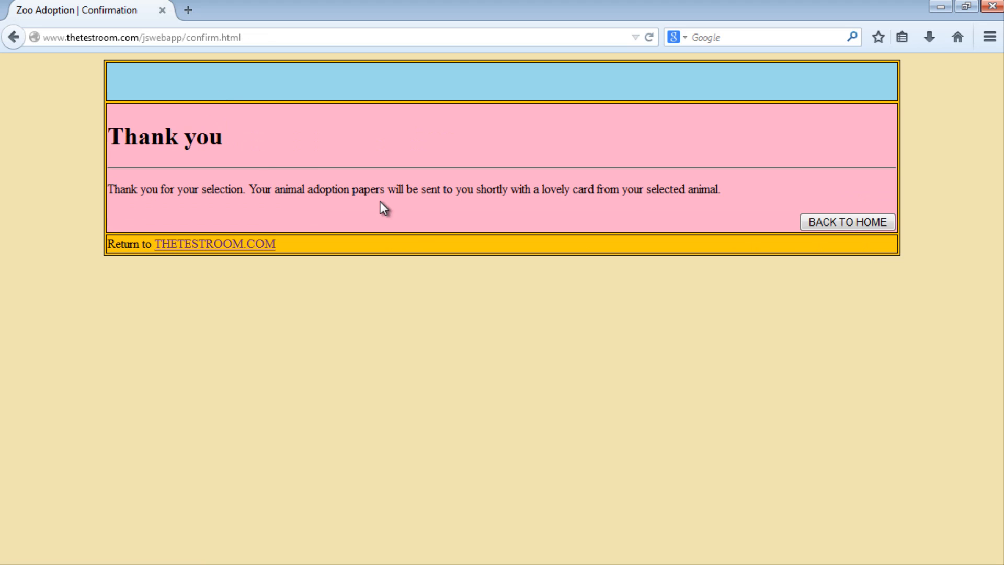
{"action": "mouse_move", "coordinate": [400, 266]}
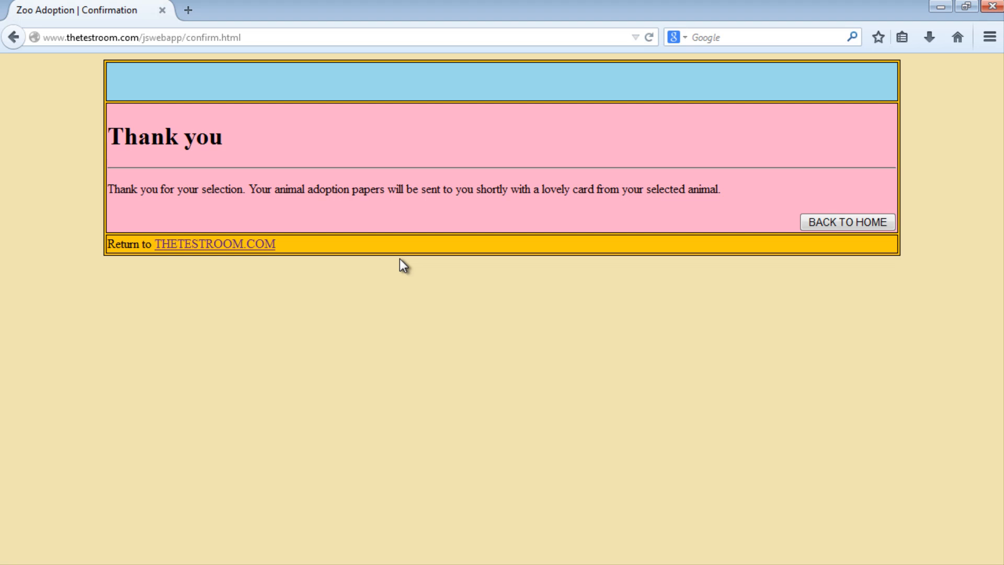
{"action": "mouse_move", "coordinate": [841, 264]}
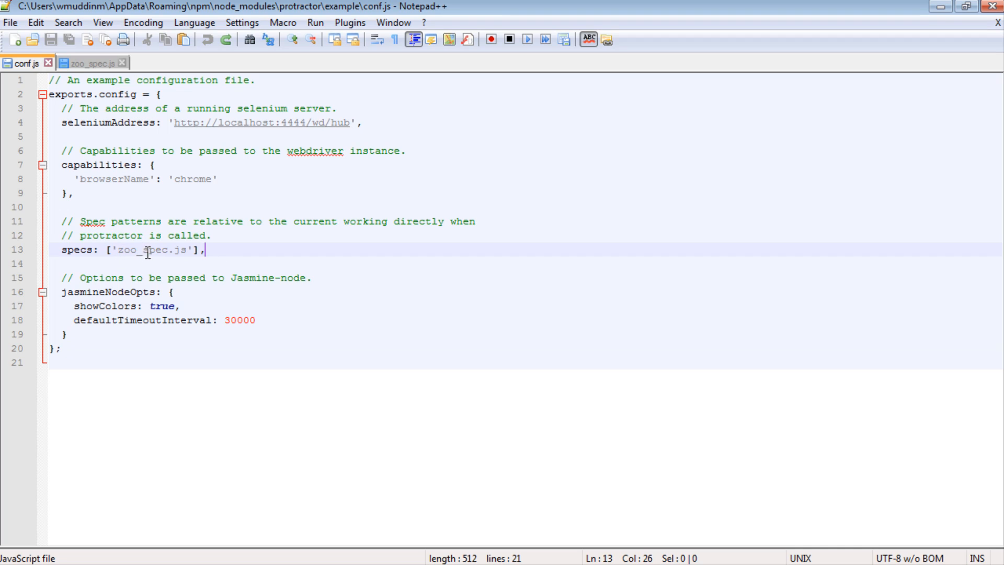
{"action": "mouse_move", "coordinate": [138, 136]}
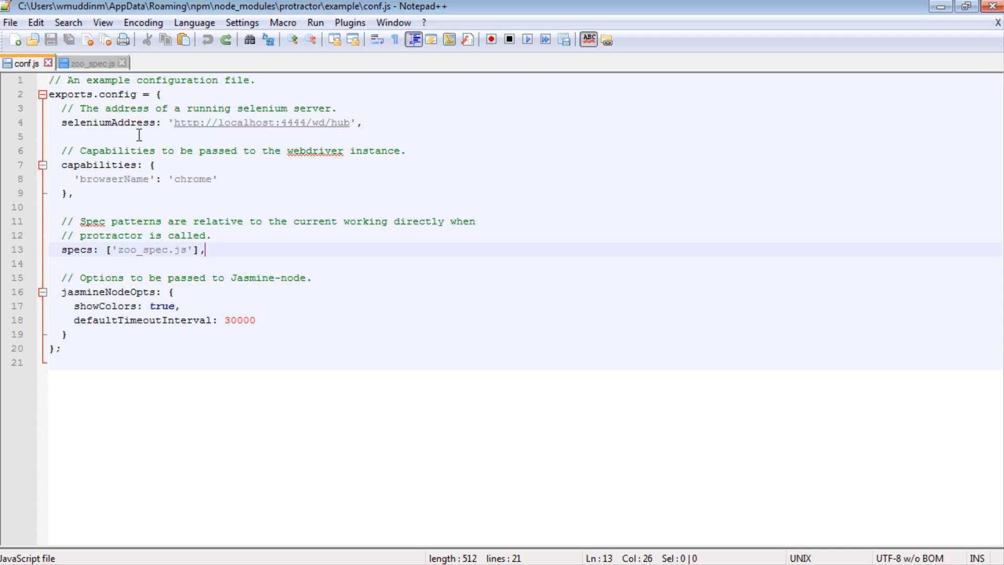
Leave conf.js, whose specs entry is zoo_spec.js, for the empty zoo_spec.js tab
{"action": "left_click", "coordinate": [91, 63]}
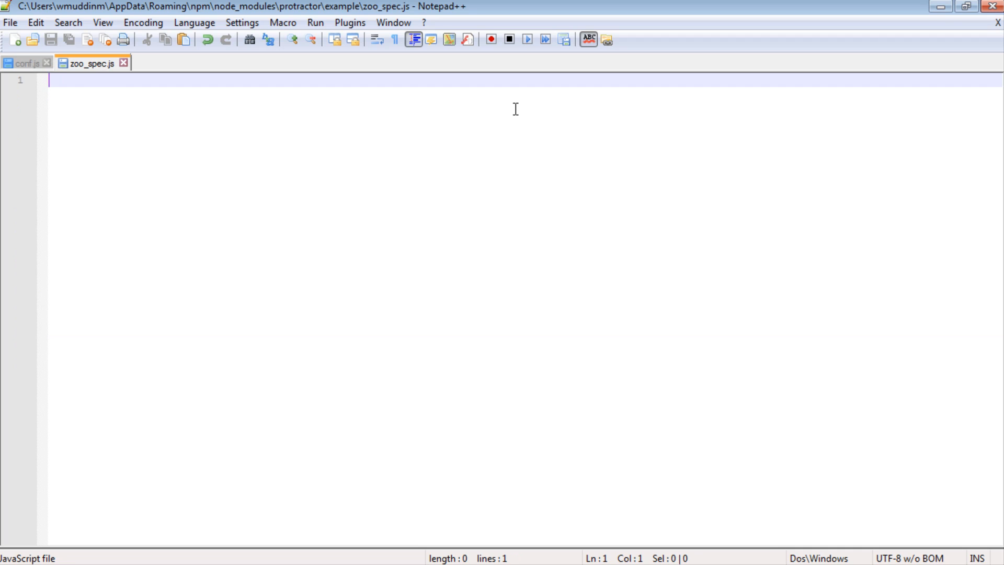
Write describe("Adopt an animal on the zoo test site", function() {}); with a blank line inside
{"action": "type", "text": "de"}
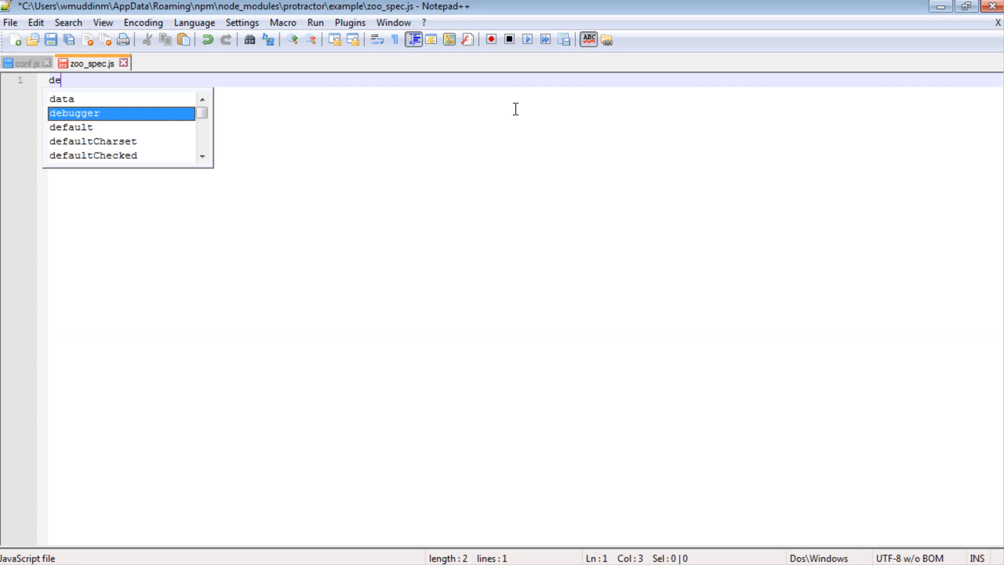
{"action": "type", "text": "scribe"}
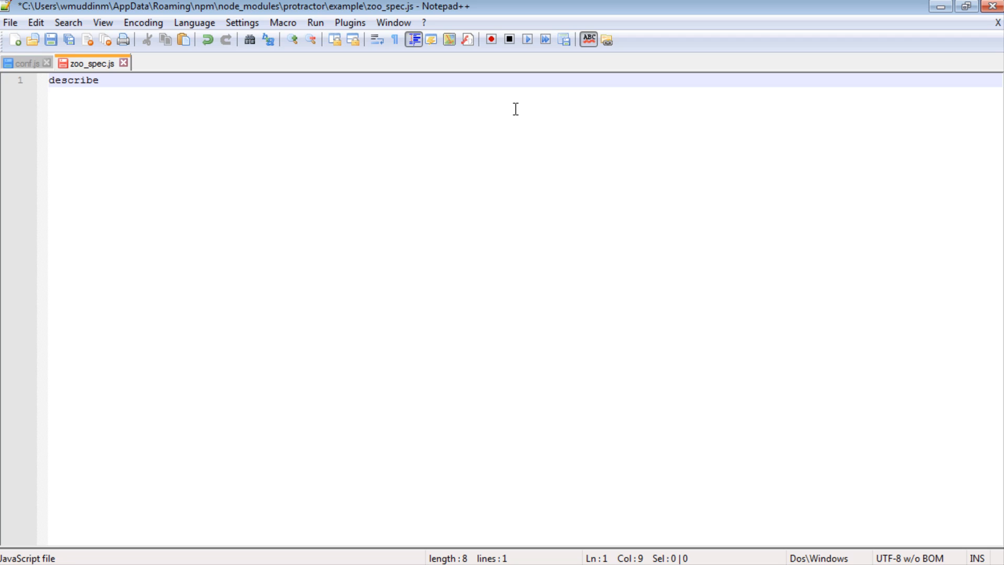
{"action": "type", "text": "(\""}
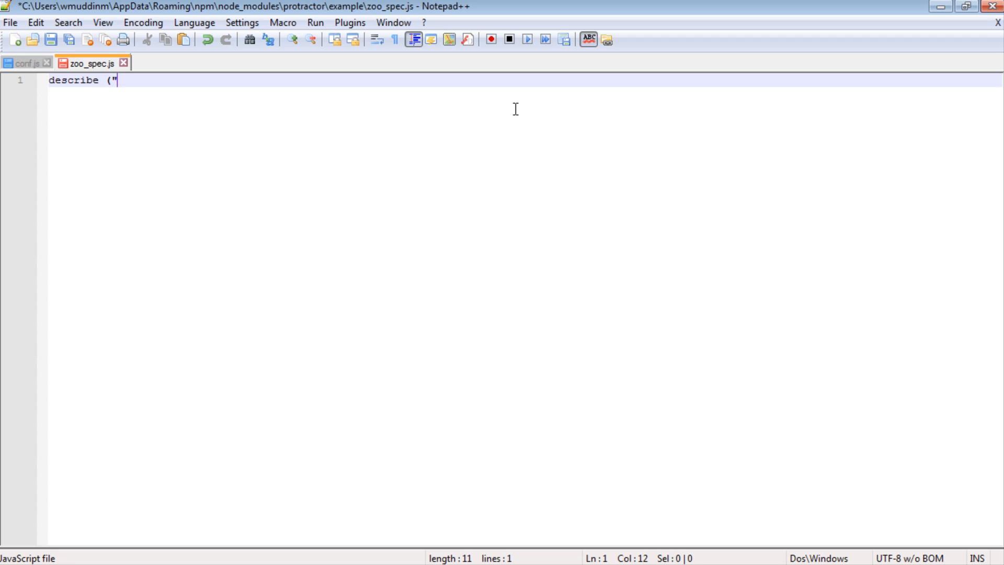
{"action": "type", "text": "Ac"}
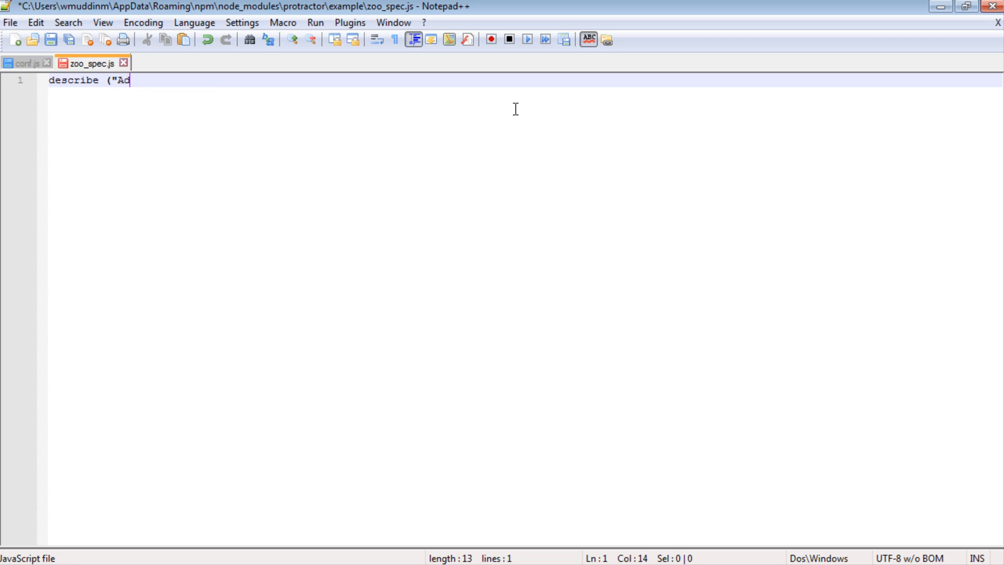
{"action": "type", "text": "dopt an anima"}
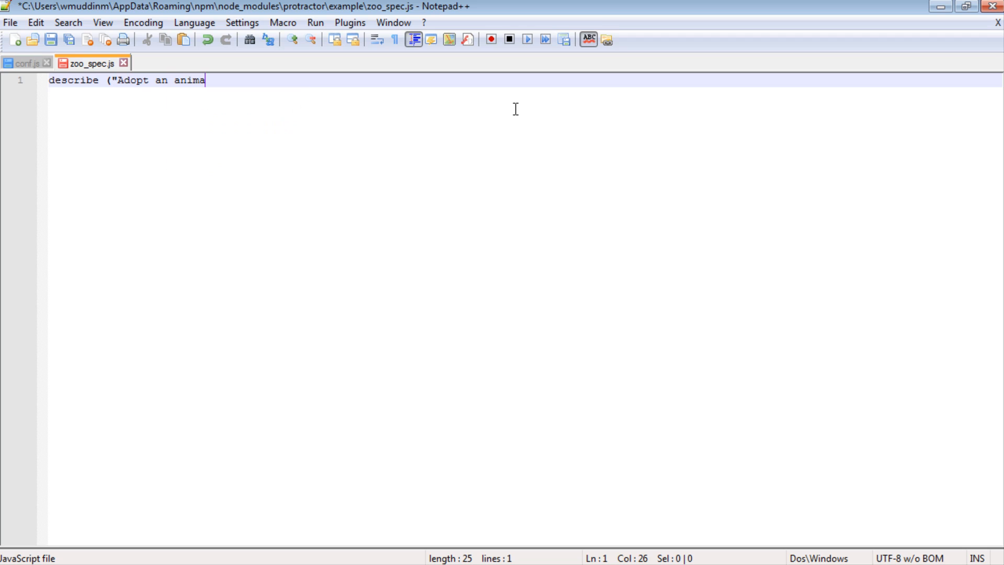
{"action": "type", "text": "l on the z"}
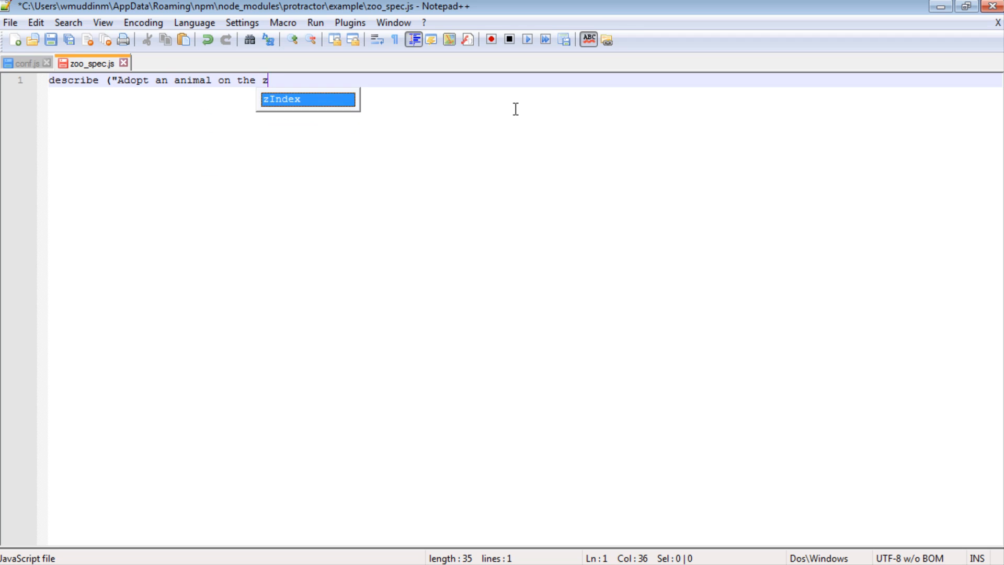
{"action": "type", "text": "oo test site\""}
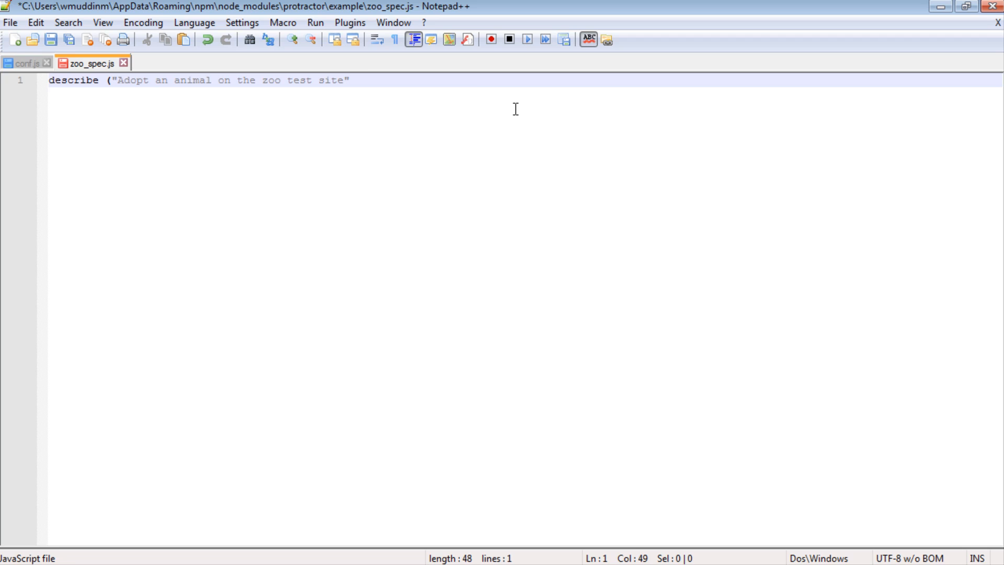
{"action": "type", "text": ", f"}
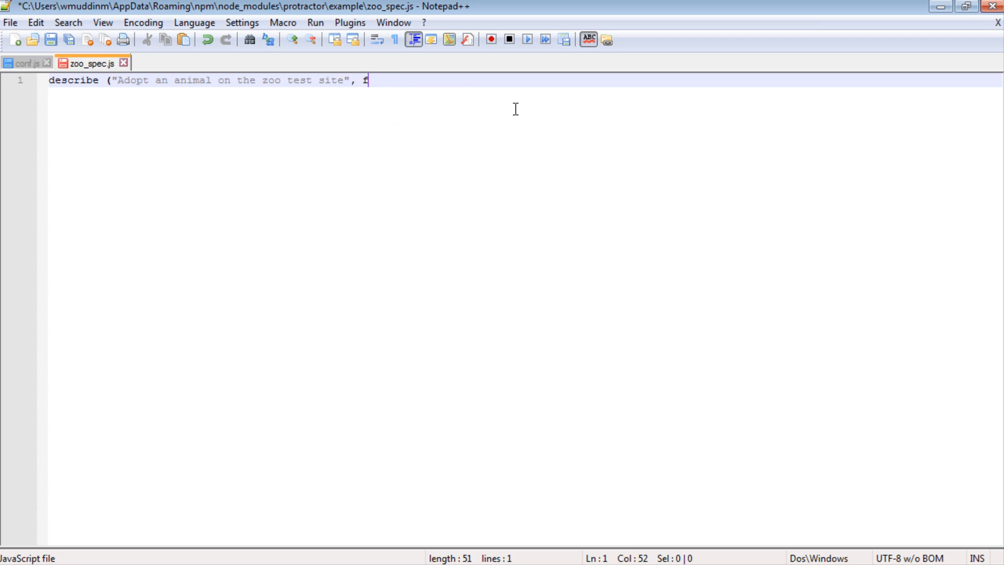
{"action": "type", "text": "unction*"}
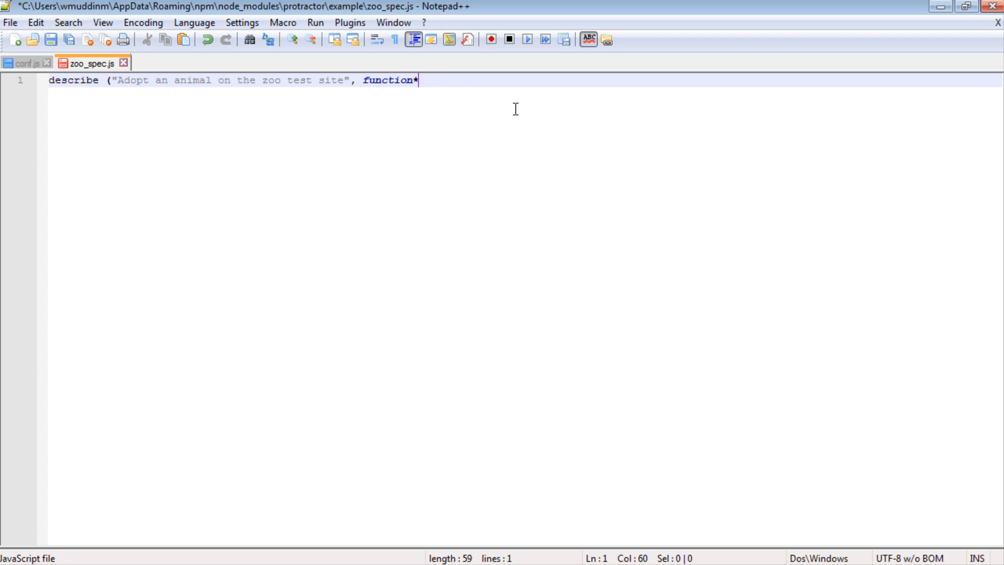
{"action": "type", "text": "()"}
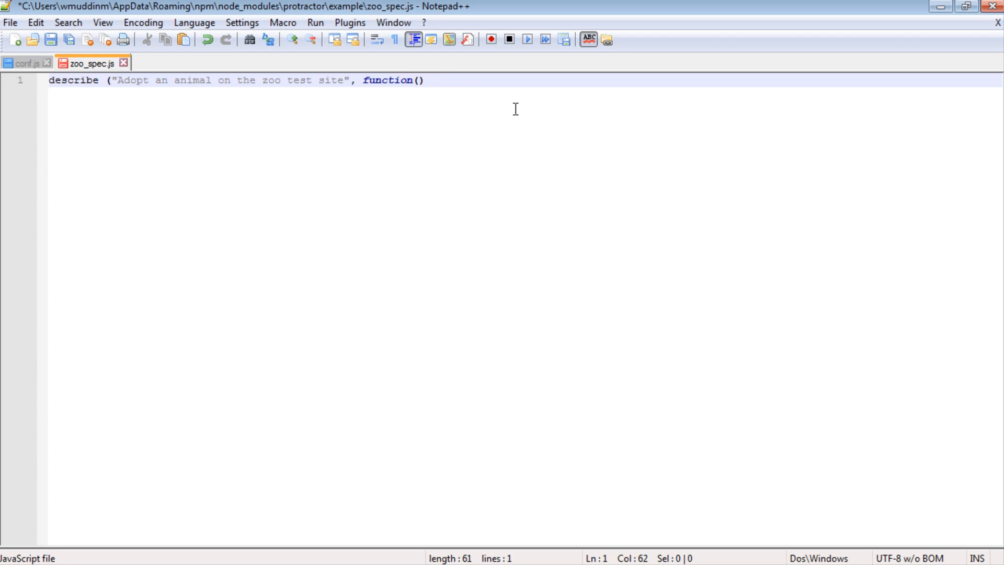
{"action": "type", "text": "{});"}
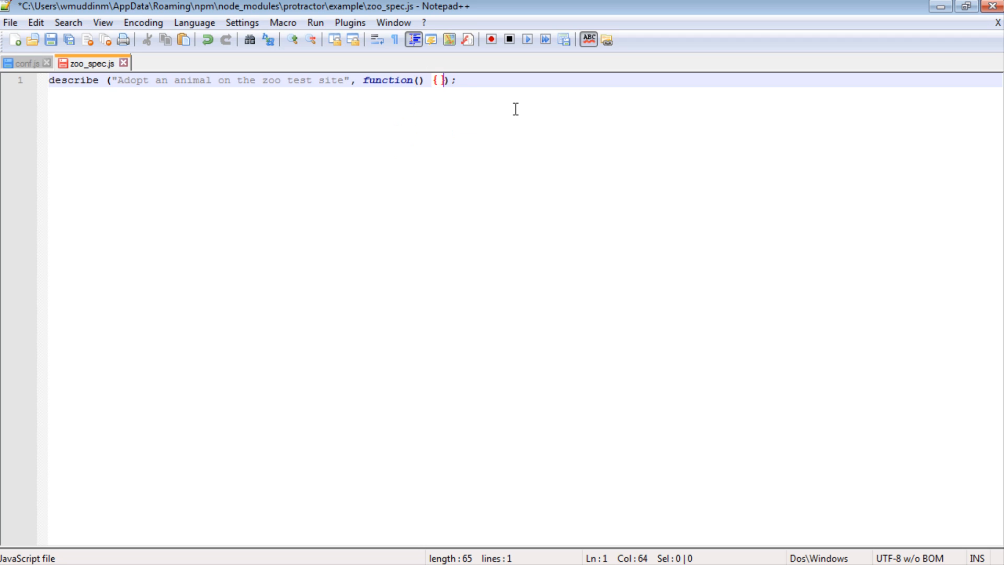
{"action": "key", "text": "Enter"}
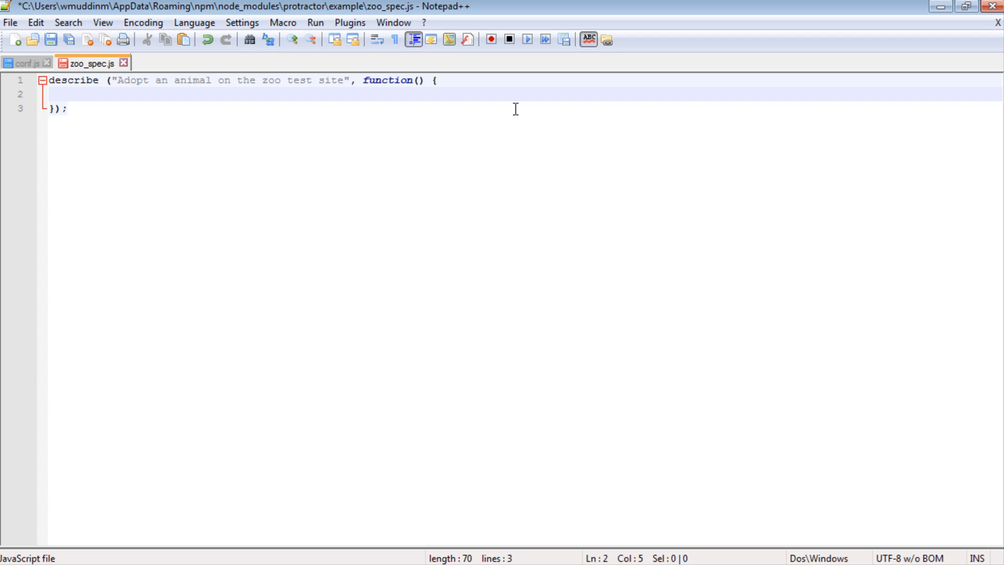
{"action": "left_click", "coordinate": [74, 94]}
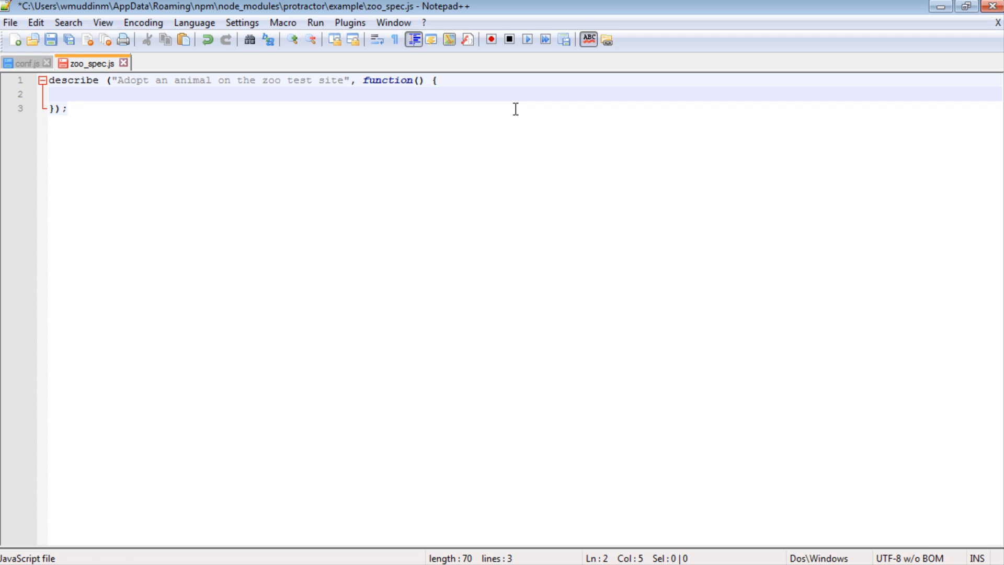
{"action": "mouse_move", "coordinate": [265, 80]}
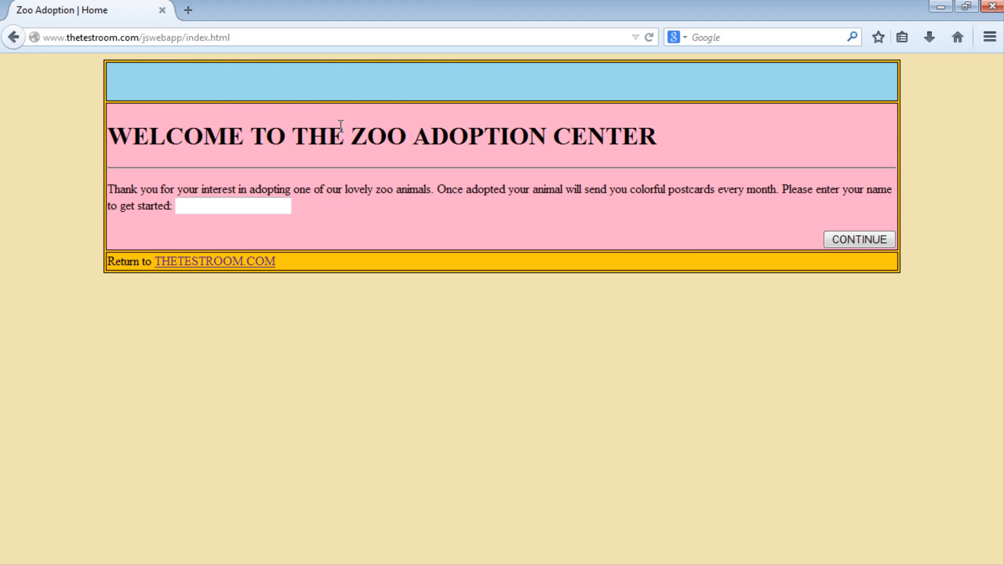
Click into the empty name field on Firefox's Zoo Adoption home page
{"action": "left_click", "coordinate": [214, 208]}
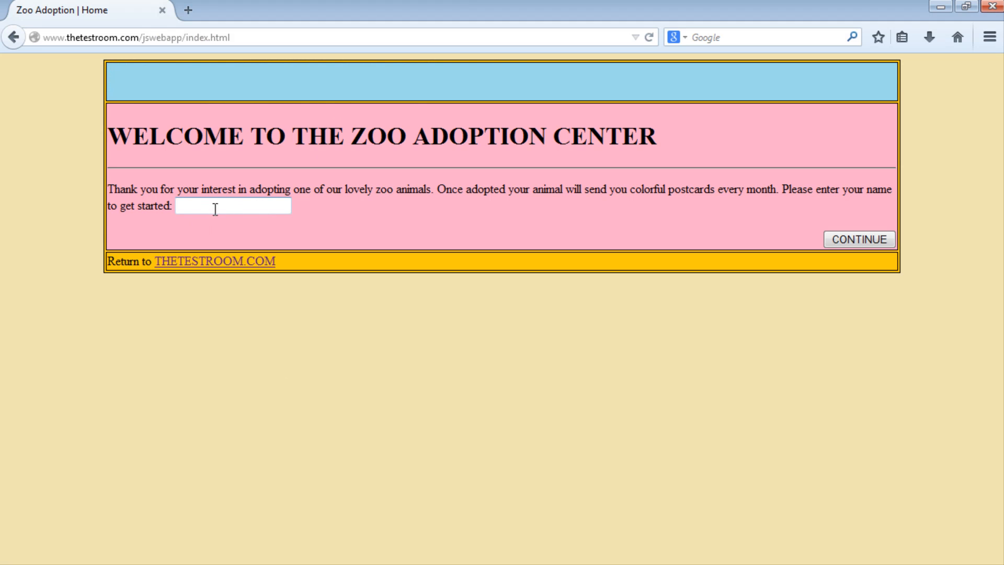
{"action": "mouse_move", "coordinate": [231, 211]}
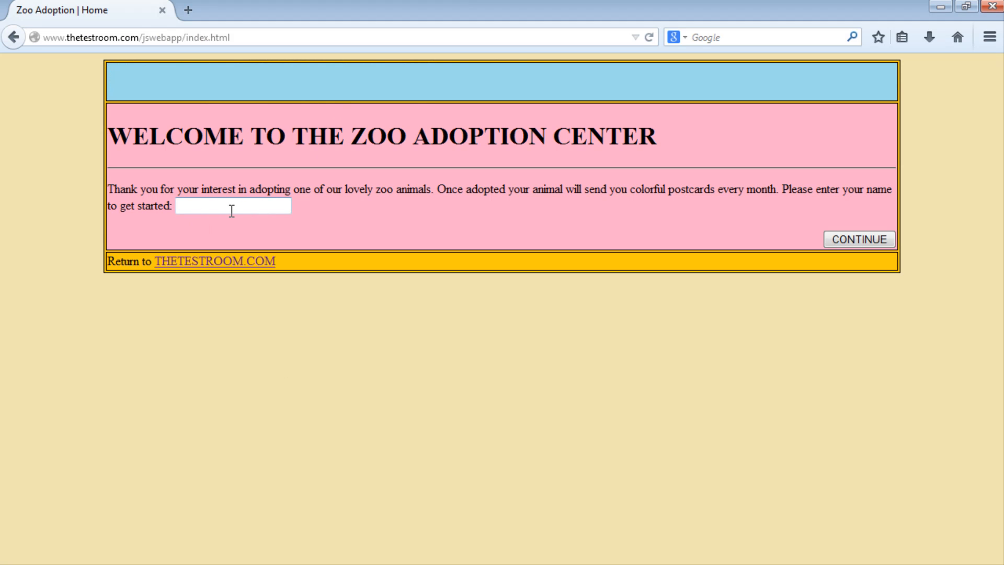
{"action": "mouse_move", "coordinate": [885, 240]}
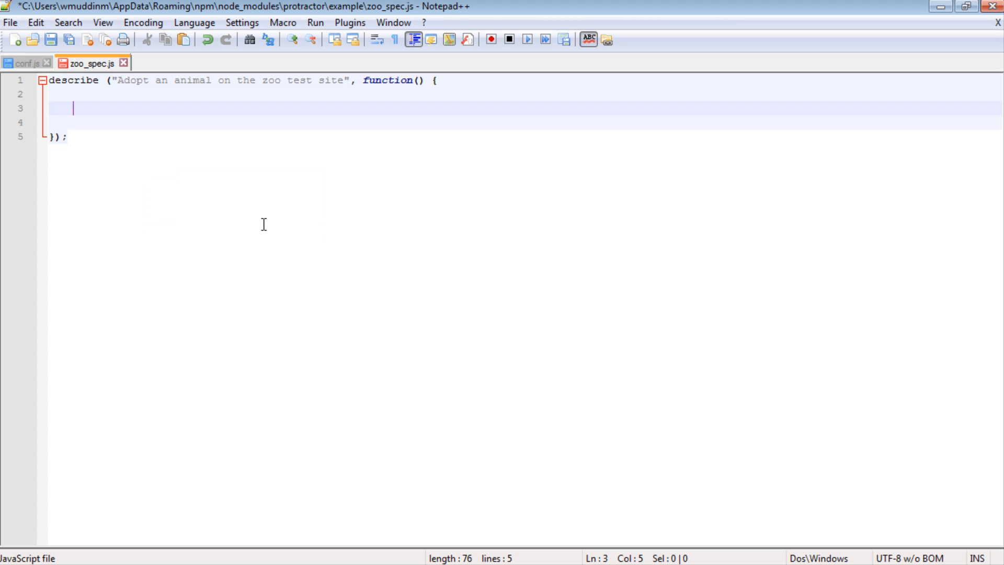
Add an it block "should able able to adopt an aniaml" with a function body
{"action": "type", "text": "it"}
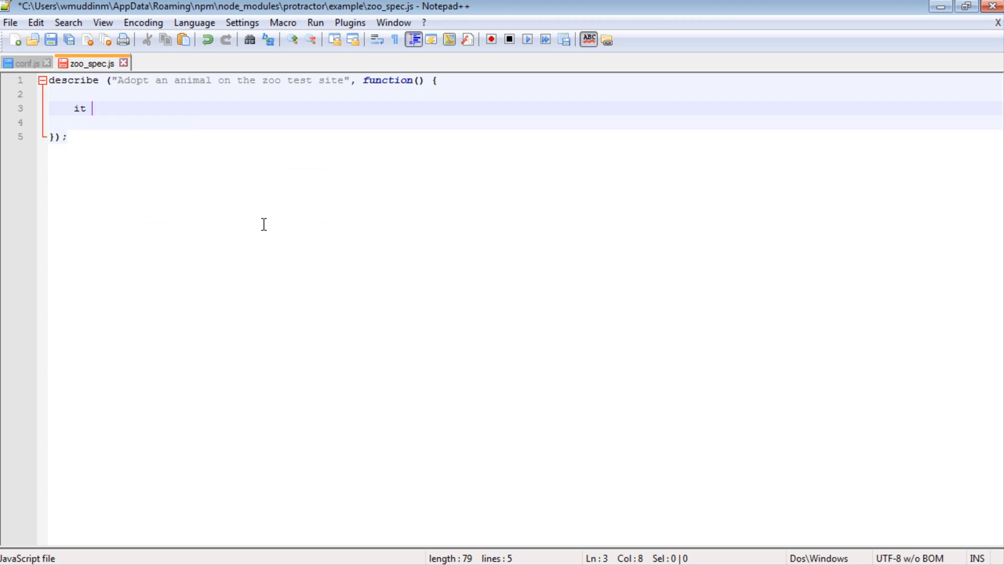
{"action": "type", "text": "(\"should able able to"}
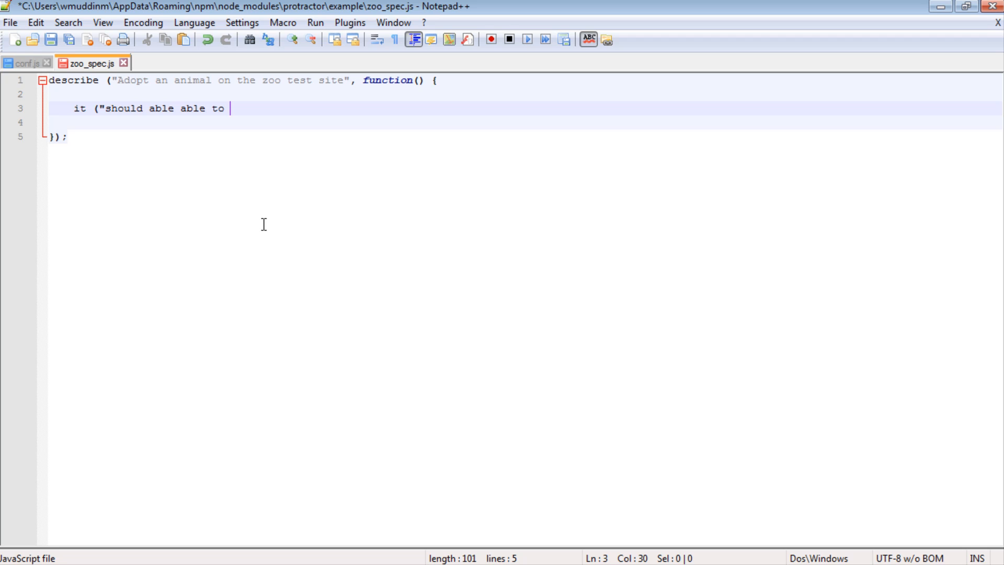
{"action": "type", "text": "adopt an a"}
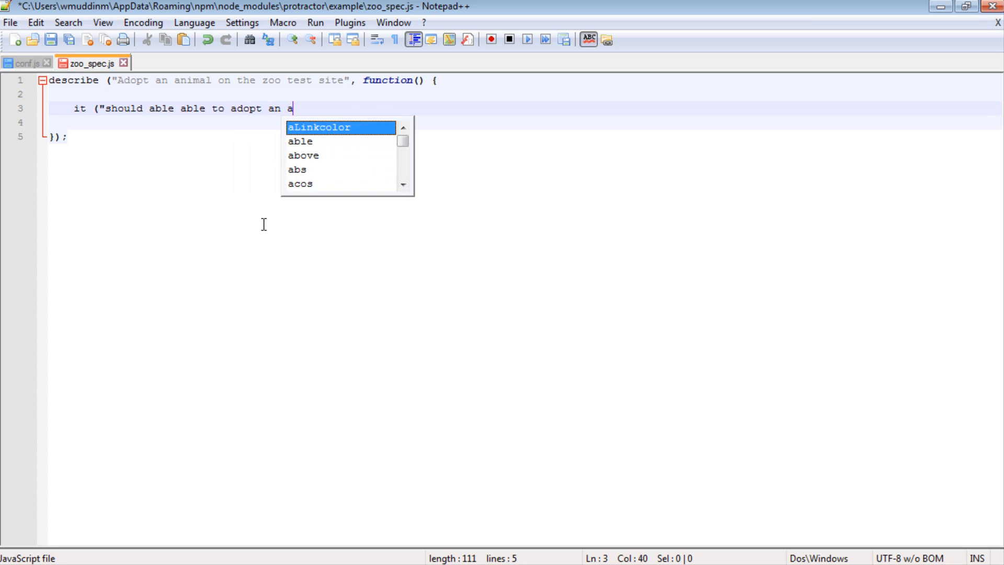
{"action": "type", "text": "niaml\", function() {});"}
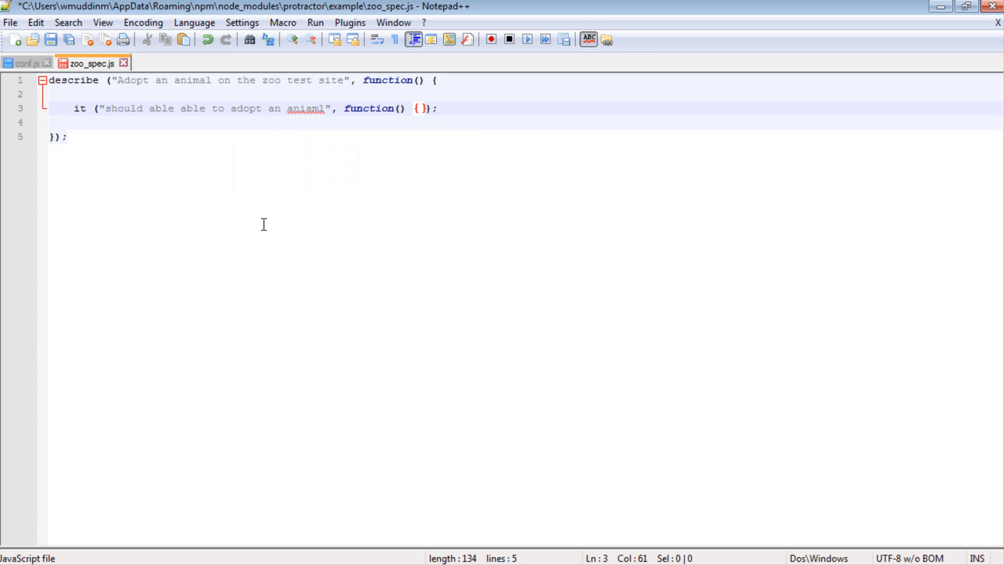
{"action": "type", "text": ")"}
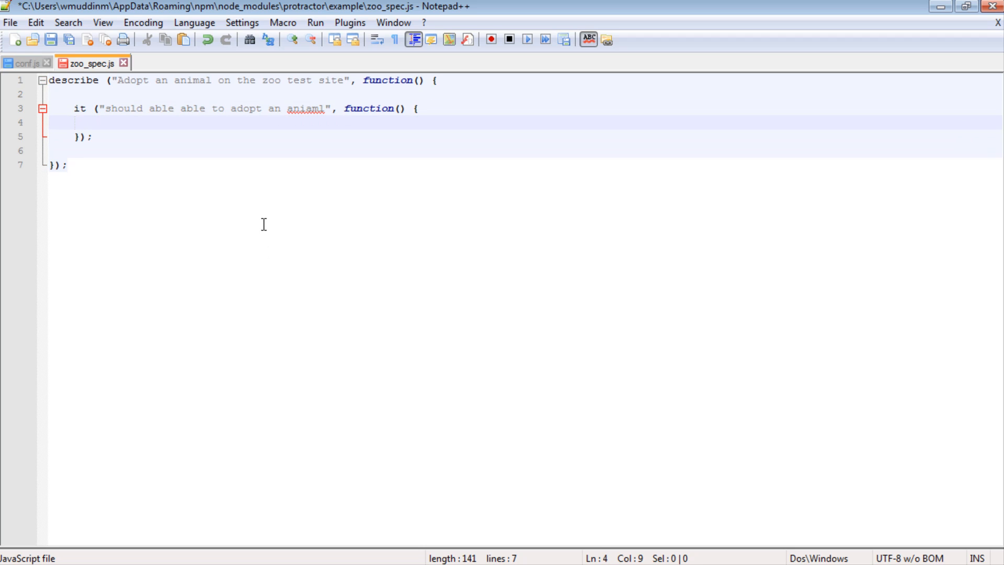
{"action": "type", "text": "b"}
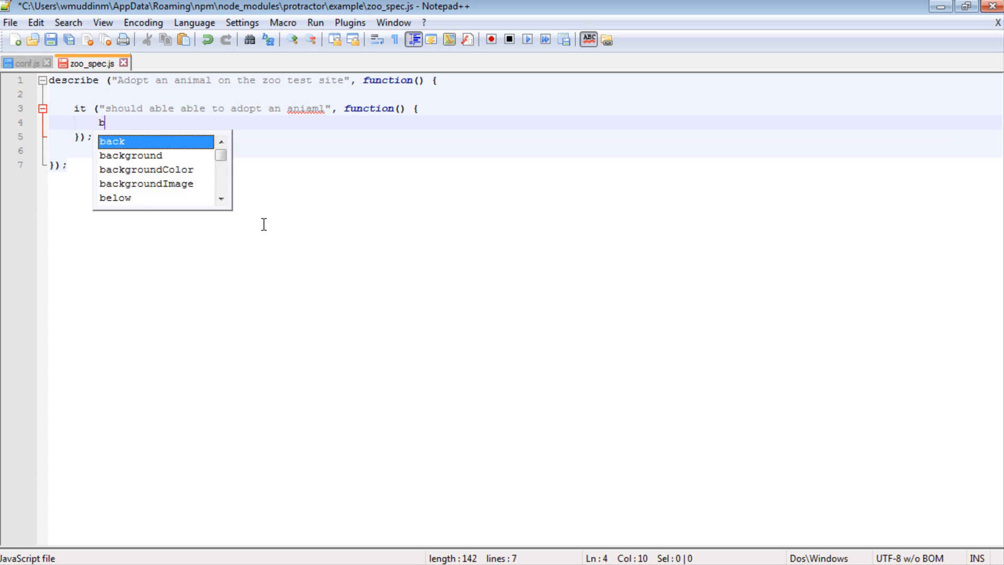
{"action": "type", "text": "rows"}
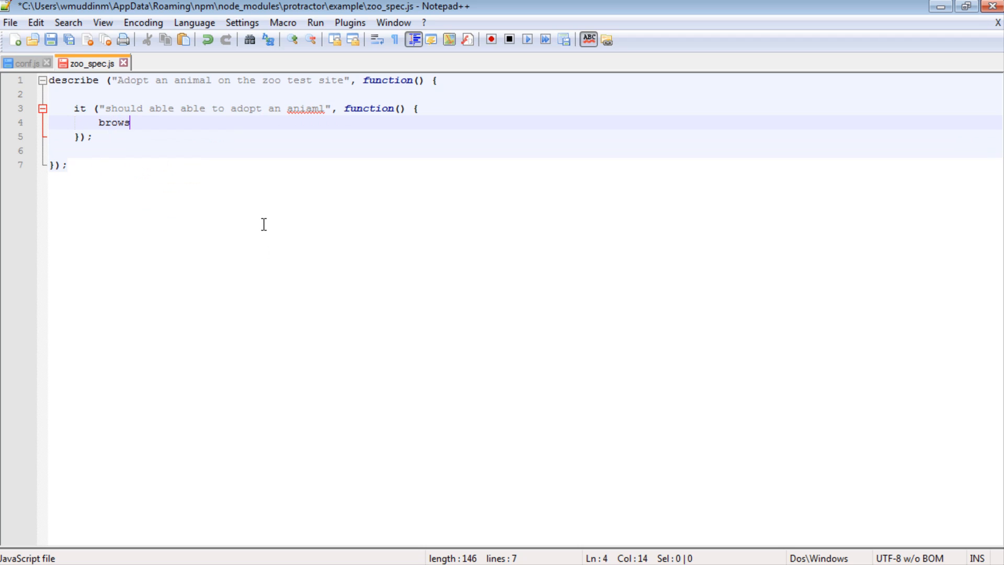
{"action": "type", "text": "er.get(\""}
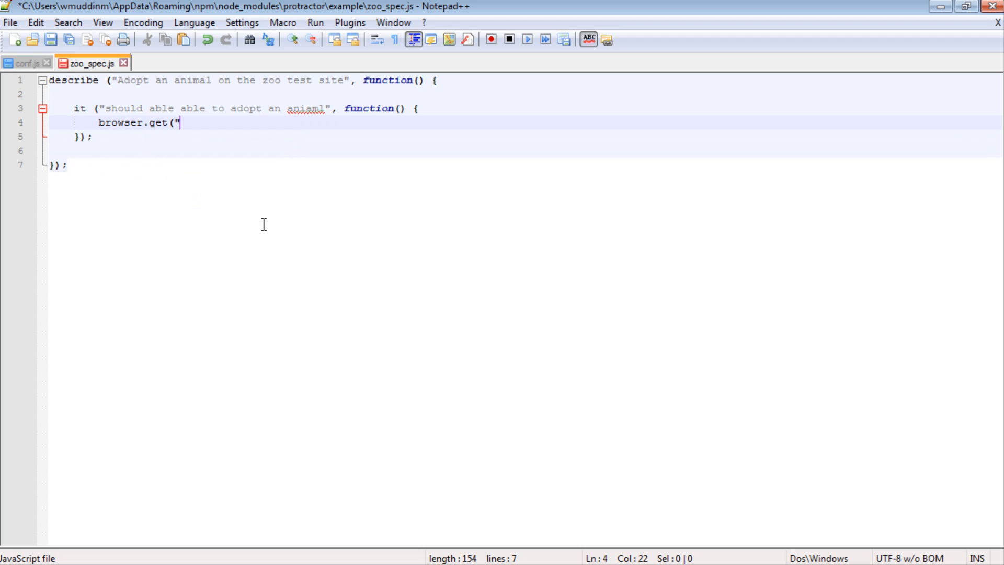
{"action": "type", "text": "http://"}
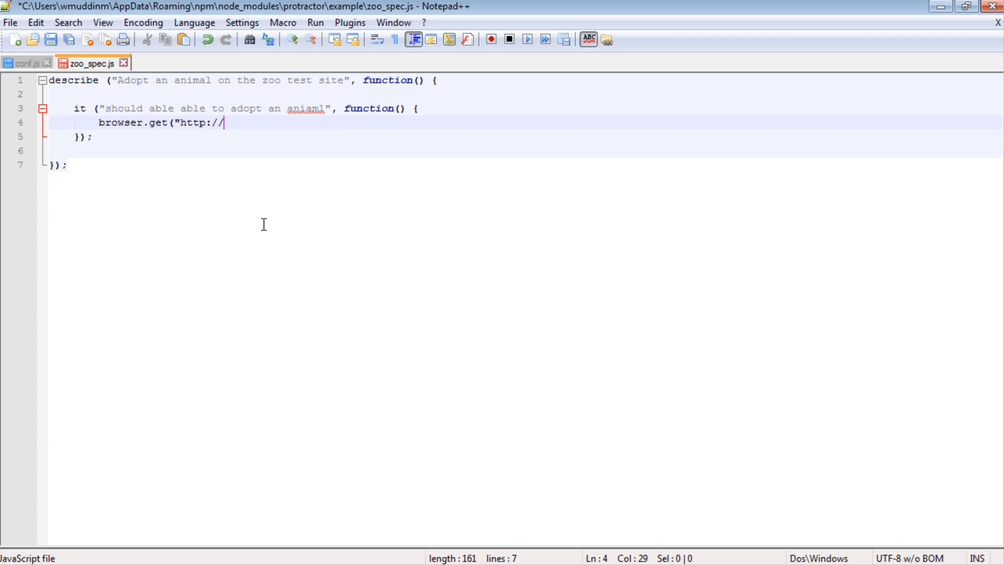
{"action": "type", "text": "ww"}
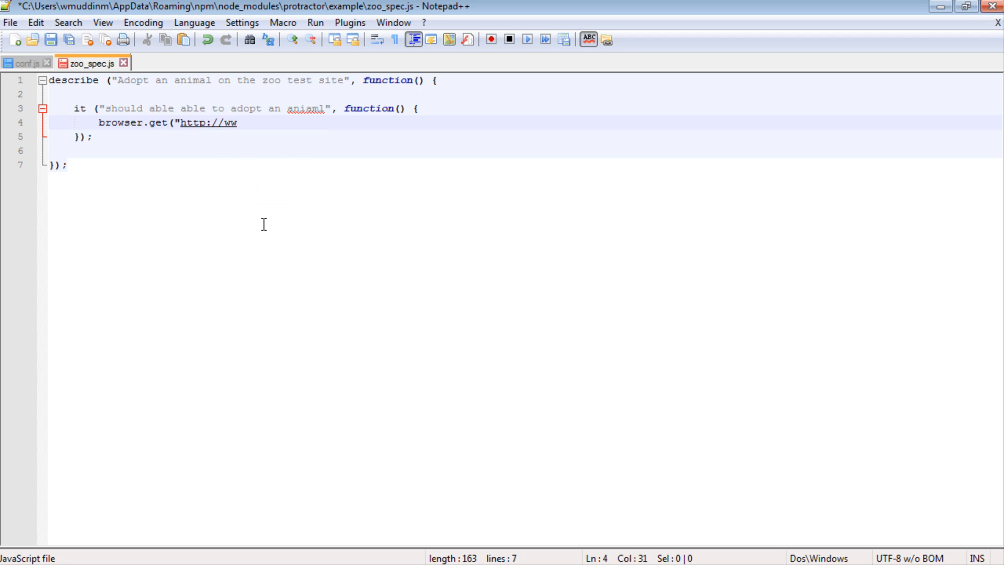
{"action": "type", "text": "w.thete"}
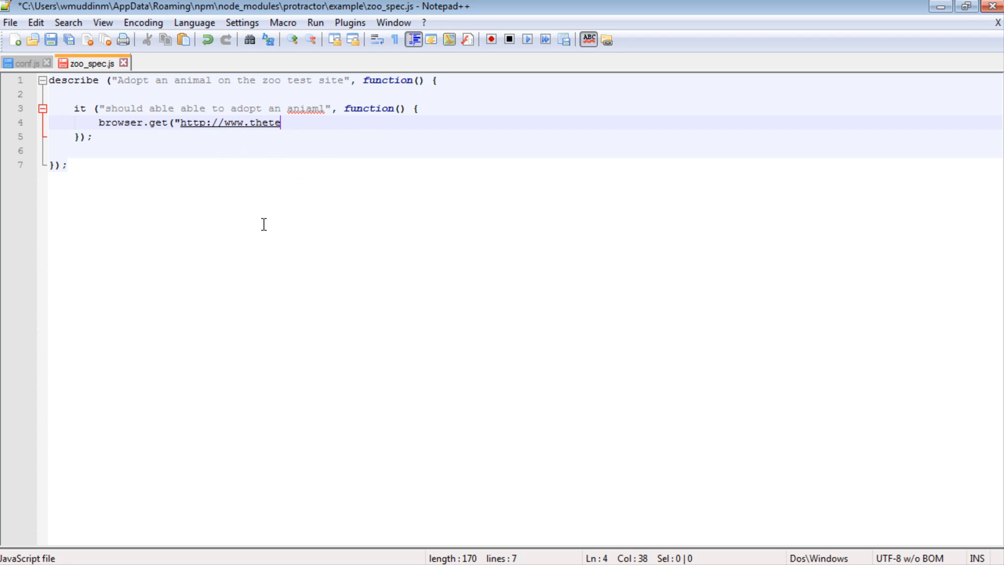
{"action": "type", "text": "stroom.com."}
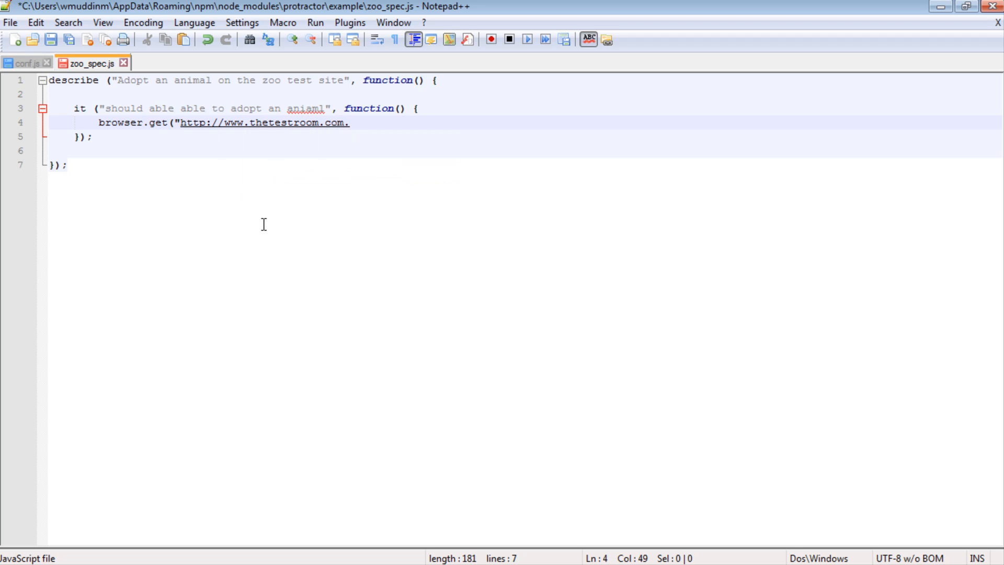
{"action": "type", "text": "jswebapp"}
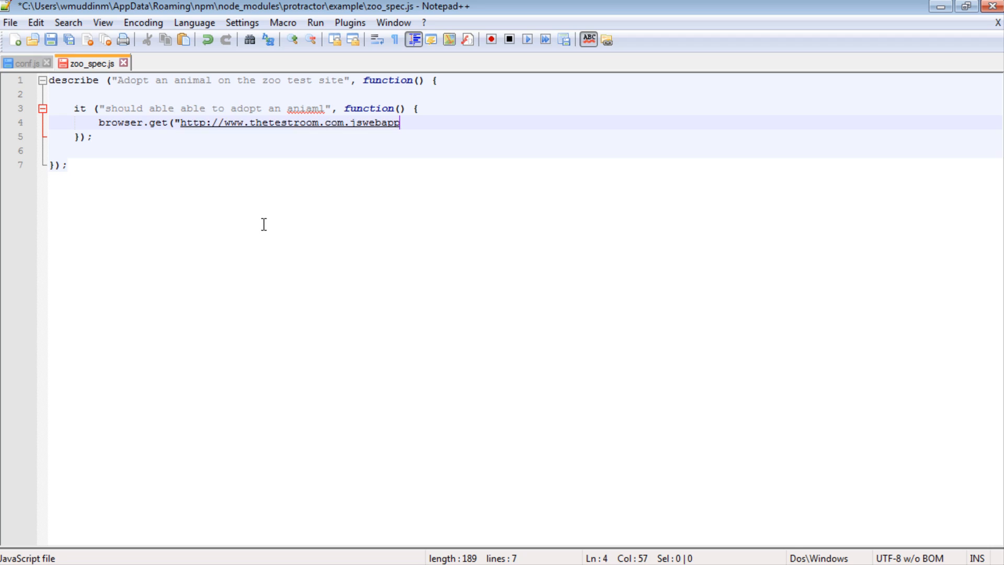
{"action": "type", "text": "\");"}
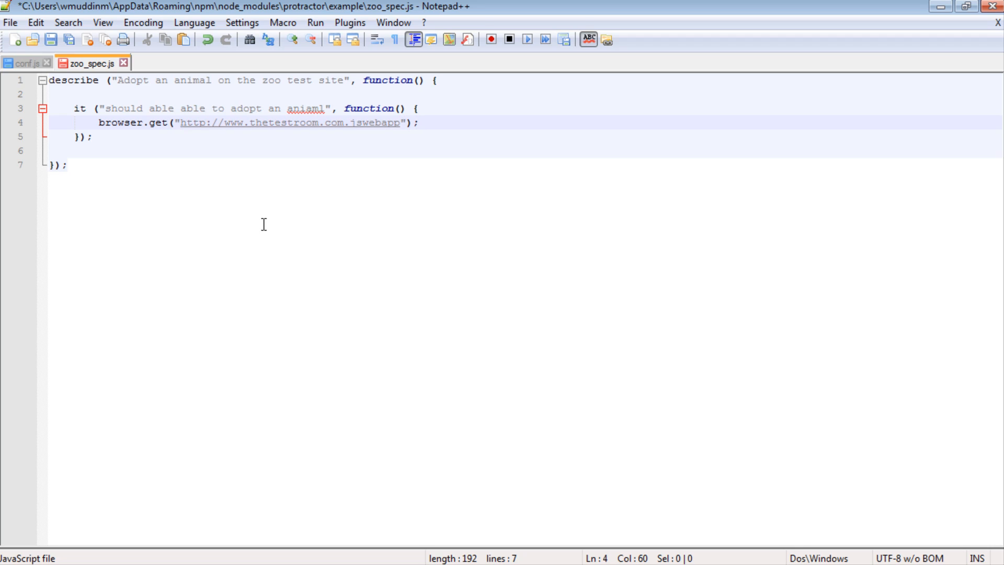
{"action": "key", "text": "Enter"}
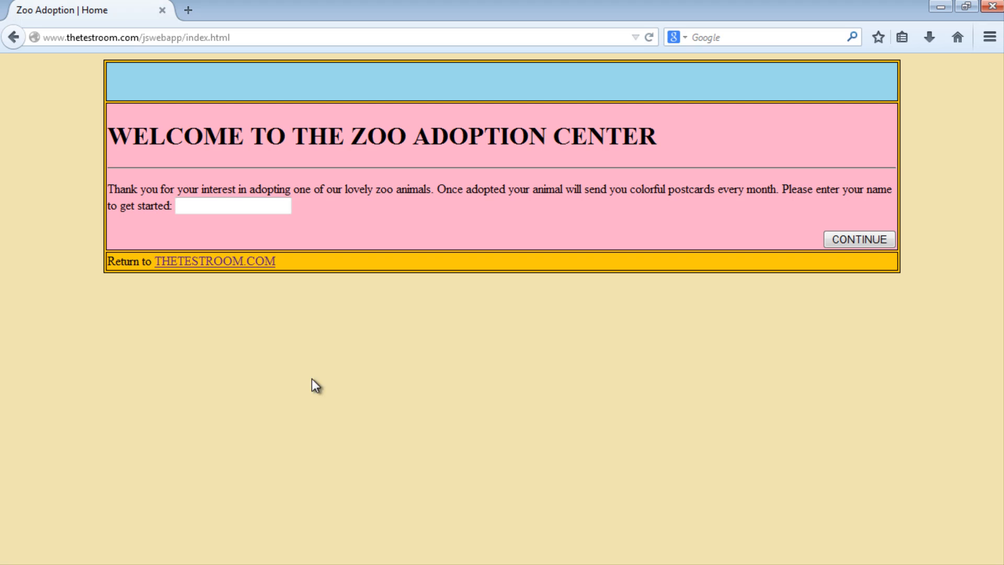
Inspect the zoo page's name text box markup in Firefox's Inspector
{"action": "left_click", "coordinate": [233, 207]}
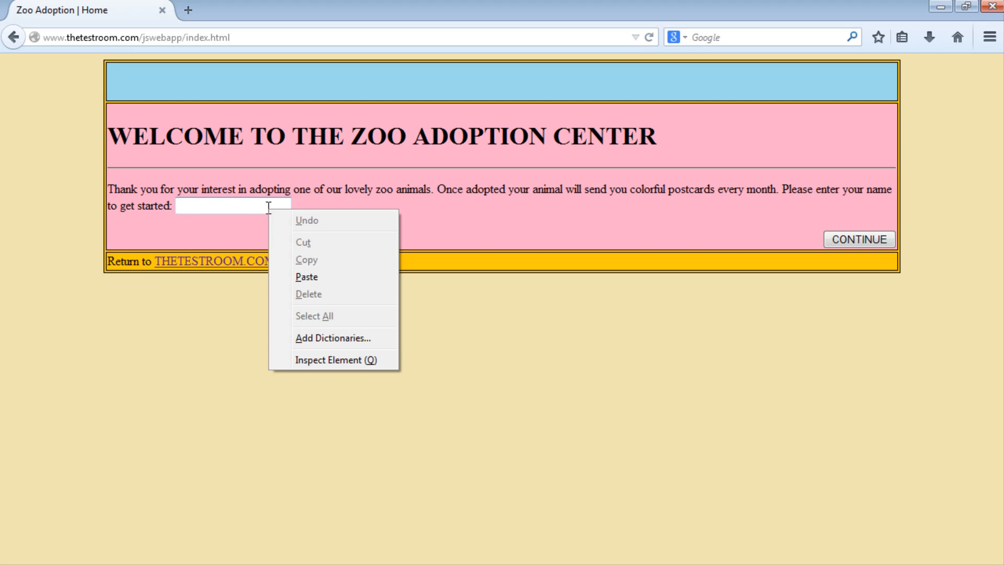
{"action": "left_click", "coordinate": [354, 381]}
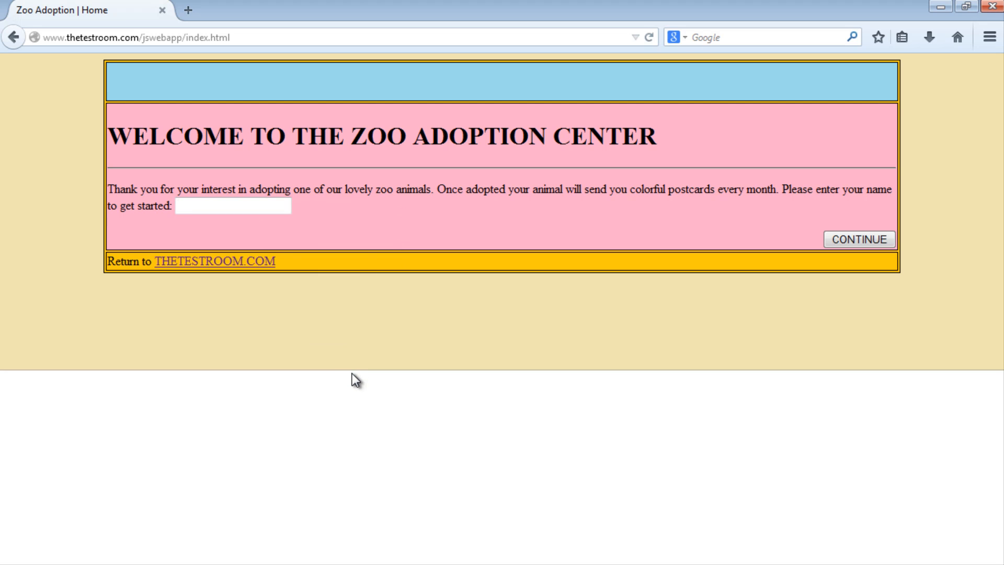
{"action": "key", "text": "F12"}
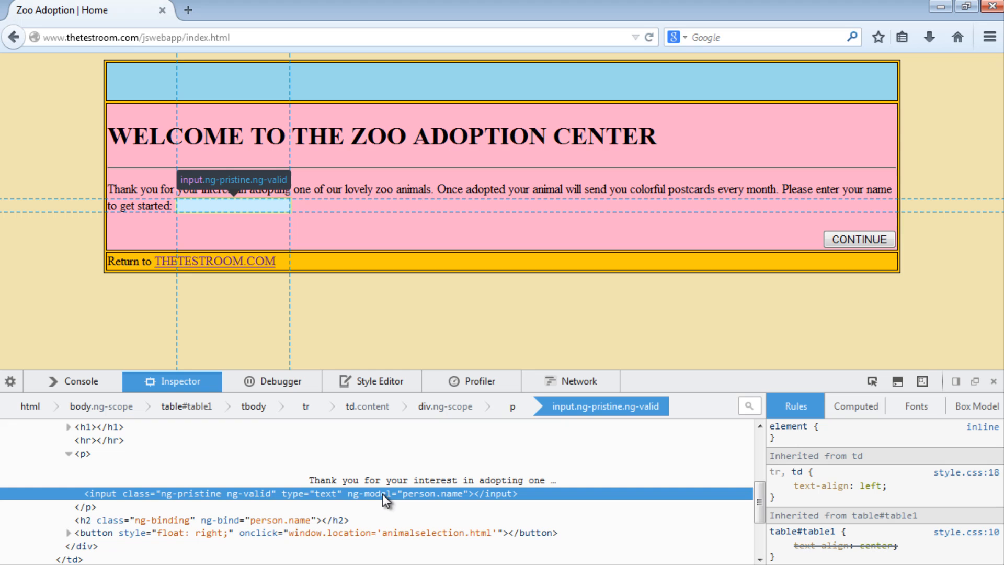
{"action": "mouse_move", "coordinate": [372, 511]}
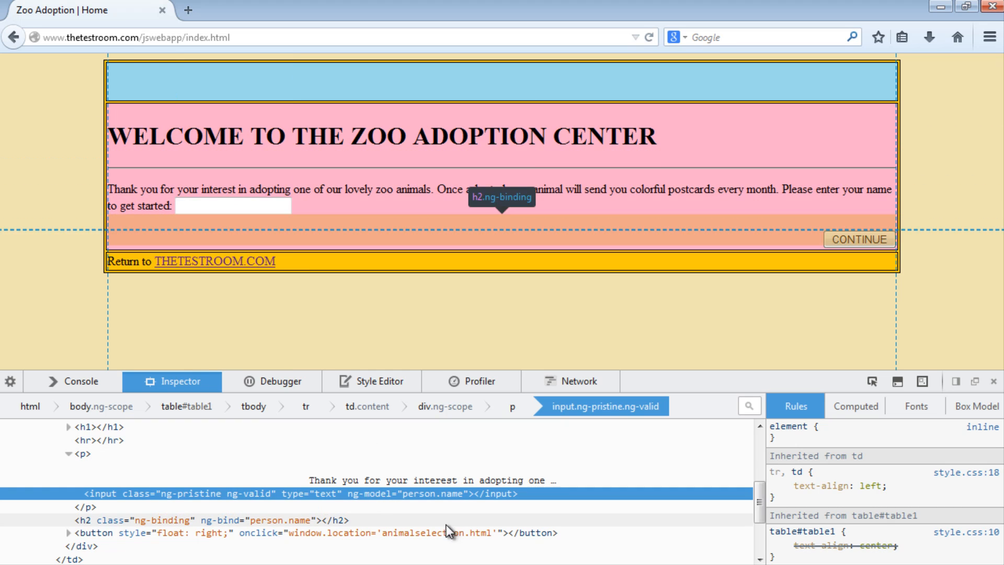
{"action": "mouse_move", "coordinate": [382, 504]}
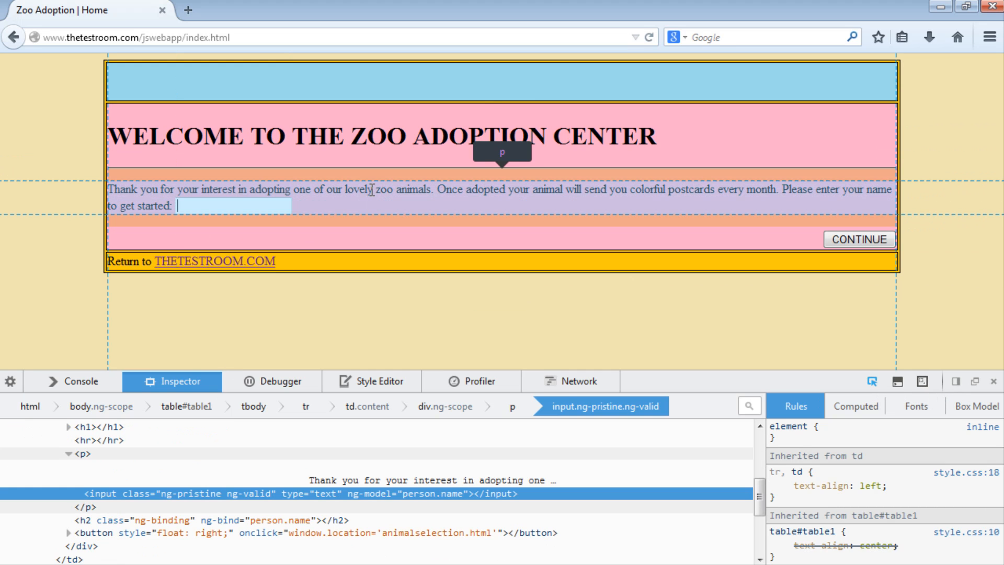
{"action": "mouse_move", "coordinate": [706, 270]}
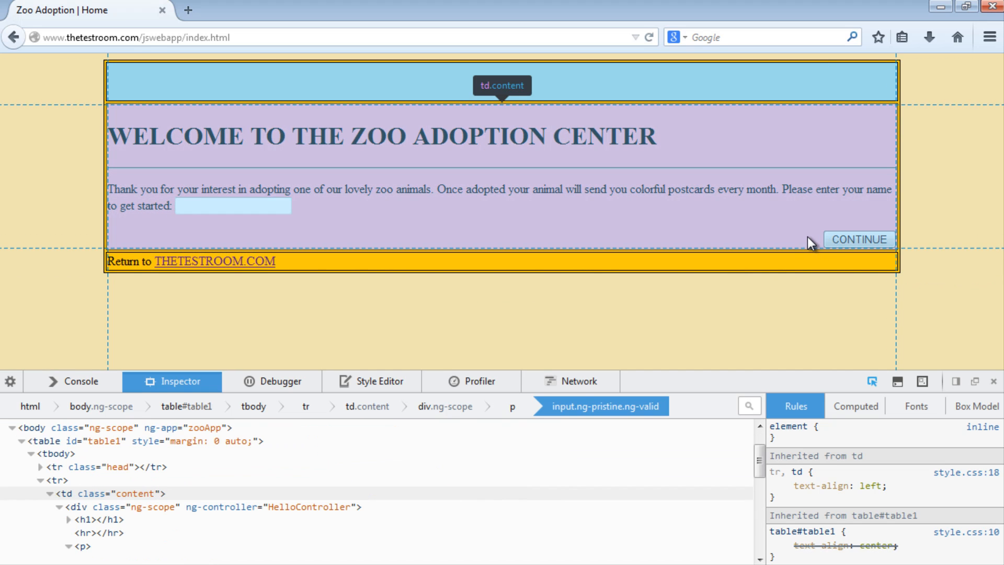
{"action": "mouse_move", "coordinate": [799, 224]}
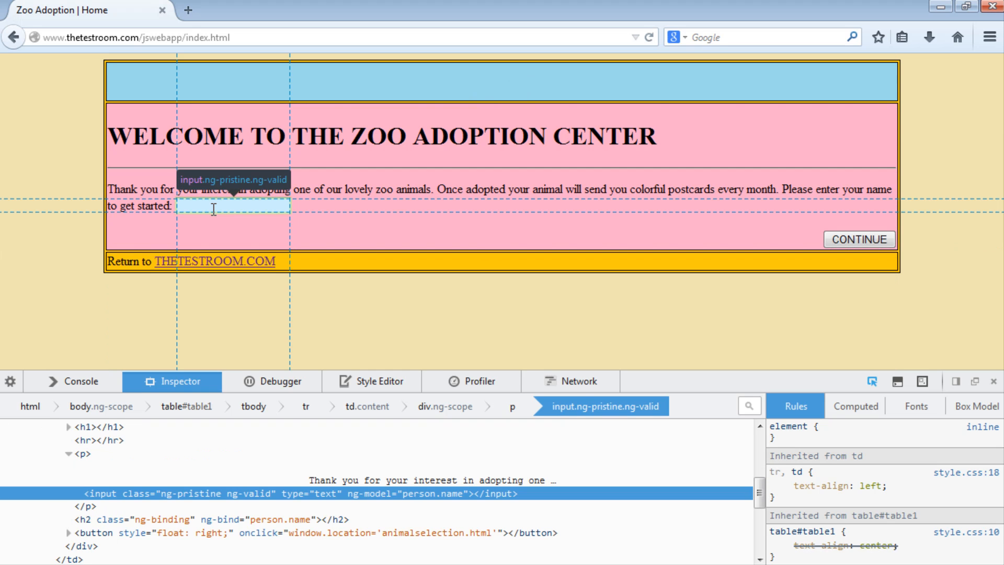
{"action": "mouse_move", "coordinate": [405, 456]}
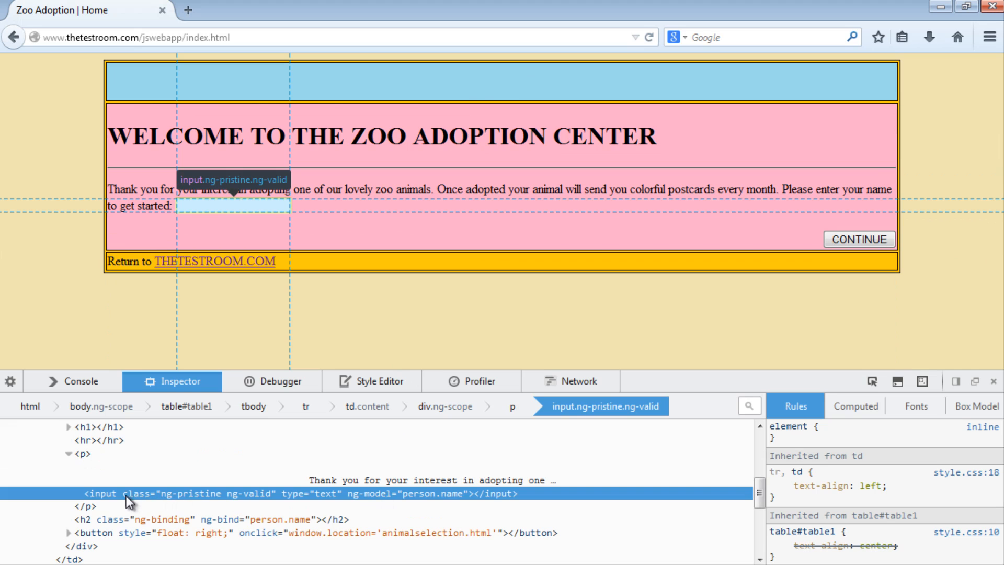
{"action": "mouse_move", "coordinate": [101, 499]}
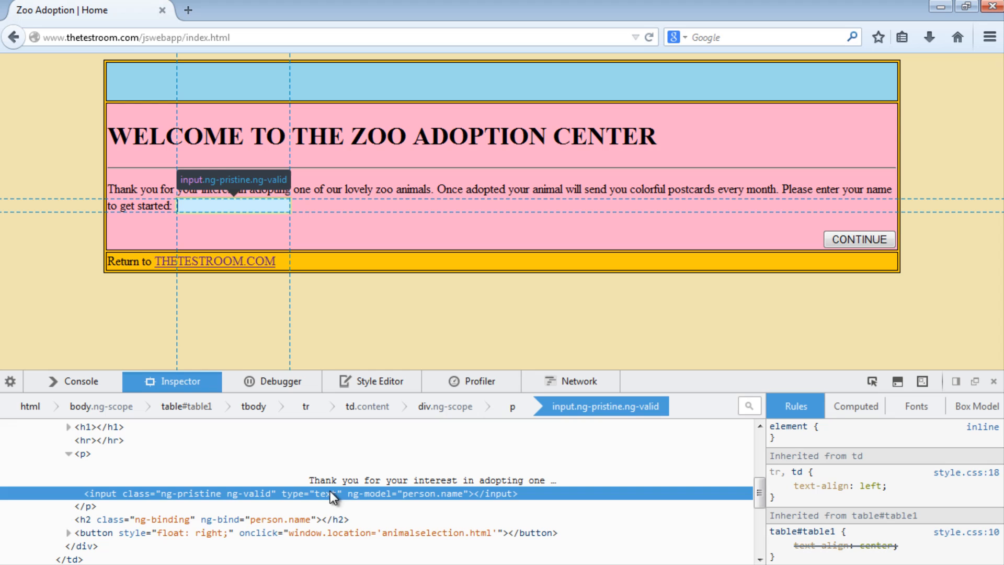
{"action": "mouse_move", "coordinate": [128, 502]}
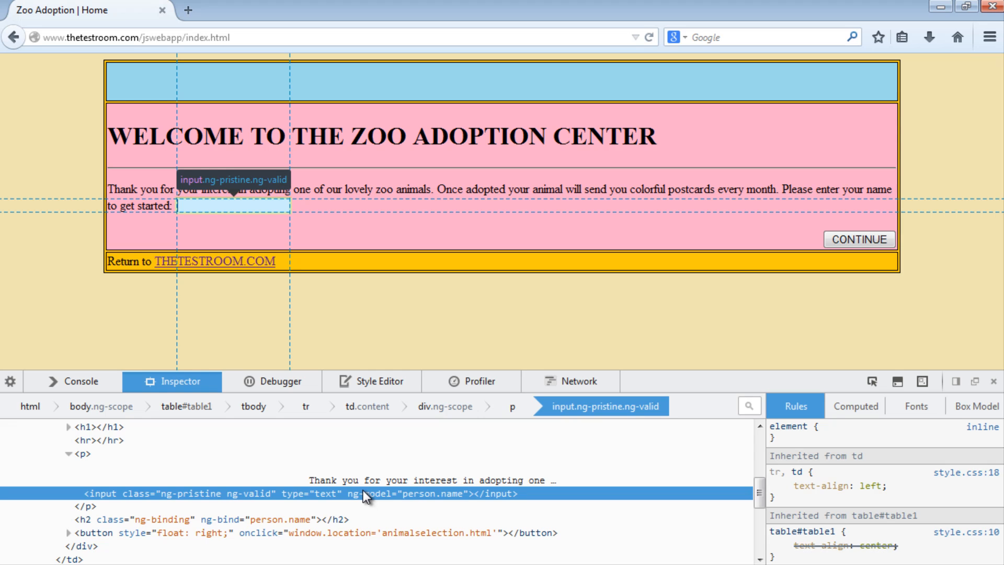
{"action": "mouse_move", "coordinate": [372, 515]}
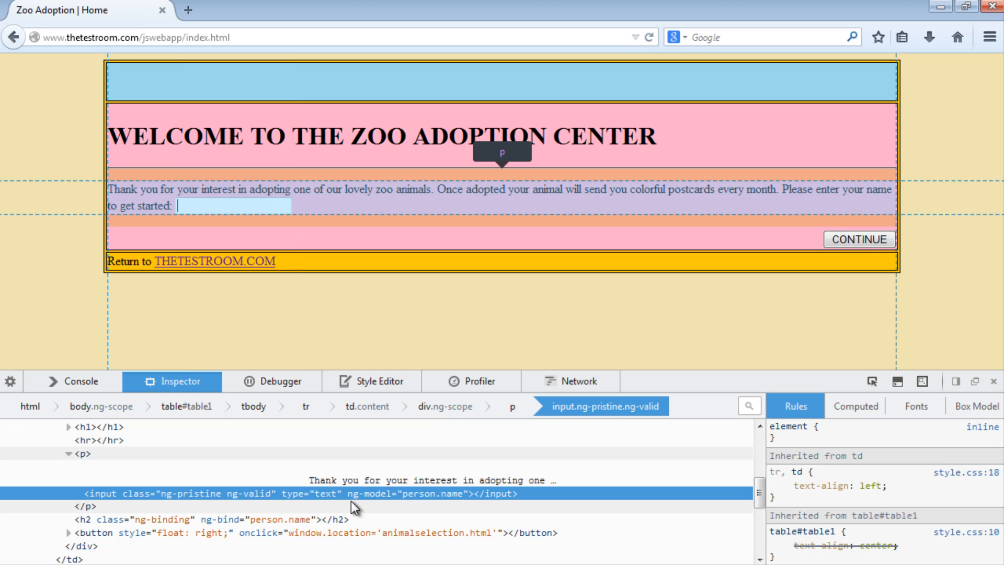
{"action": "mouse_move", "coordinate": [389, 501]}
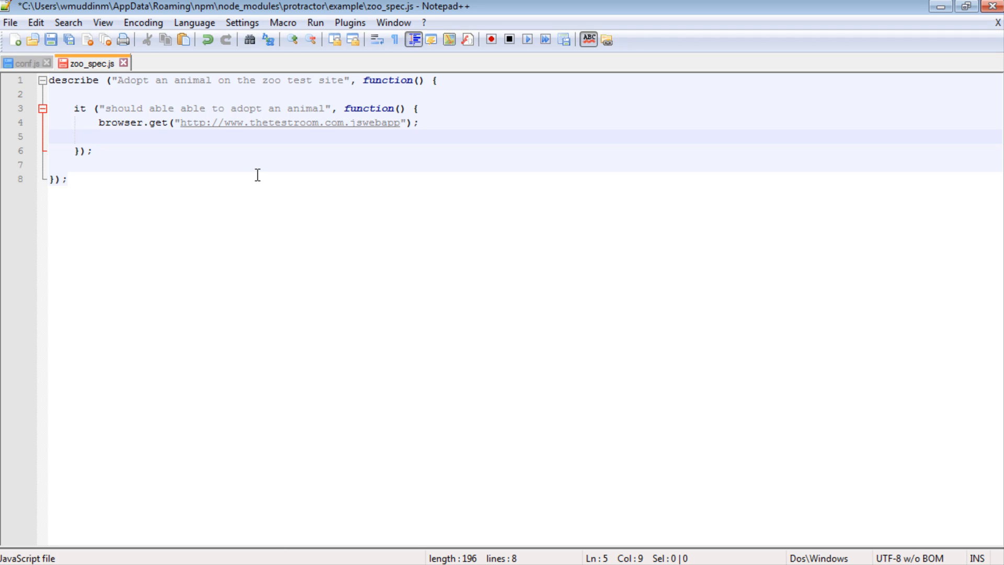
Type element(by.model("person.name")) on the new line of zoo_spec.js
{"action": "type", "text": "element"}
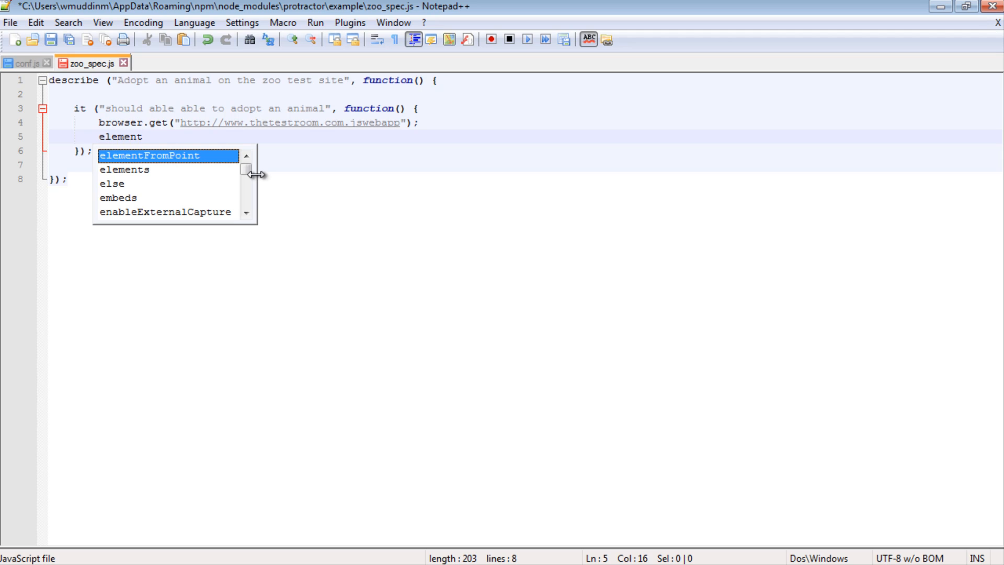
{"action": "type", "text": "();"}
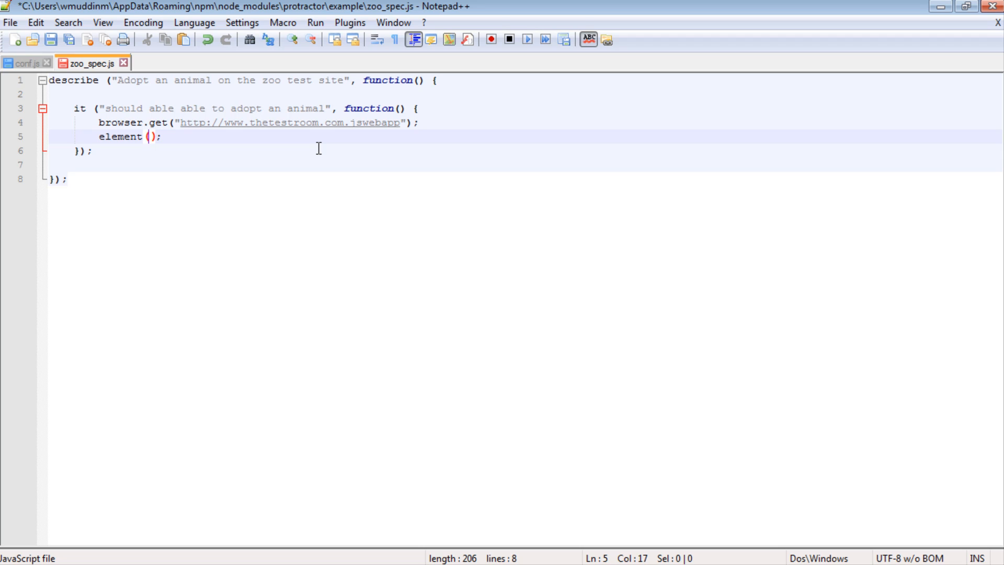
{"action": "type", "text": "by"}
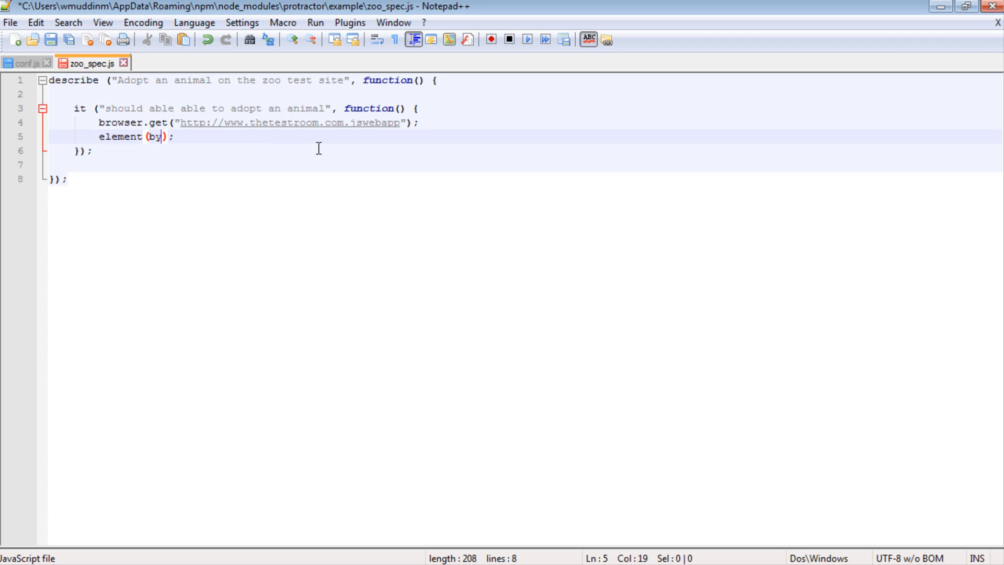
{"action": "type", "text": ".model"}
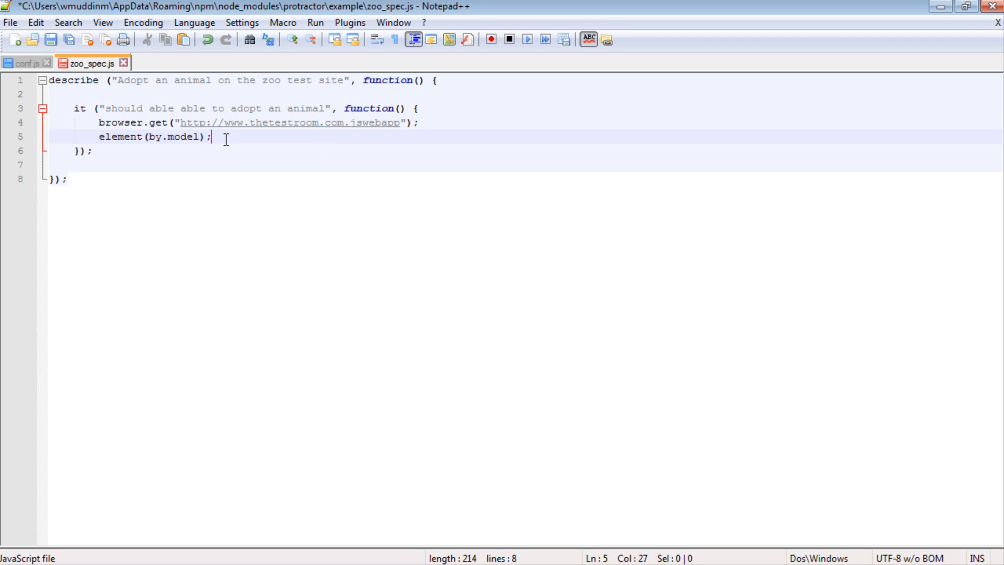
{"action": "double_click", "coordinate": [154, 137]}
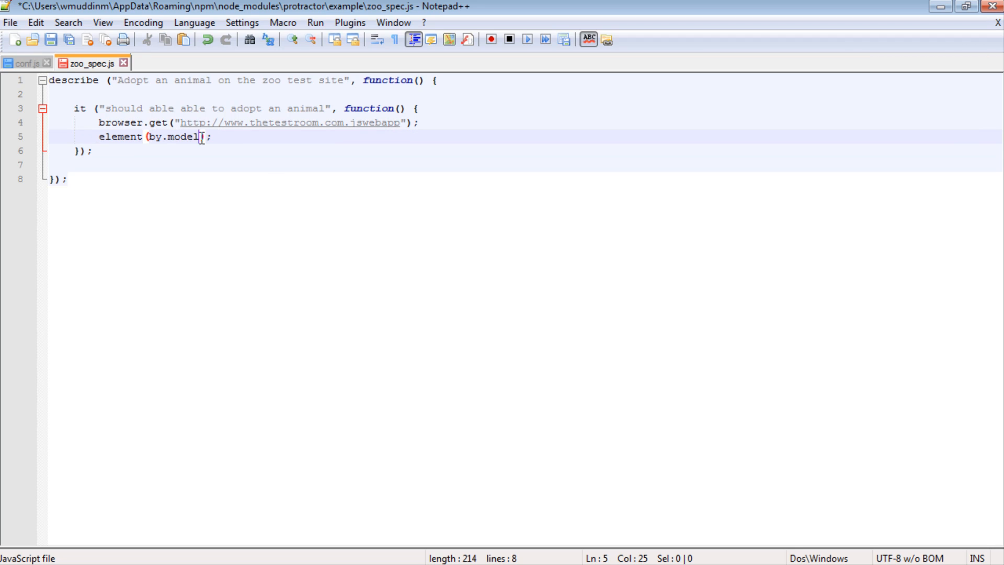
{"action": "type", "text": "("}
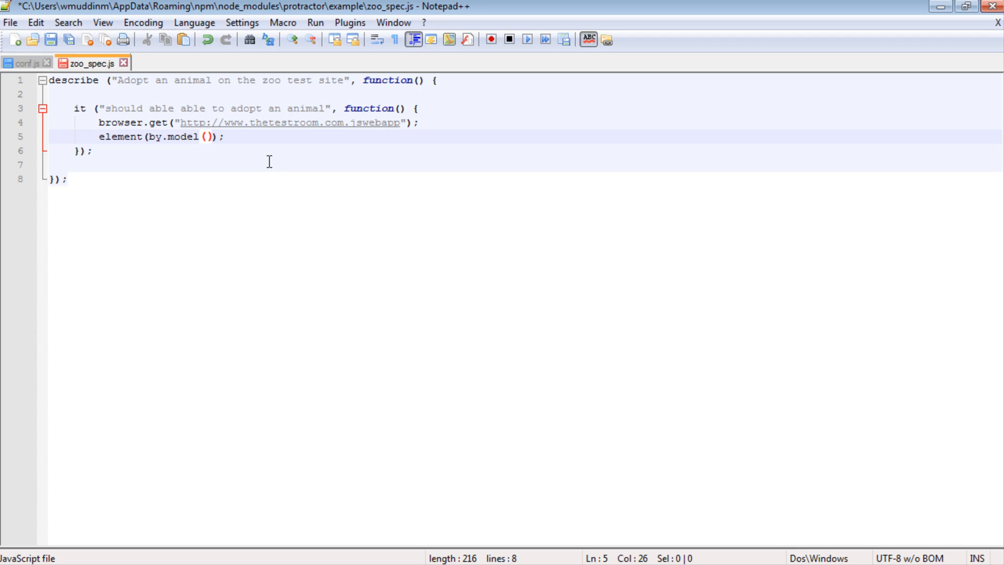
{"action": "type", "text": "\"\""}
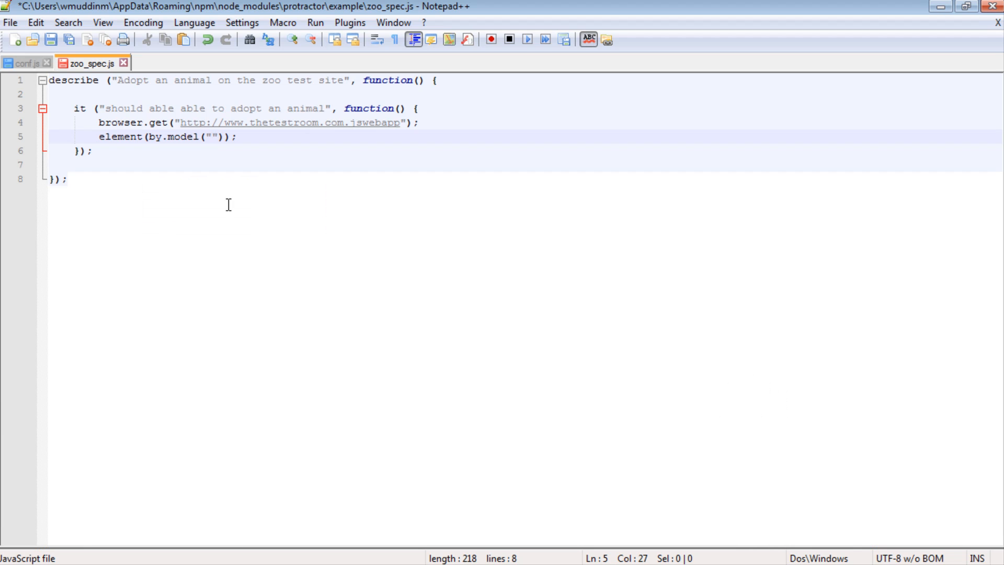
{"action": "type", "text": "person"}
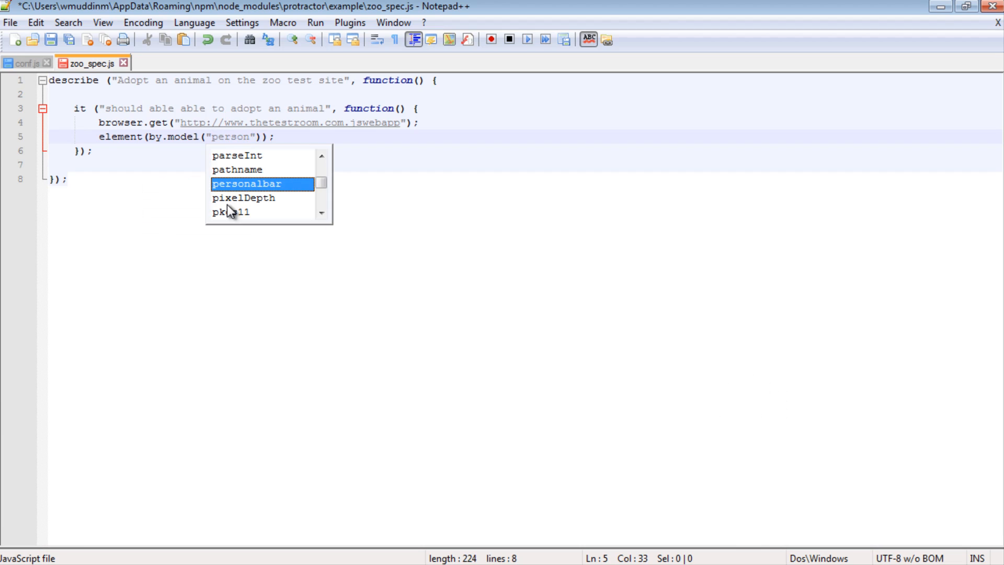
{"action": "type", "text": ".name"}
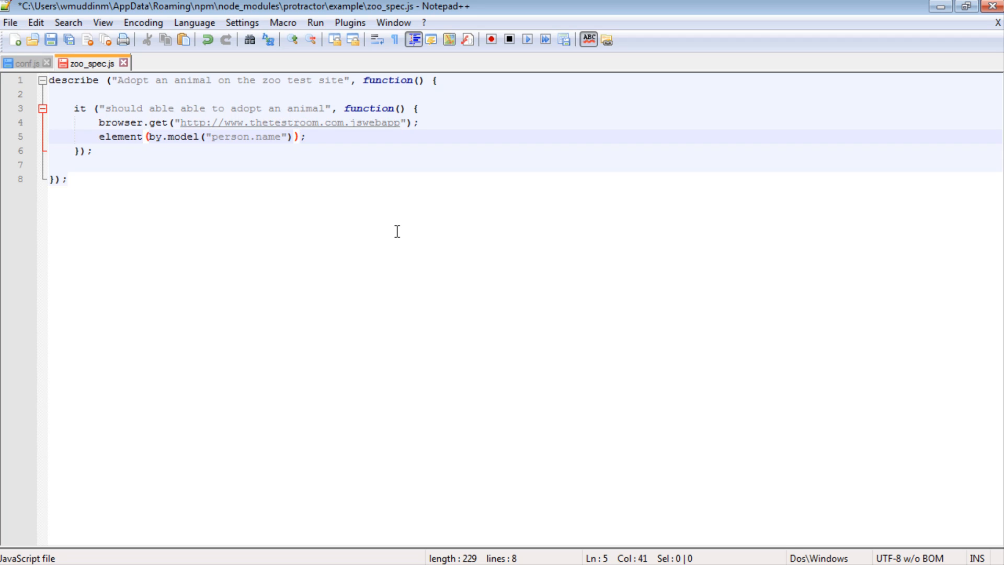
Chain .sendKeys("") onto it and type 'Subscribe to' between the quotes
{"action": "type", "text": ".s"}
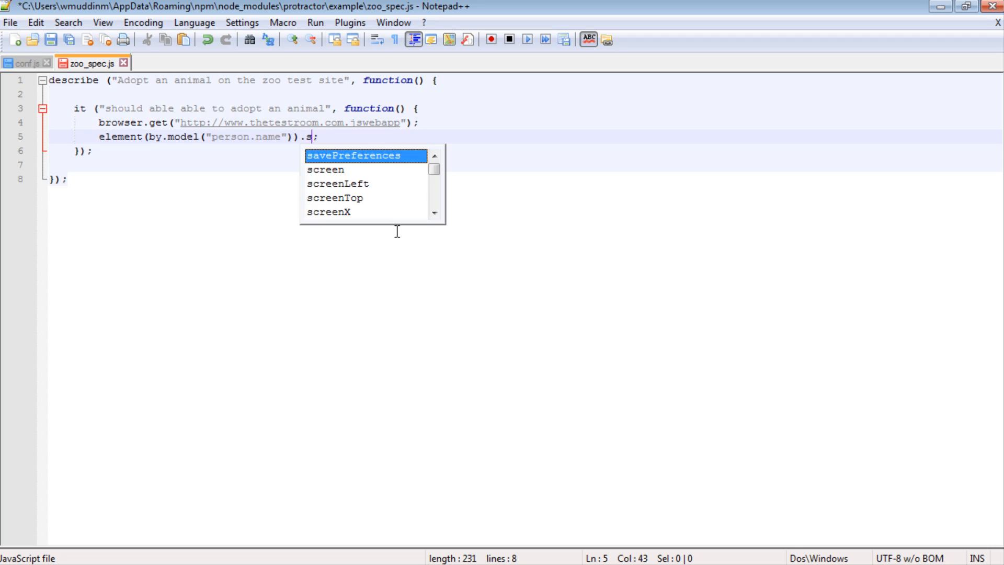
{"action": "type", "text": "sendKeys"}
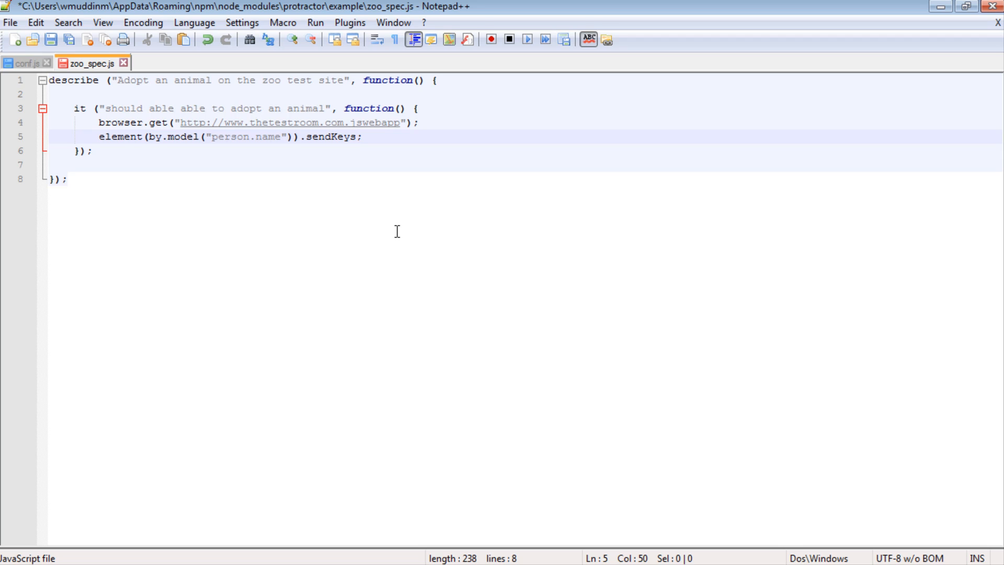
{"action": "type", "text": "(\"\")"}
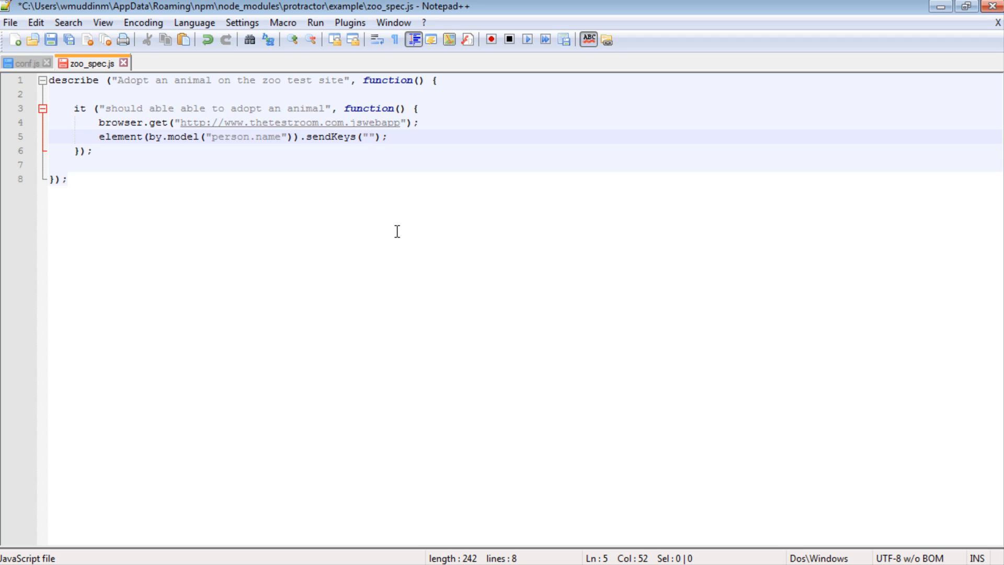
{"action": "left_click", "coordinate": [369, 137]}
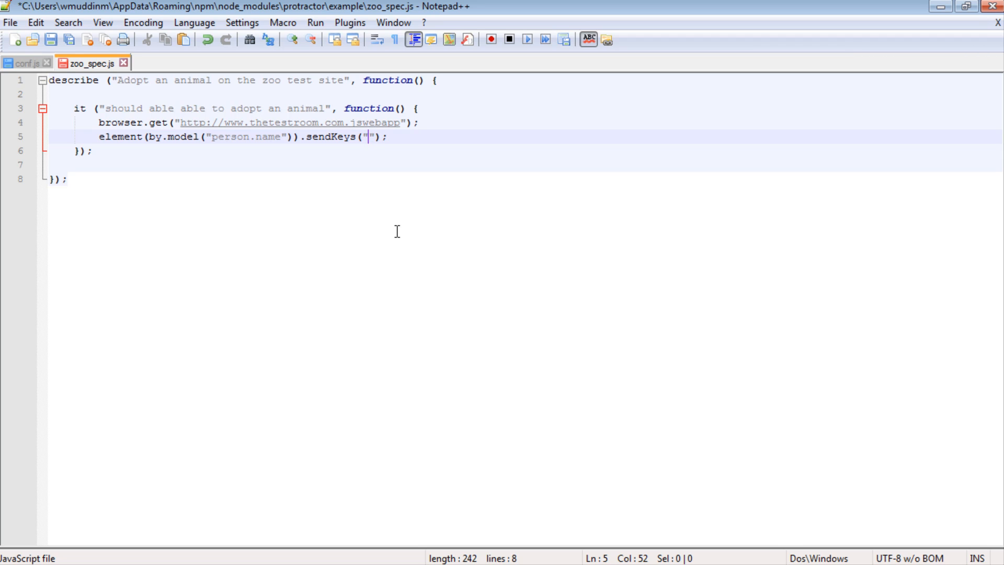
{"action": "type", "text": "Subscribe to"}
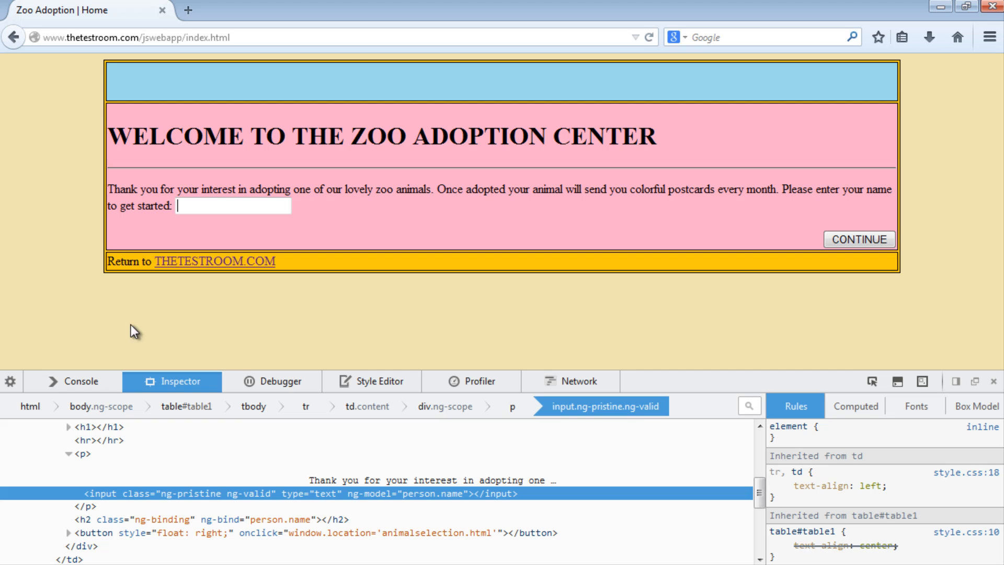
Type 'subscribe' and 'test' into the zoo page's name field
{"action": "type", "text": "subscribe"}
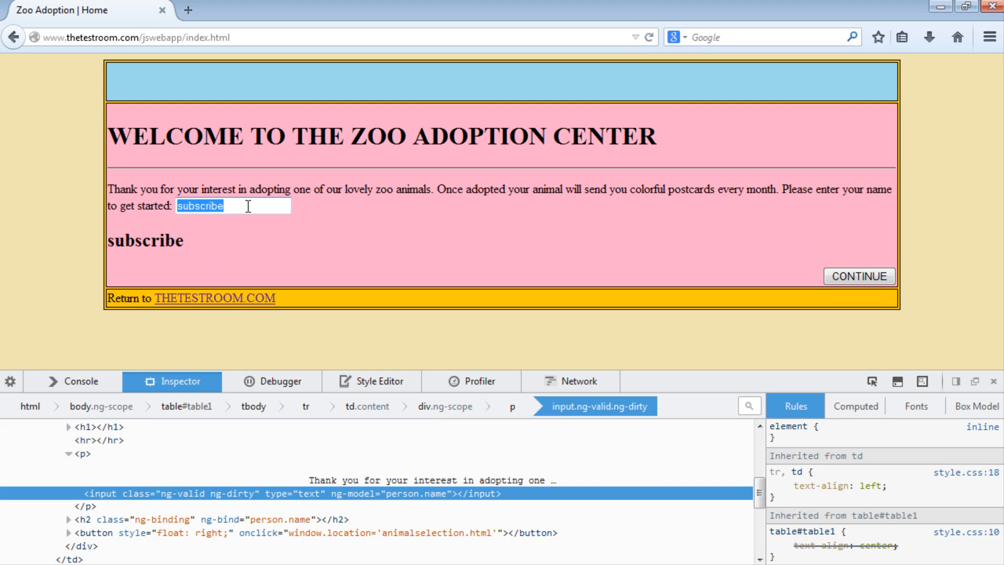
{"action": "type", "text": "test"}
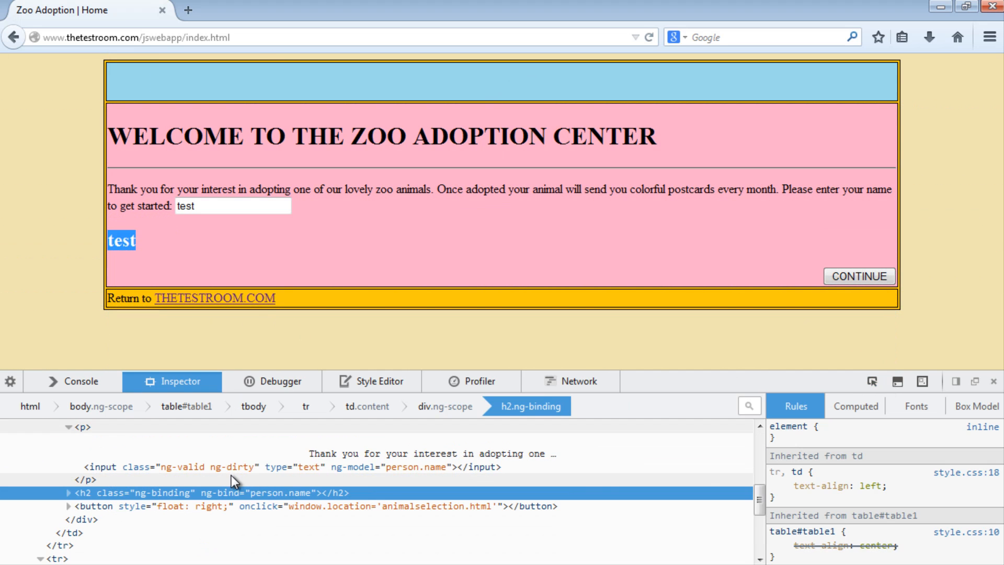
{"action": "mouse_move", "coordinate": [153, 507]}
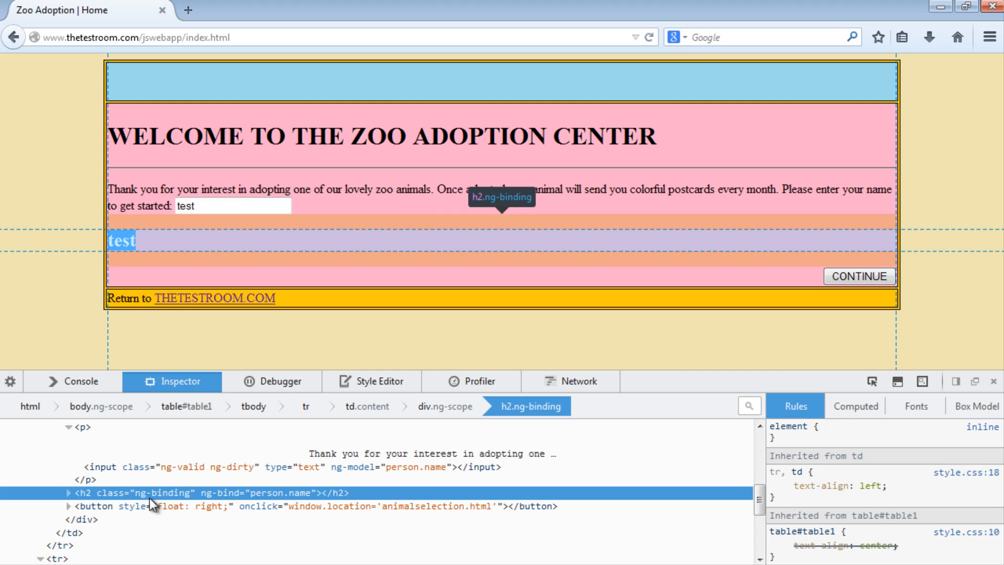
{"action": "mouse_move", "coordinate": [224, 499]}
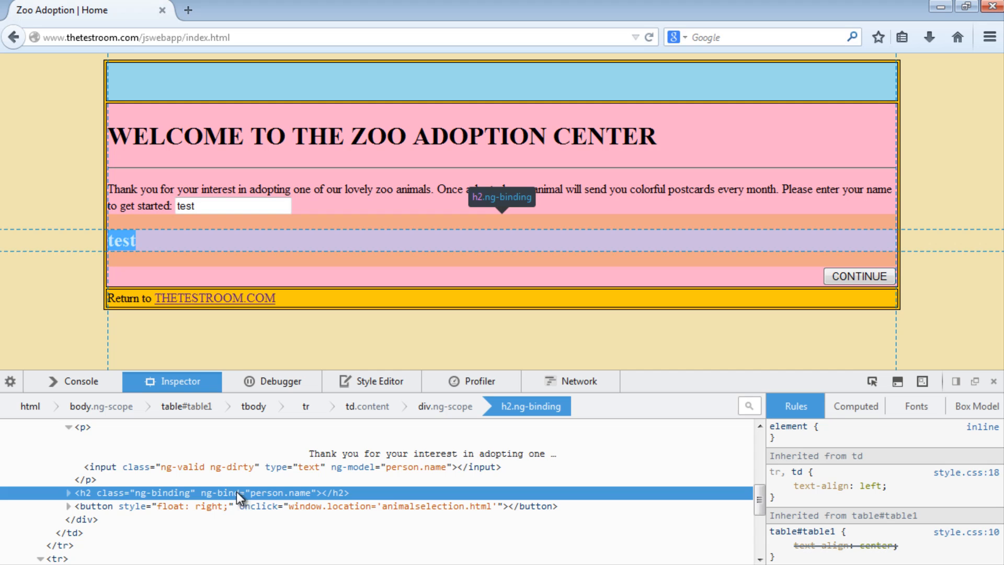
{"action": "mouse_move", "coordinate": [248, 499]}
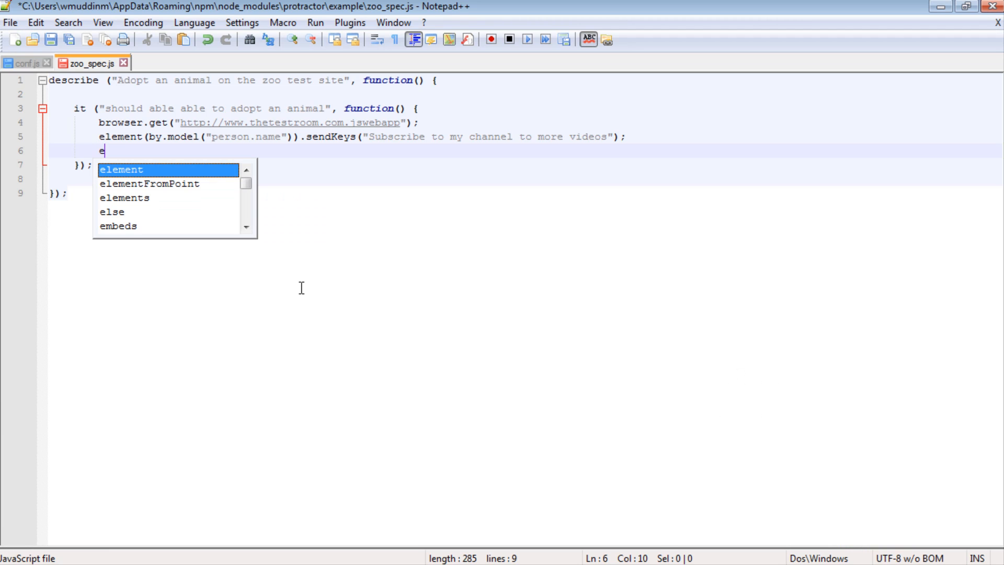
Type element(by.binding("person.name")) with a getText call on line 6
{"action": "type", "text": "lement(by."}
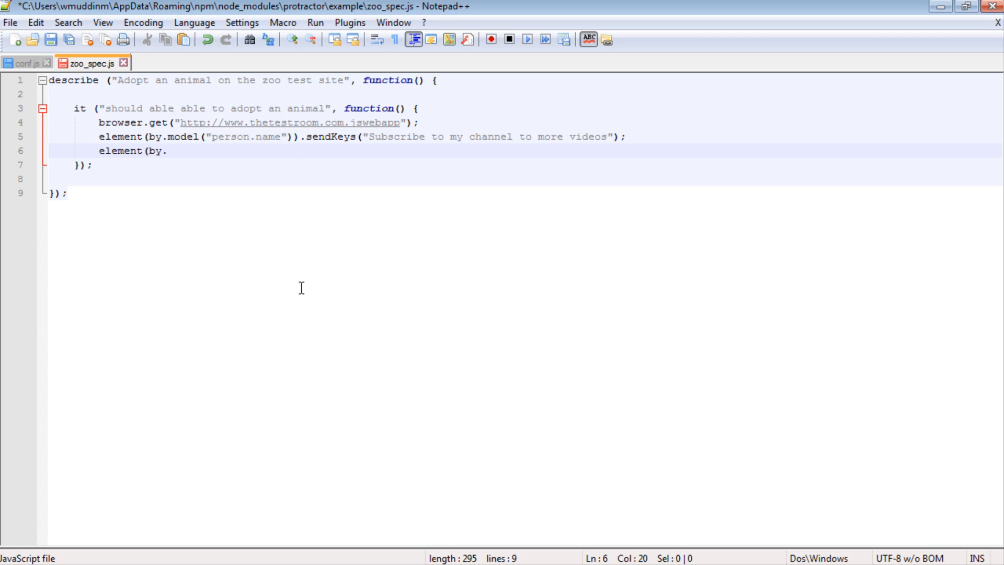
{"action": "type", "text": "bindin"}
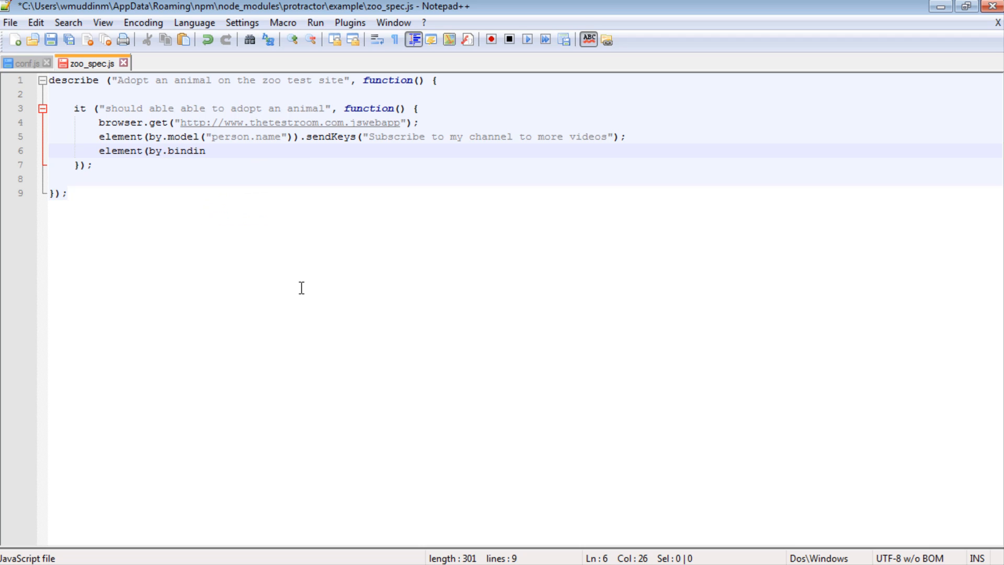
{"action": "type", "text": "g"}
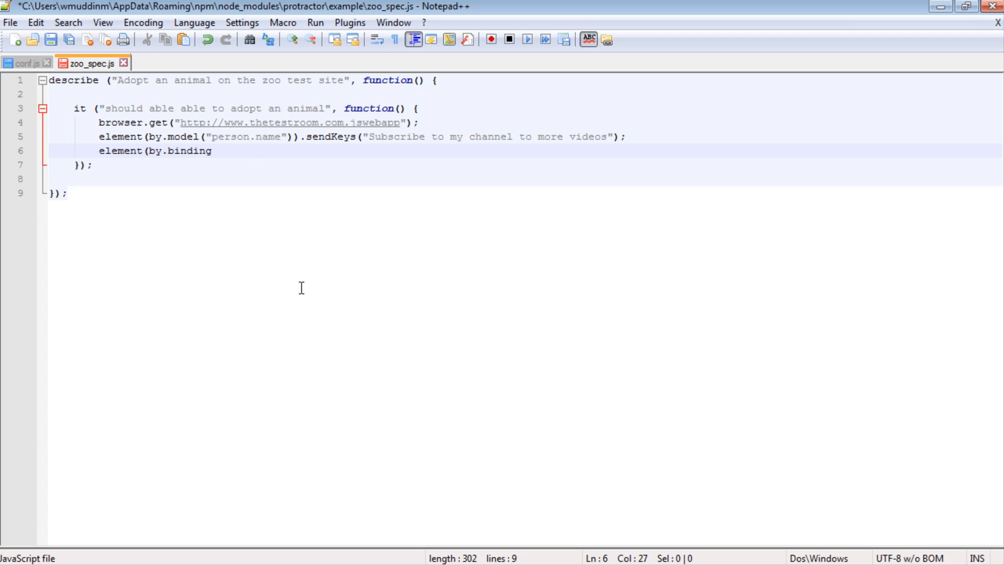
{"action": "type", "text": "(\""}
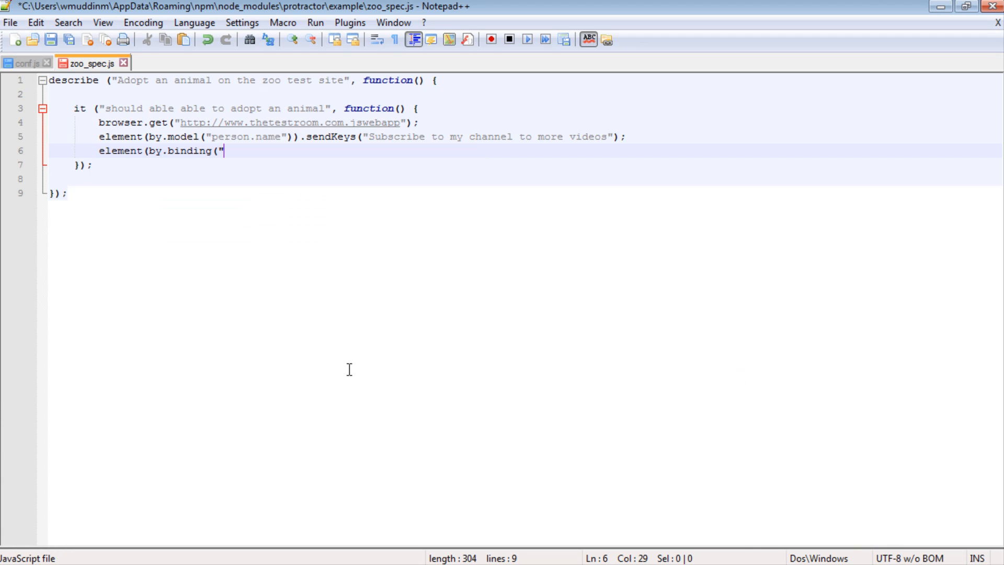
{"action": "type", "text": "person.name"}
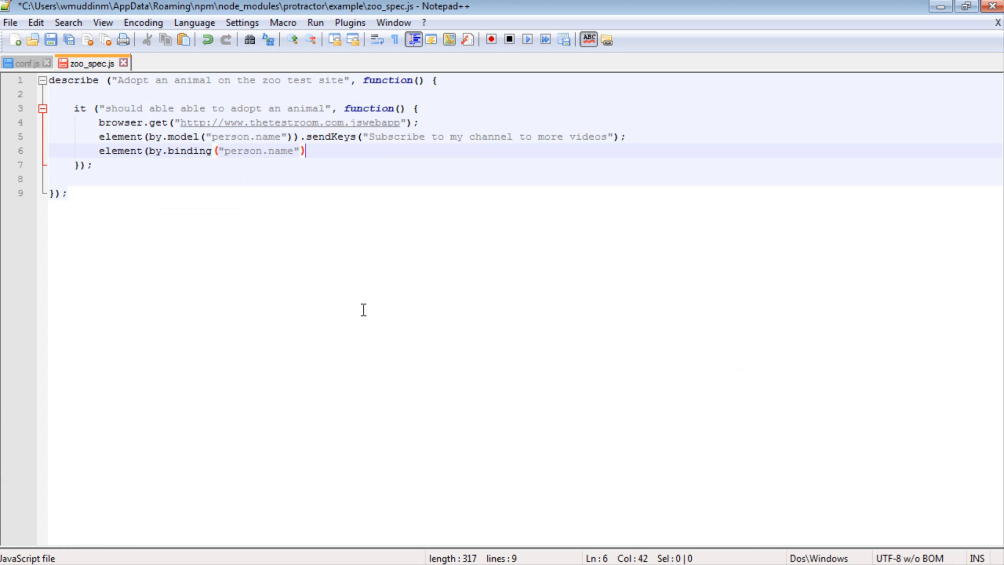
{"action": "type", "text": ".getText("}
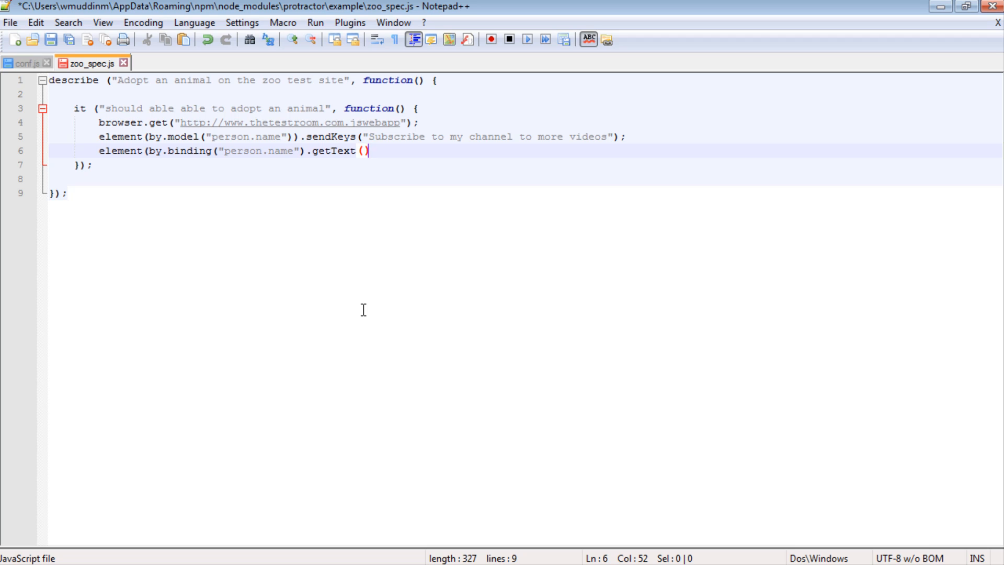
Append .then(function(text){ console.log(text); }) and start a new line
{"action": "type", "text": ".then"}
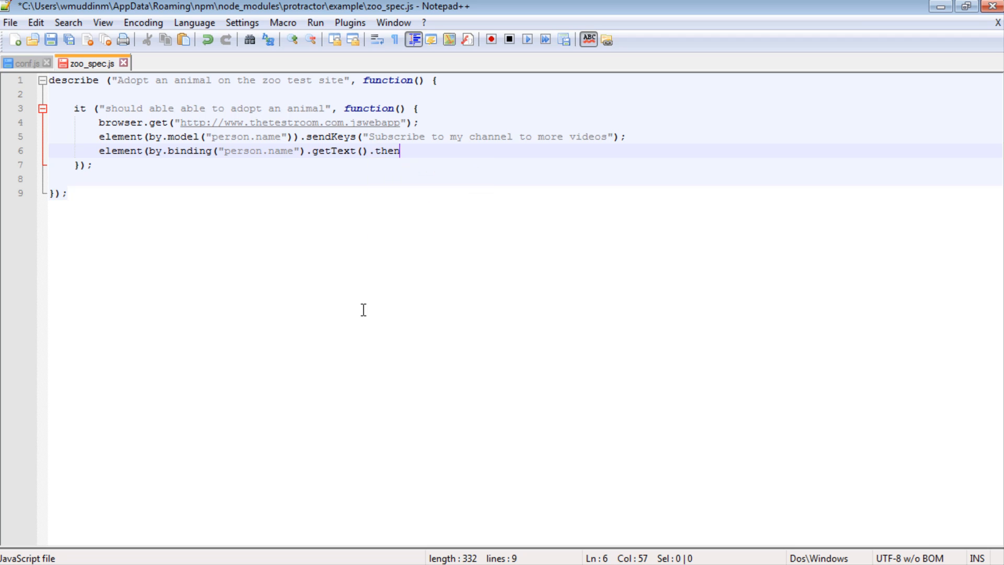
{"action": "type", "text": "(function"}
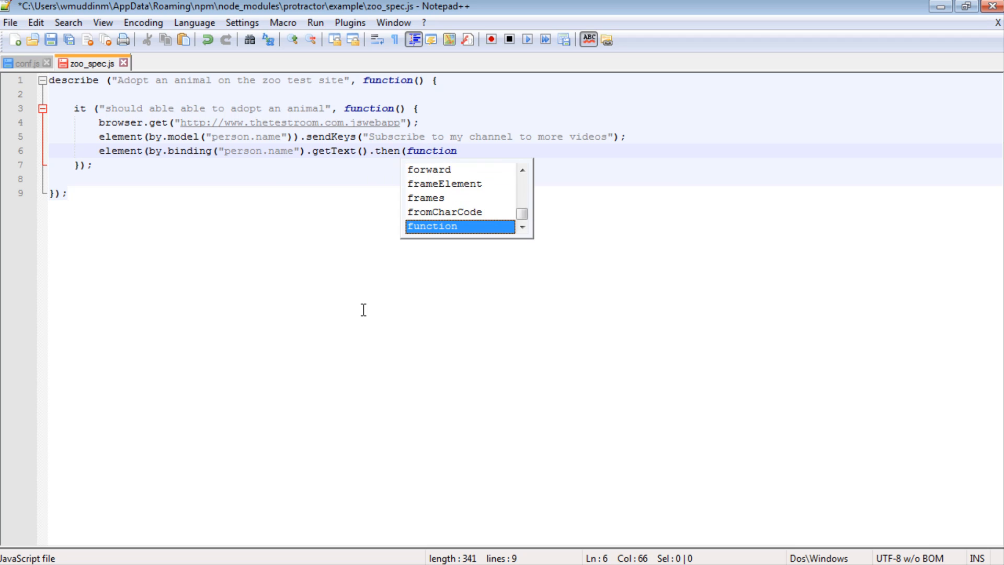
{"action": "type", "text": "(text"}
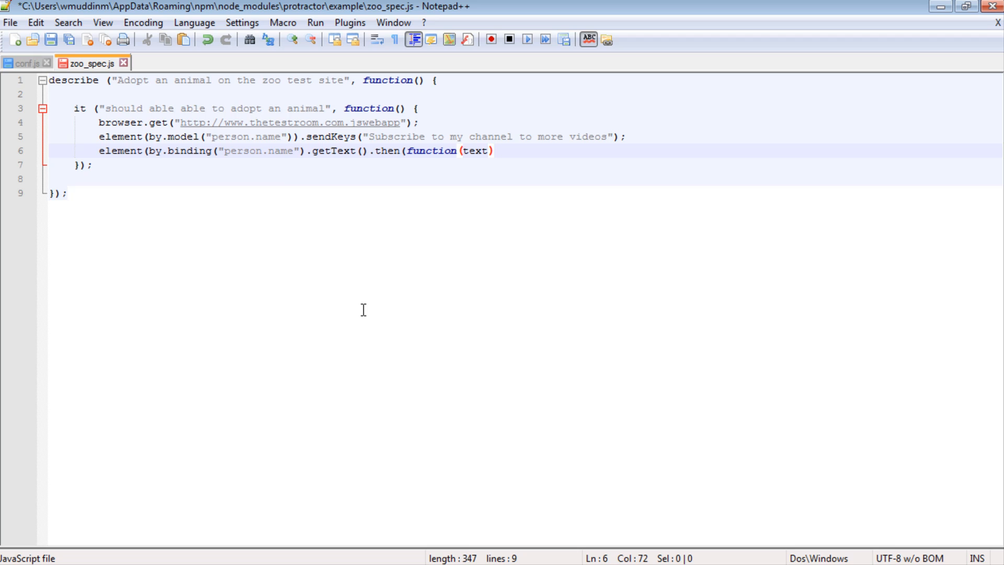
{"action": "type", "text": "{"}
{"action": "type", "text": "});"}
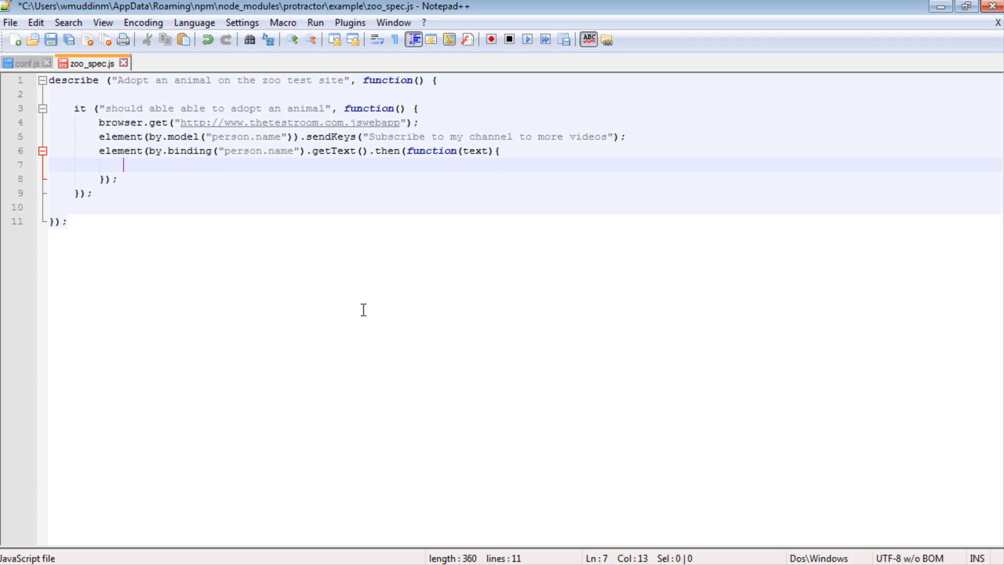
{"action": "type", "text": "console."}
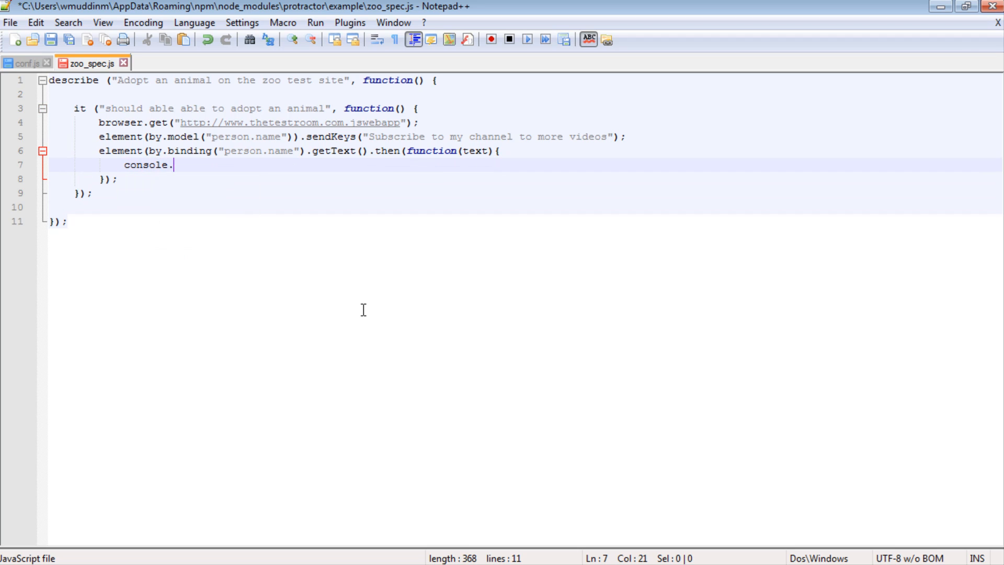
{"action": "type", "text": "log(text);"}
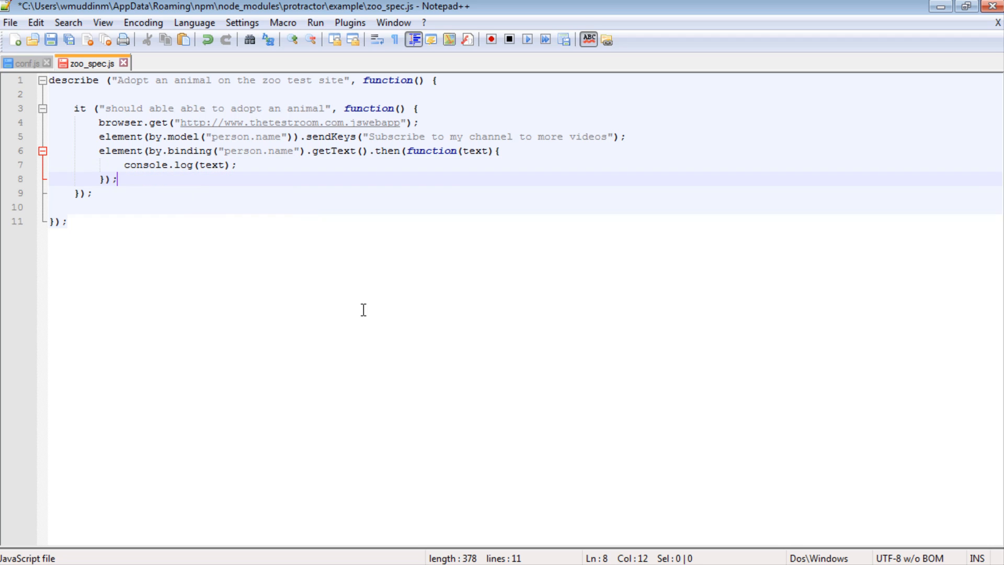
{"action": "key", "text": "Enter"}
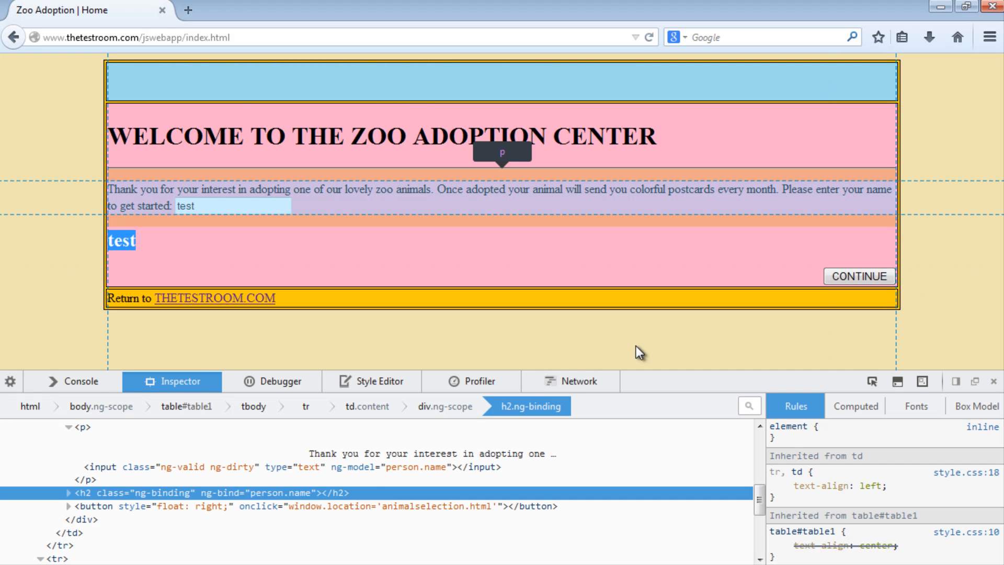
{"action": "mouse_move", "coordinate": [856, 281]}
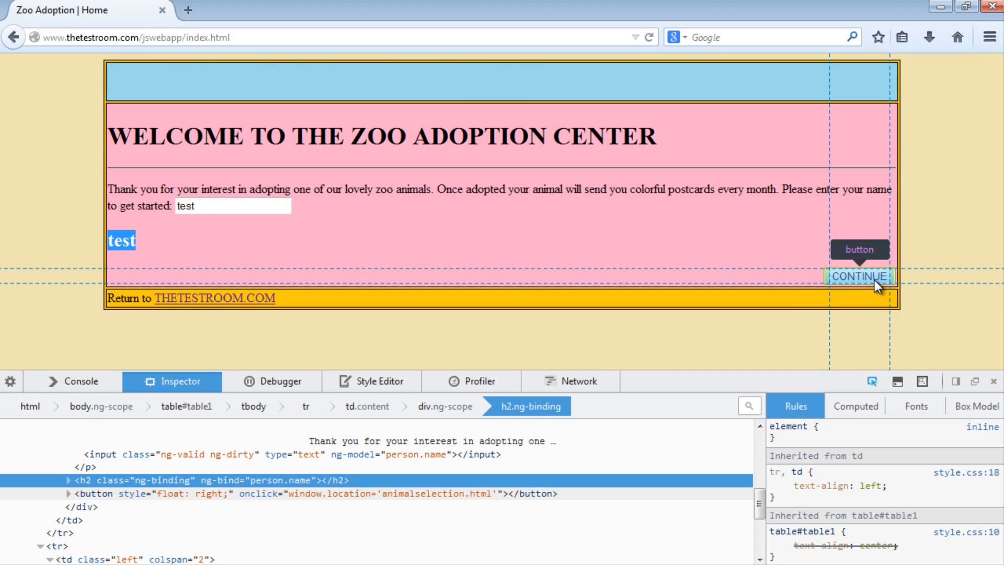
Pick the CONTINUE button with the Inspector to reveal its markup
{"action": "left_click", "coordinate": [172, 493]}
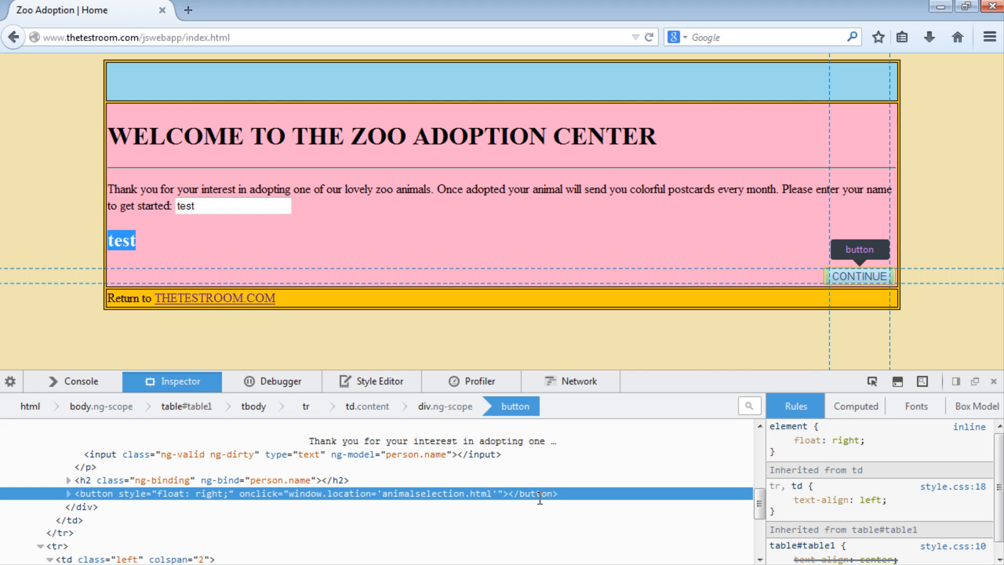
{"action": "mouse_move", "coordinate": [87, 498]}
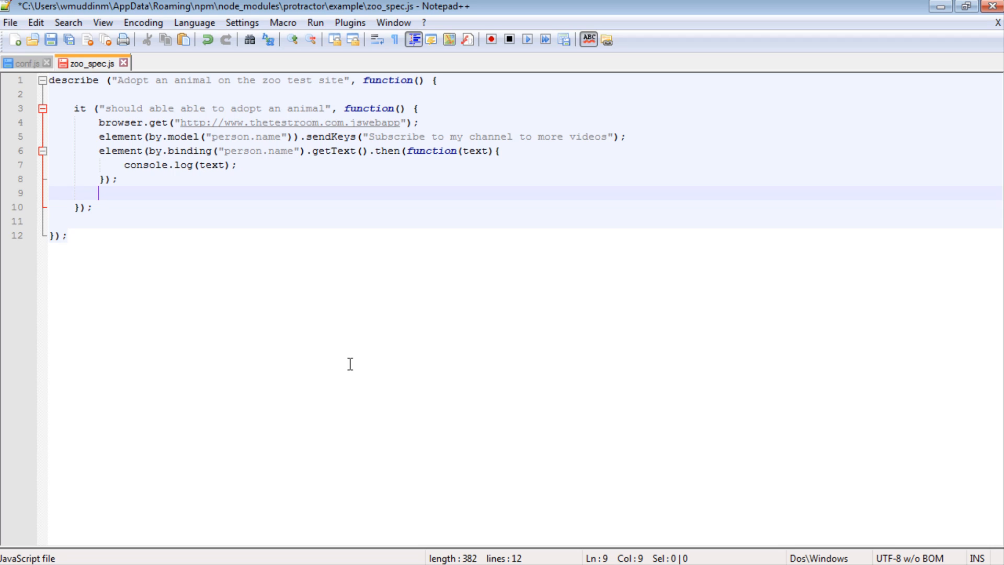
Type element(by.buttonText("CONTINUE")).click(); into zoo_spec.js
{"action": "type", "text": "e"}
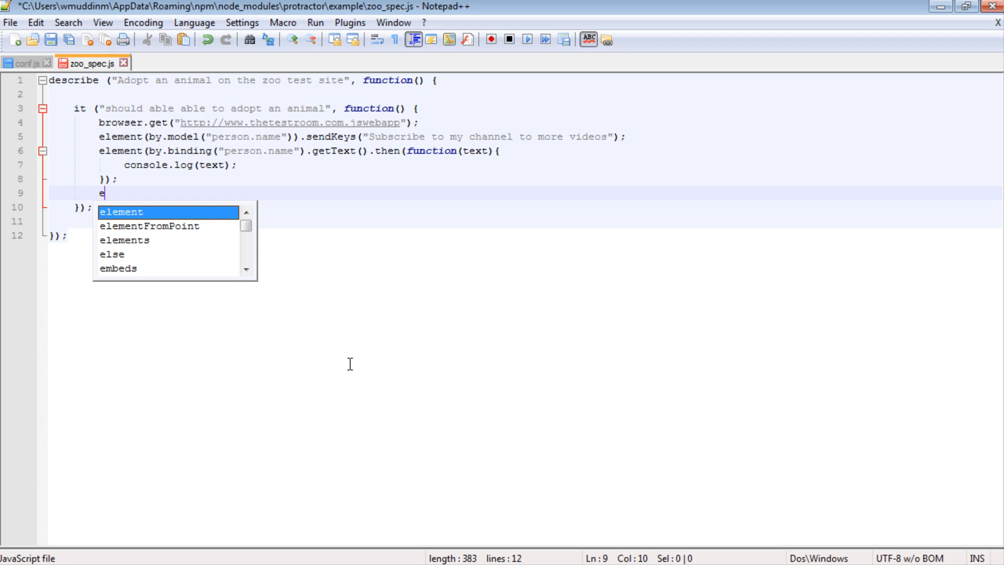
{"action": "type", "text": "lement(b"}
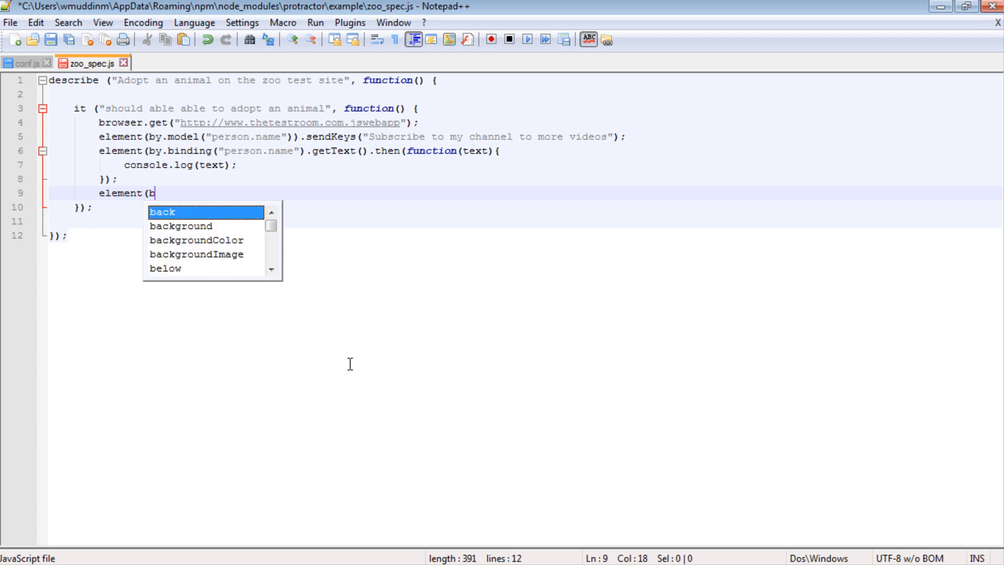
{"action": "type", "text": "y.buttonTe"}
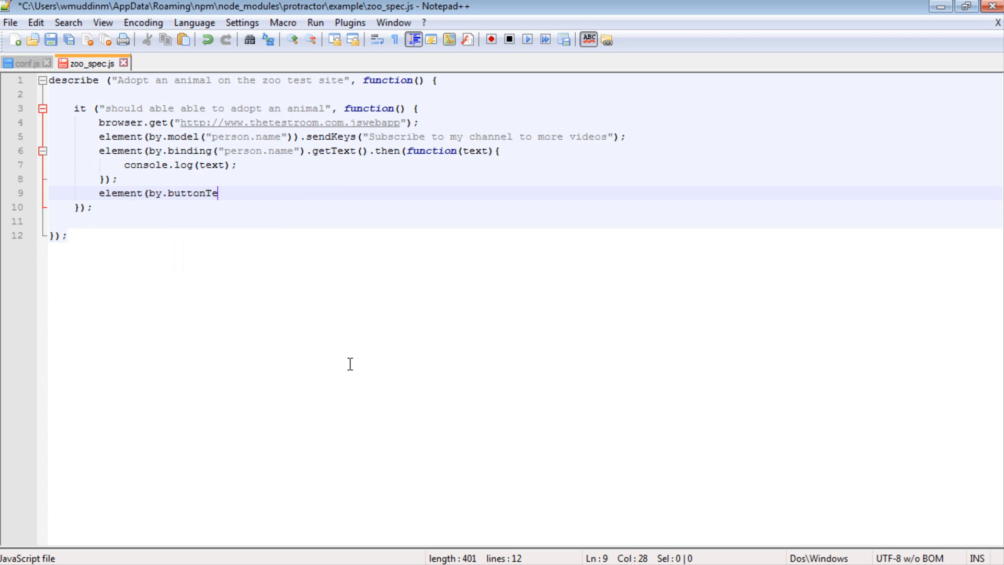
{"action": "type", "text": "xt(\""}
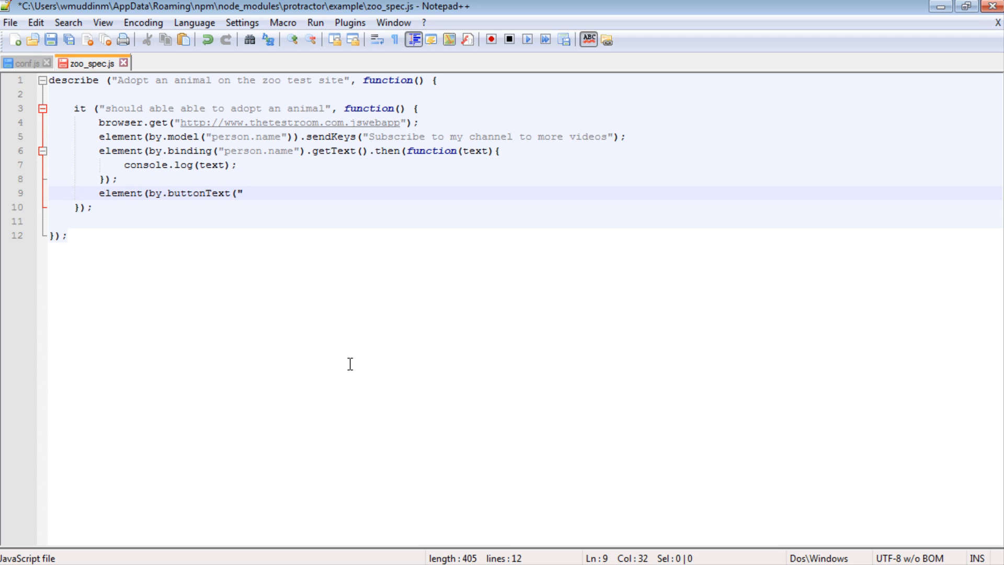
{"action": "type", "text": "CONTI"}
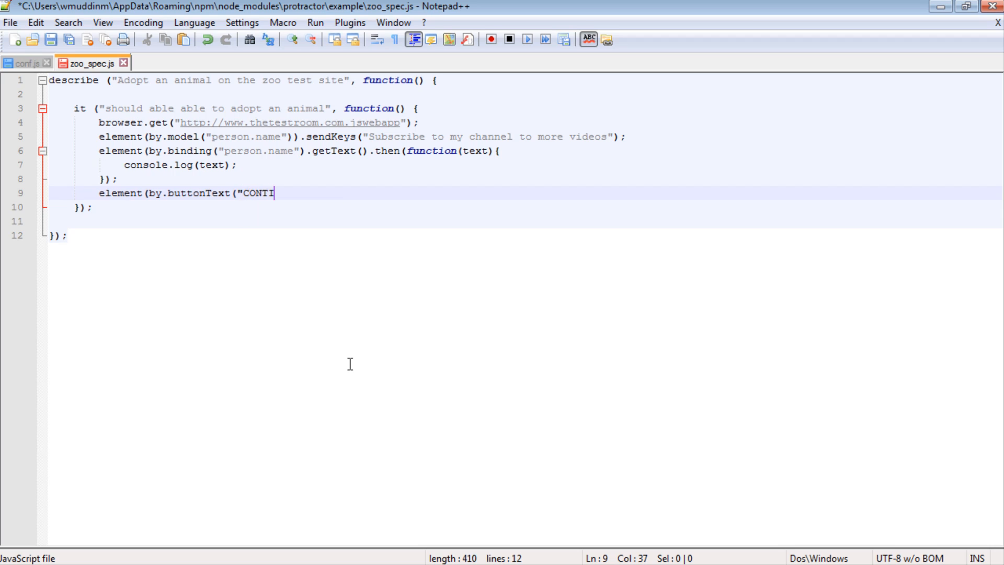
{"action": "type", "text": "NUE\"))"}
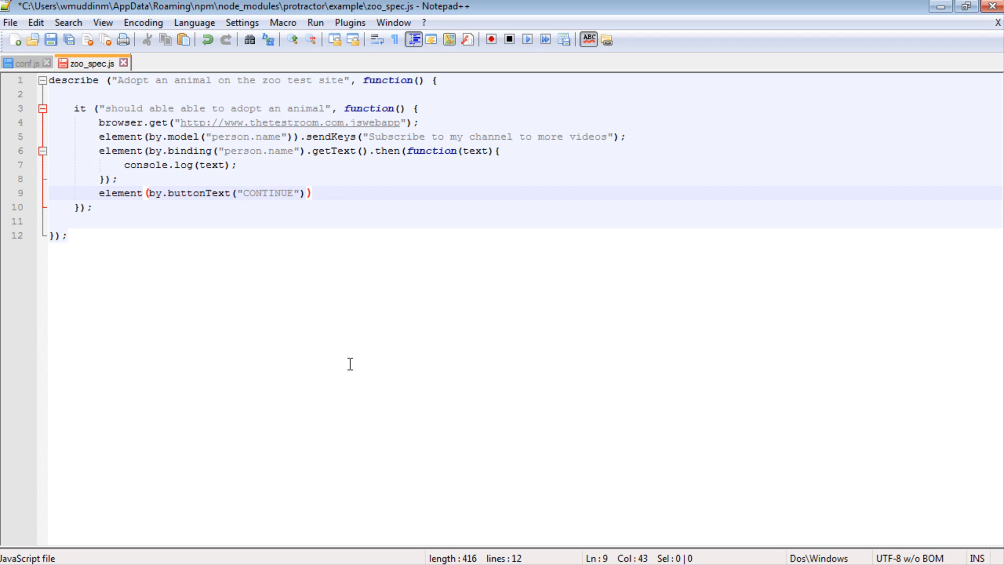
{"action": "type", "text": "."}
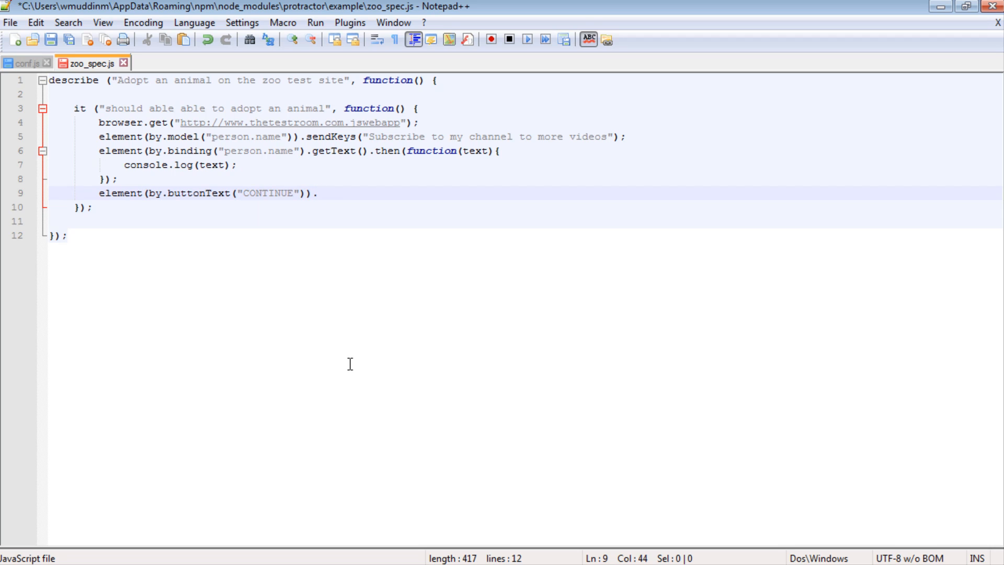
{"action": "type", "text": "click"}
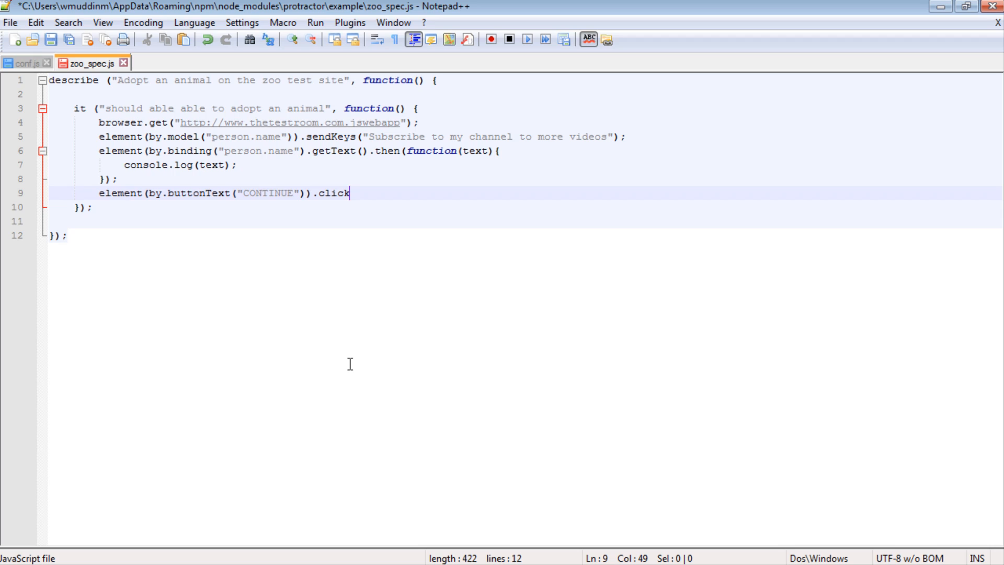
{"action": "type", "text": "();"}
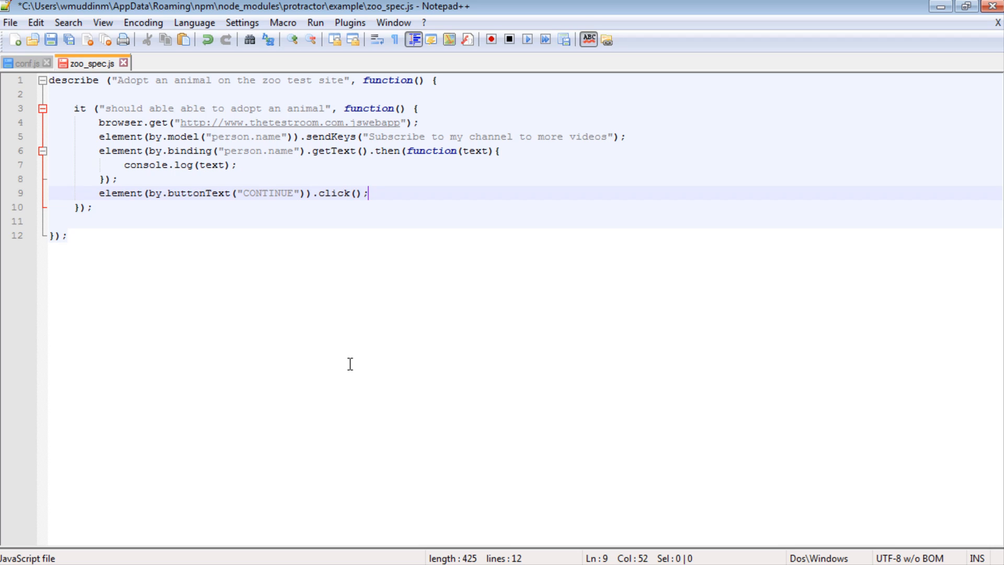
{"action": "mouse_move", "coordinate": [182, 193]}
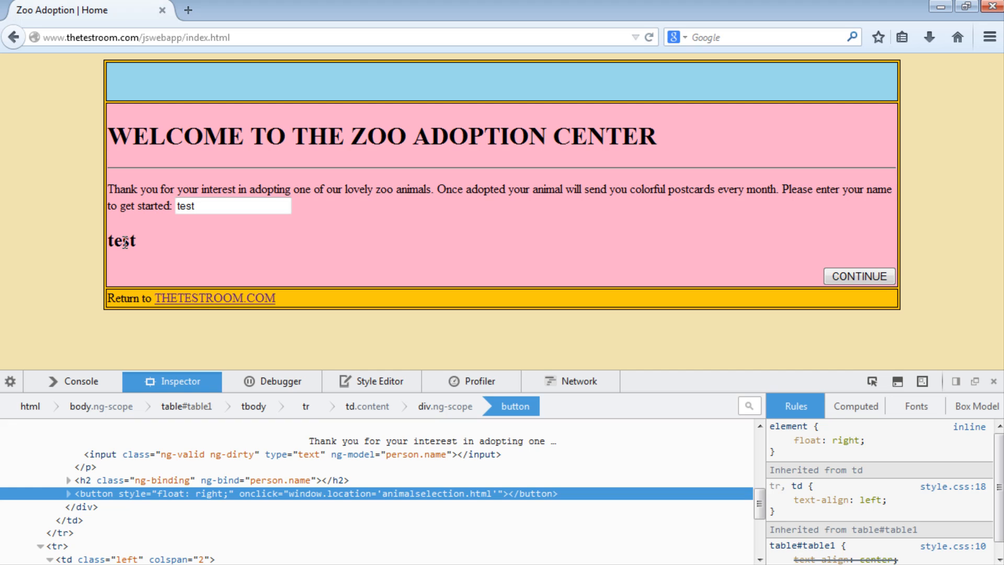
{"action": "mouse_move", "coordinate": [874, 281]}
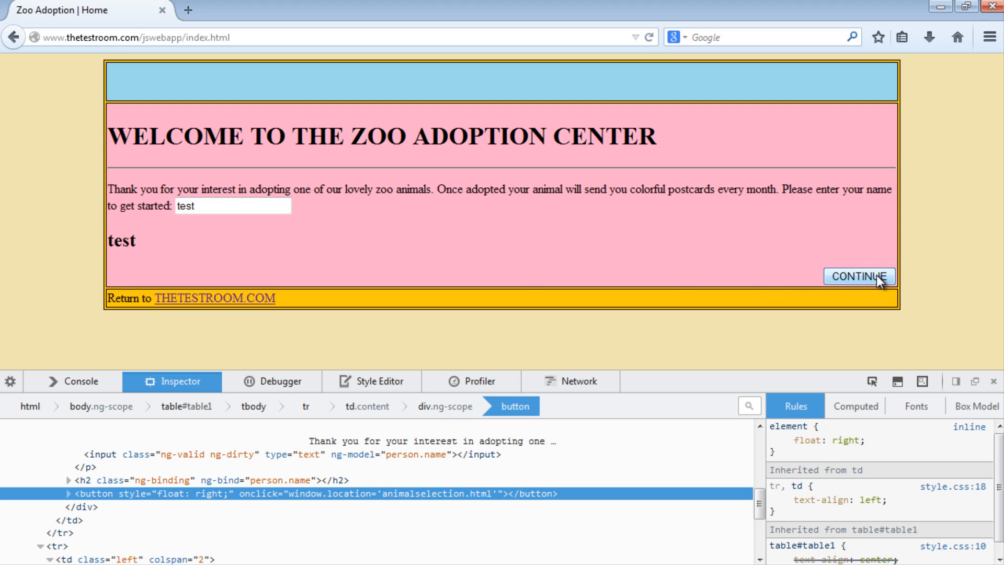
Continue to the animal selection page and inspect the animal dropdown's select element
{"action": "left_click", "coordinate": [860, 277]}
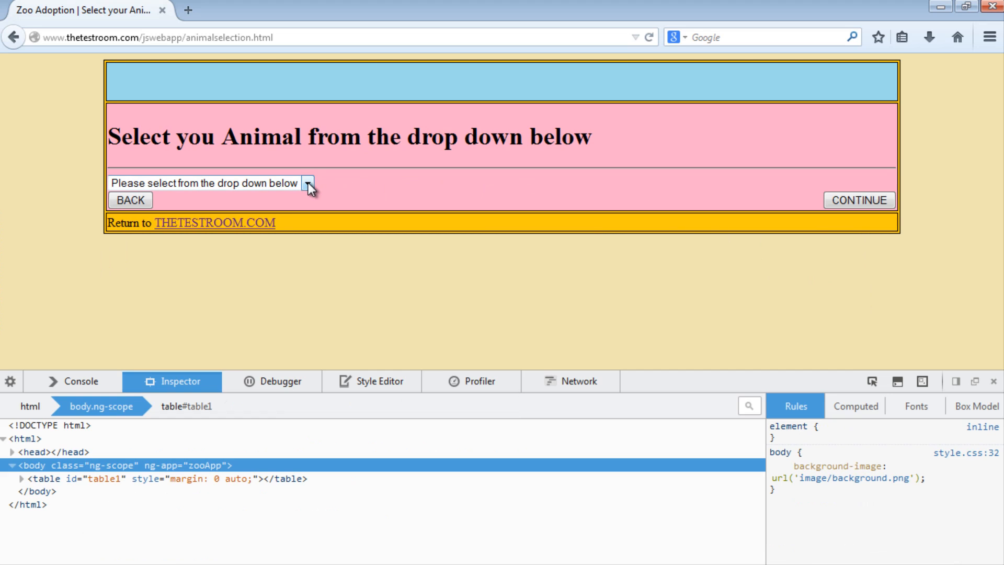
{"action": "mouse_move", "coordinate": [408, 206]}
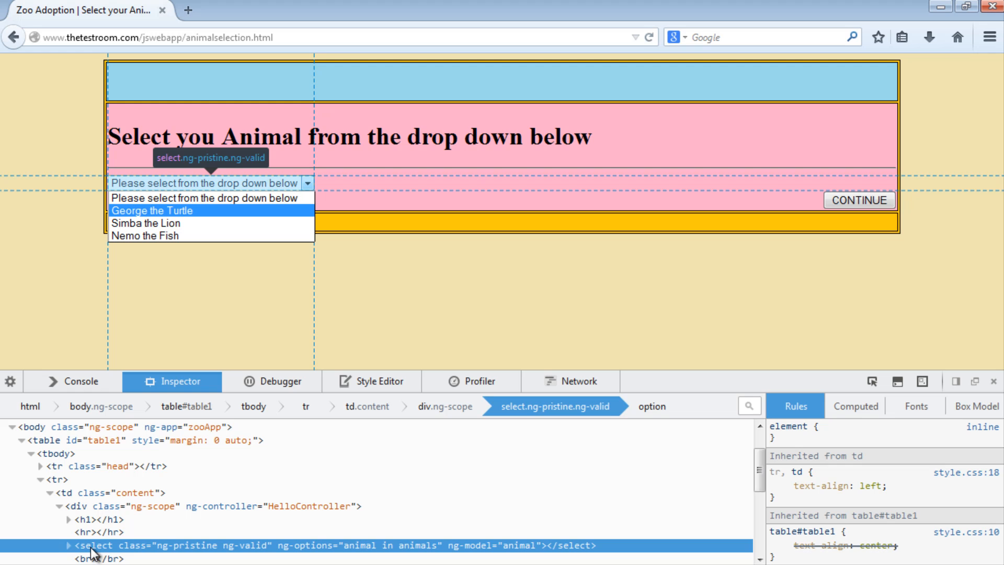
{"action": "mouse_move", "coordinate": [99, 553]}
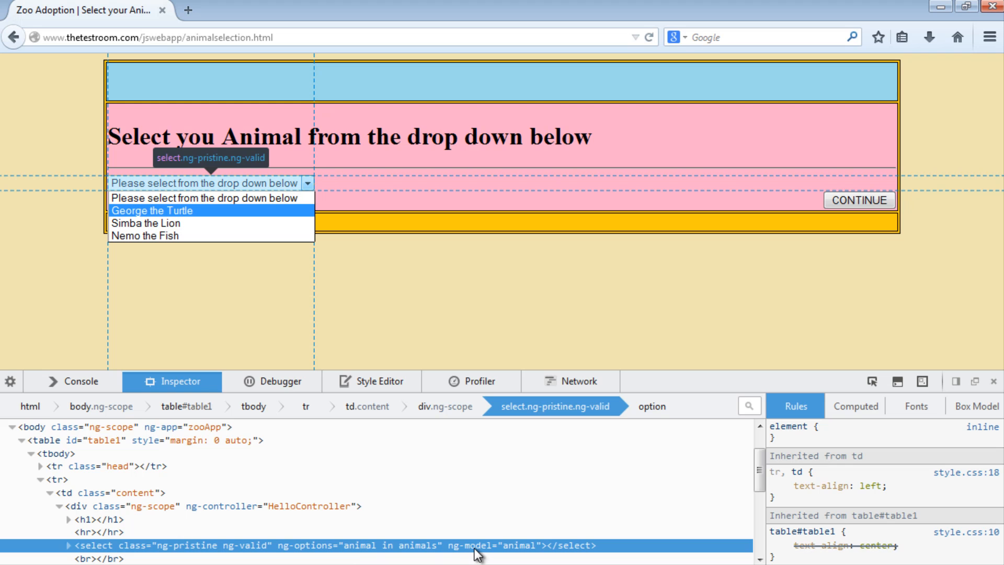
{"action": "left_click", "coordinate": [210, 197]}
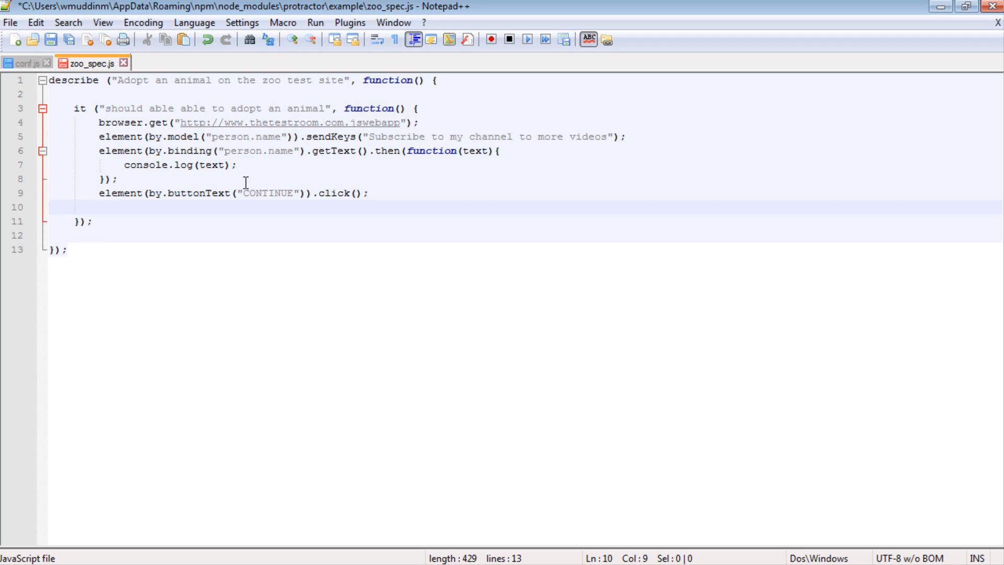
Type element(by.model("animal")) on line 10, fixing the stray 's'
{"action": "type", "text": "element"}
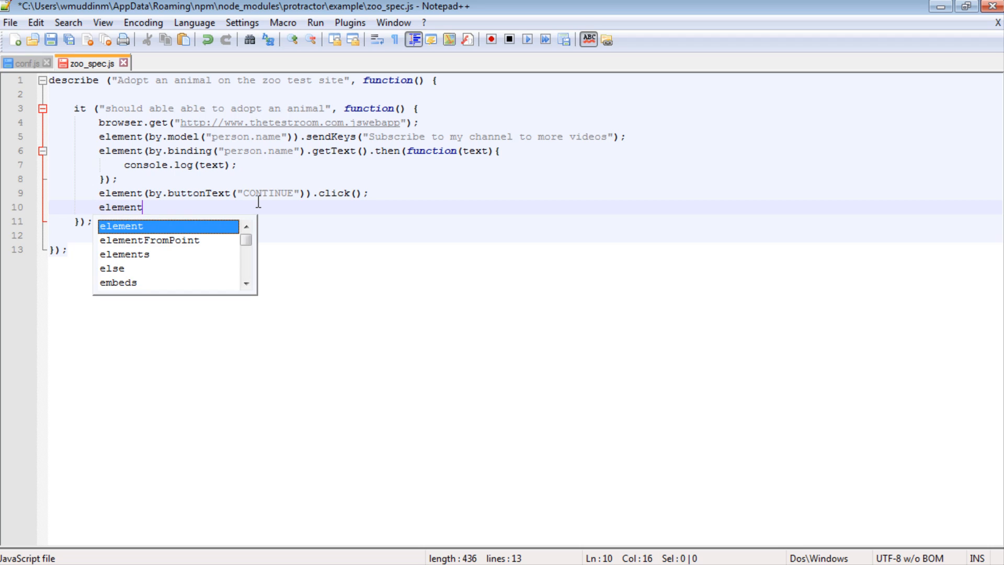
{"action": "type", "text": "(by.model("}
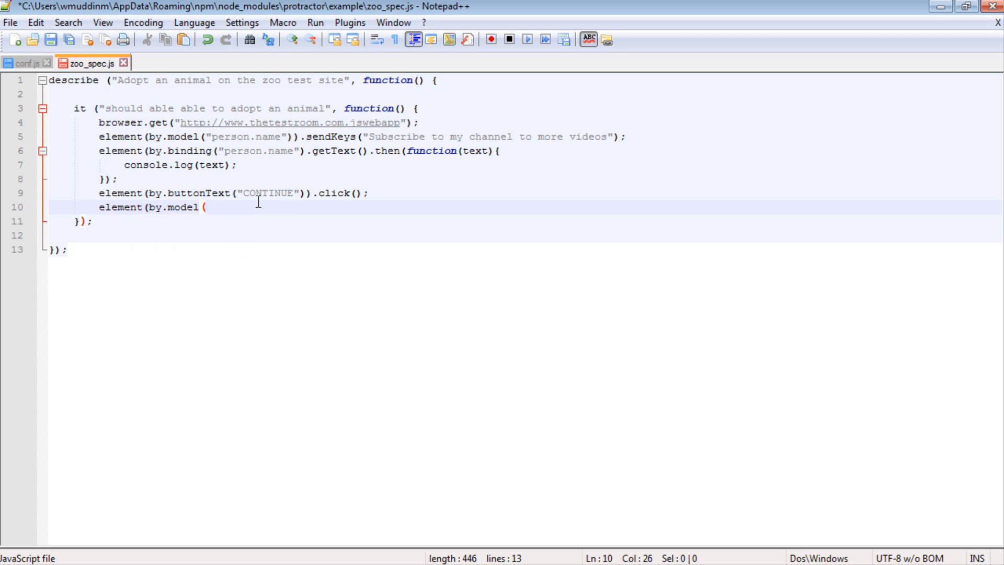
{"action": "type", "text": "\"animal"}
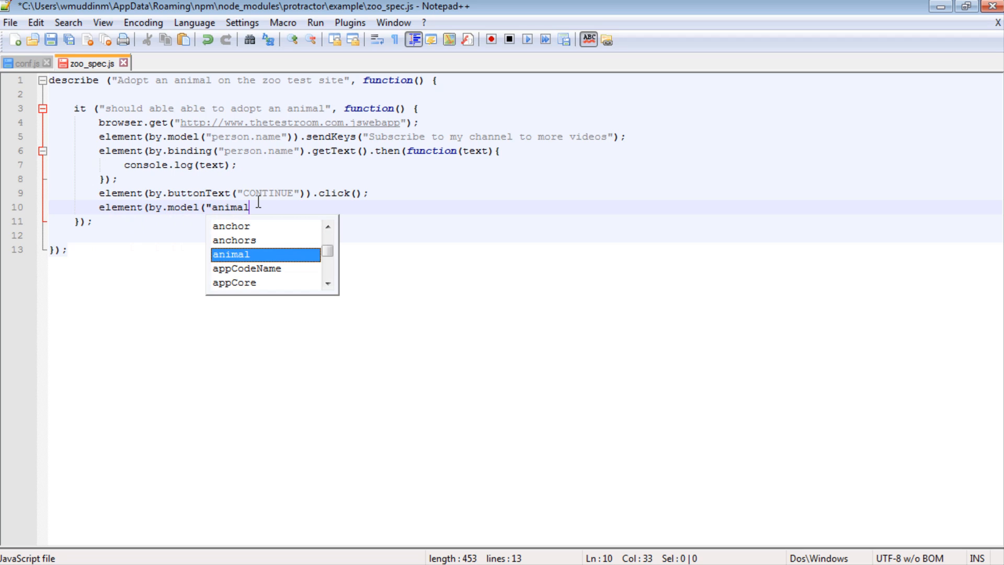
{"action": "type", "text": "s\")"}
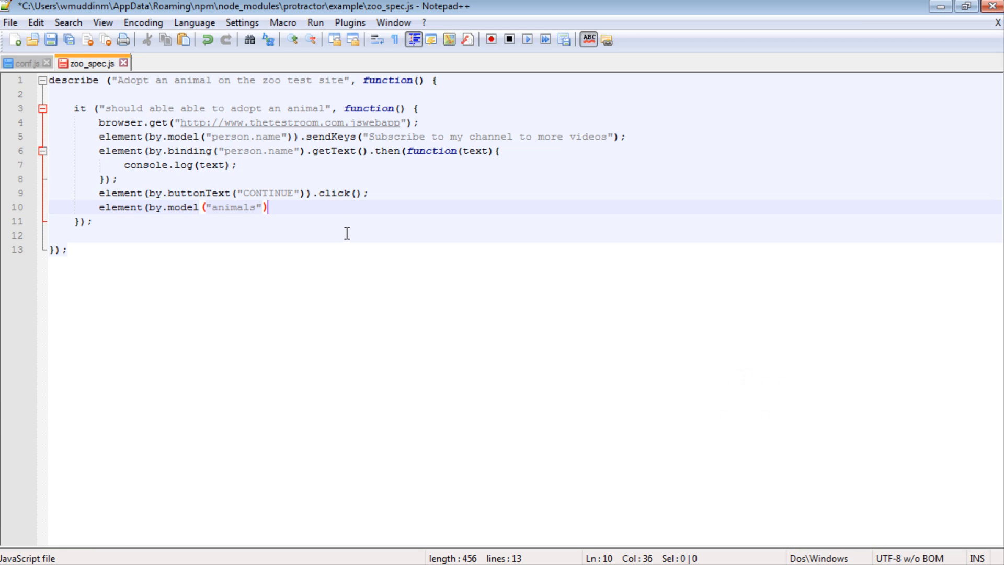
{"action": "key", "text": "Backspace"}
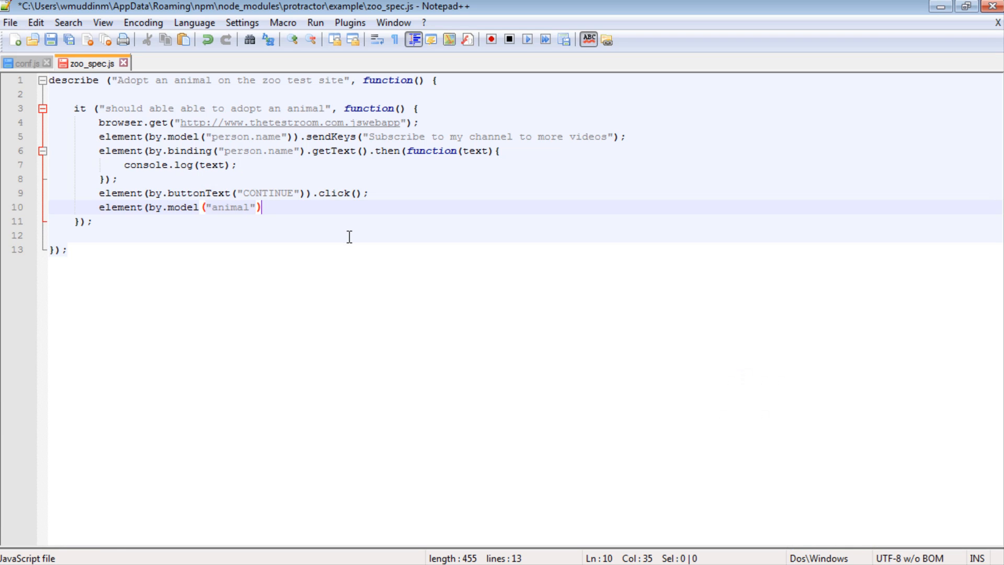
{"action": "type", "text": ")"}
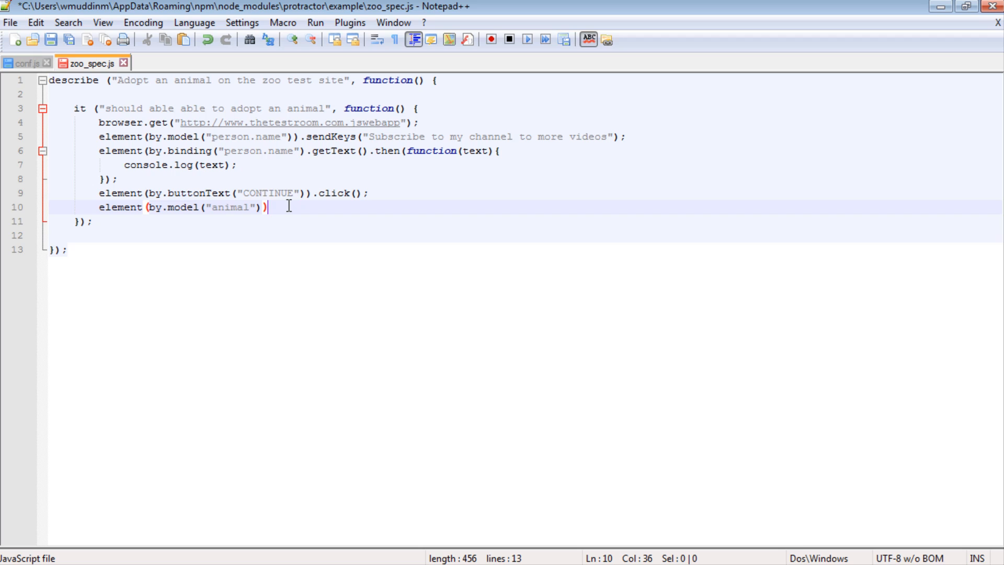
{"action": "mouse_move", "coordinate": [342, 222]}
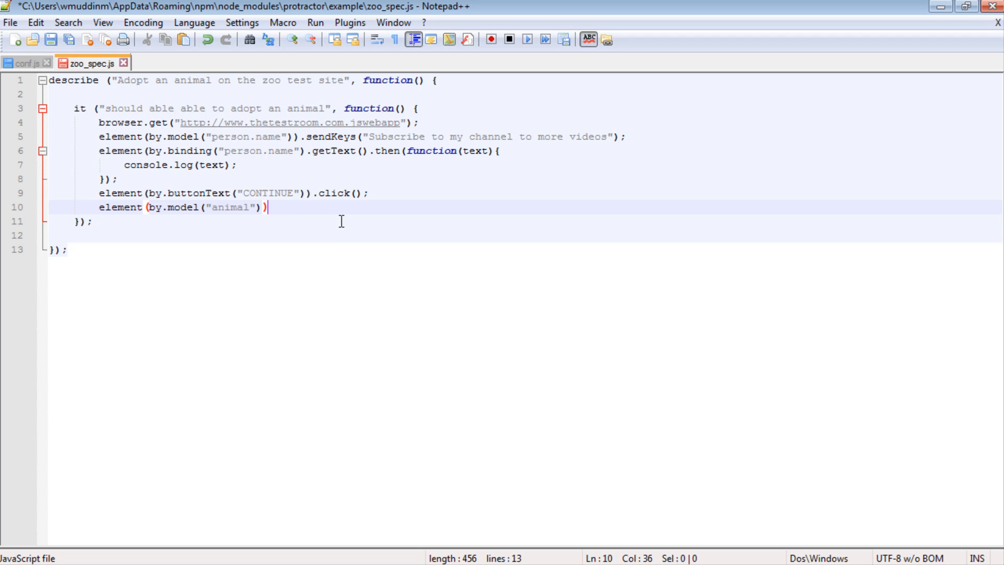
Append .$() to the animal model locator on line 10
{"action": "type", "text": "."}
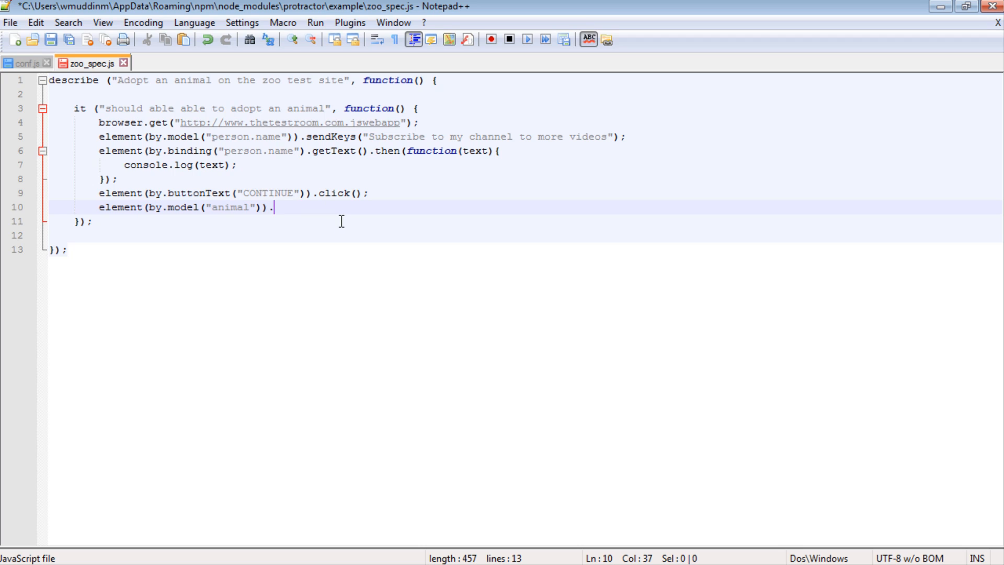
{"action": "type", "text": "$"}
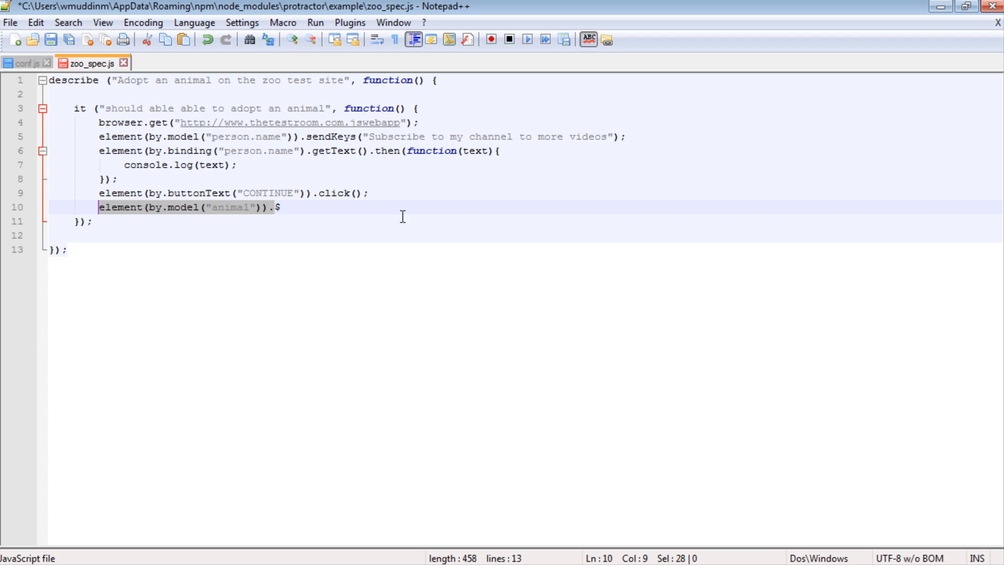
{"action": "left_click", "coordinate": [284, 207]}
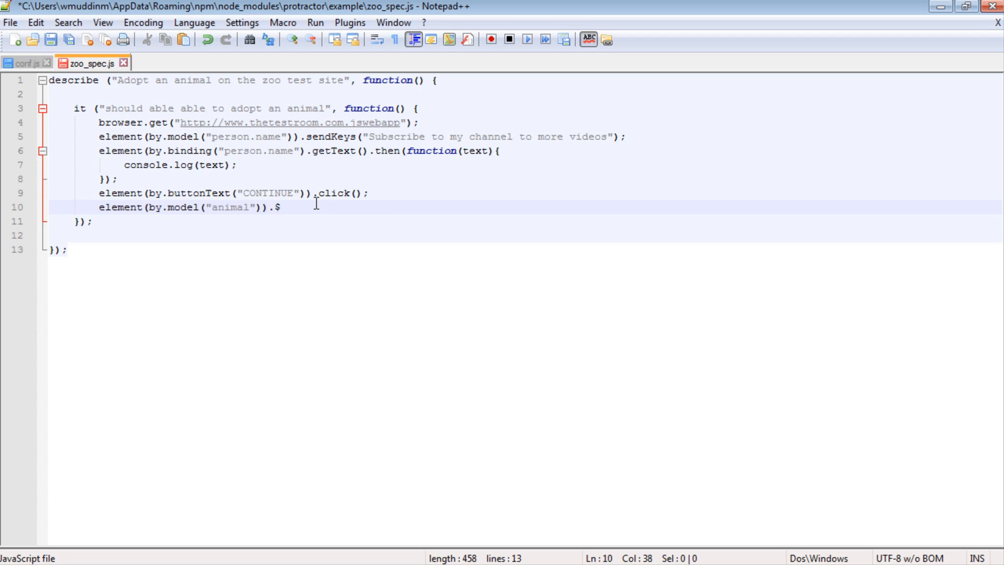
{"action": "type", "text": "()"}
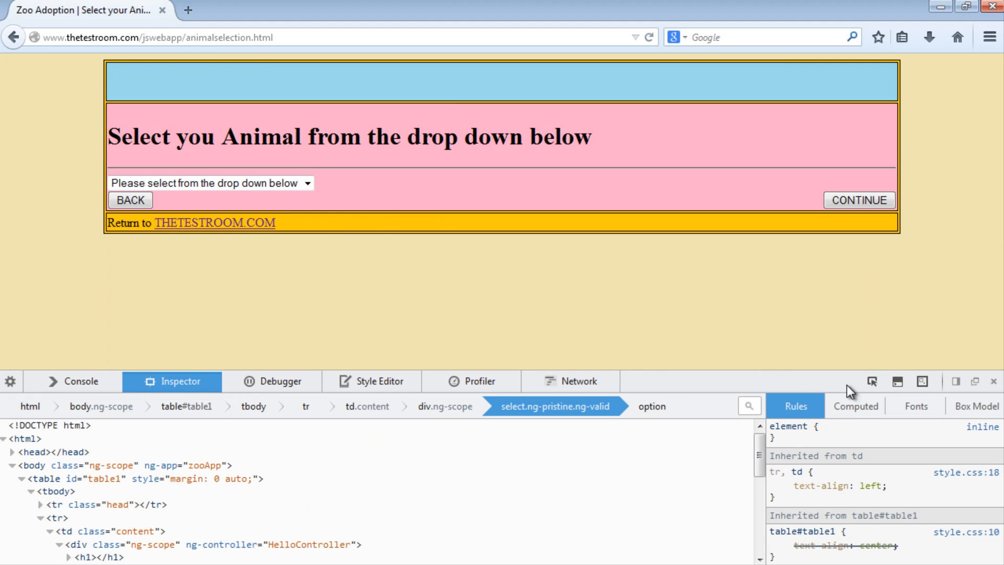
Expand the dropdown's options to find George the Turtle with value 1
{"action": "left_click", "coordinate": [211, 183]}
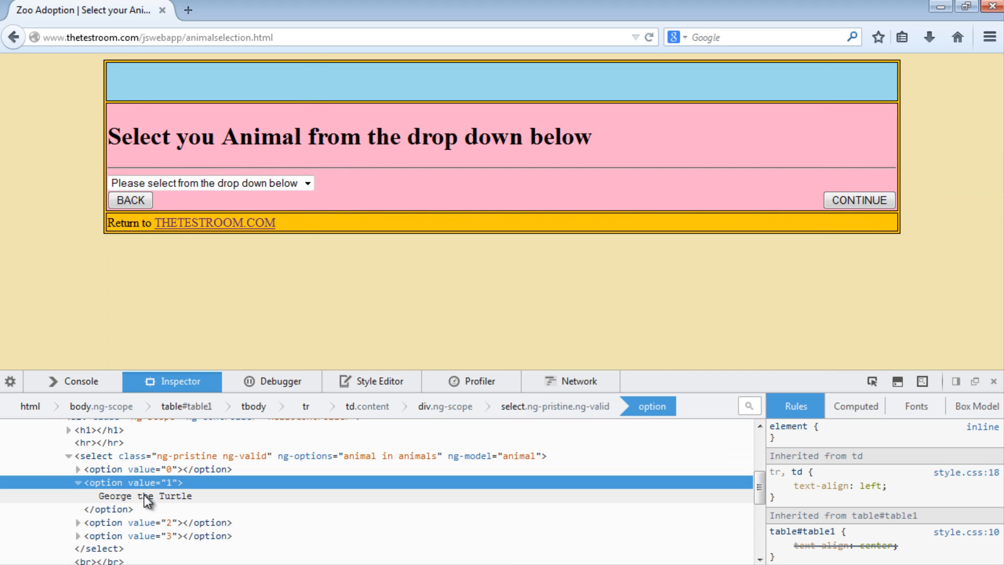
{"action": "mouse_move", "coordinate": [96, 491]}
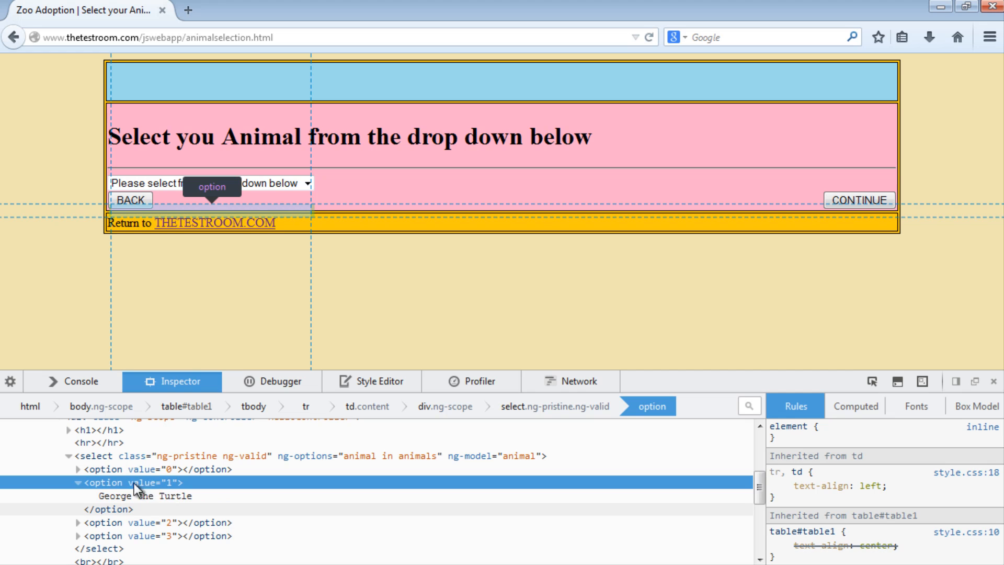
{"action": "mouse_move", "coordinate": [159, 497]}
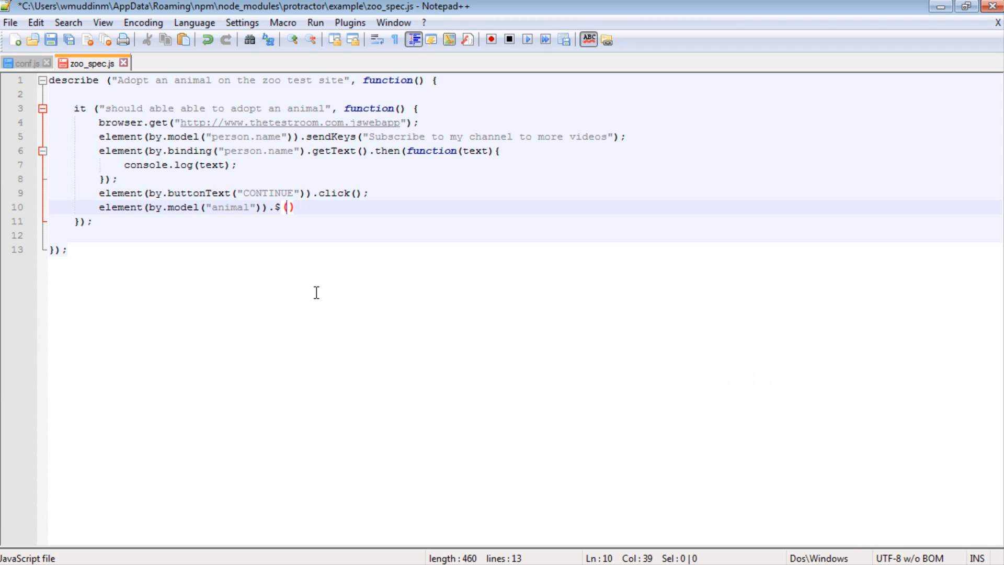
Fill $() with '[value="1"]' and start typing .click on line 10
{"action": "type", "text": "'value"}
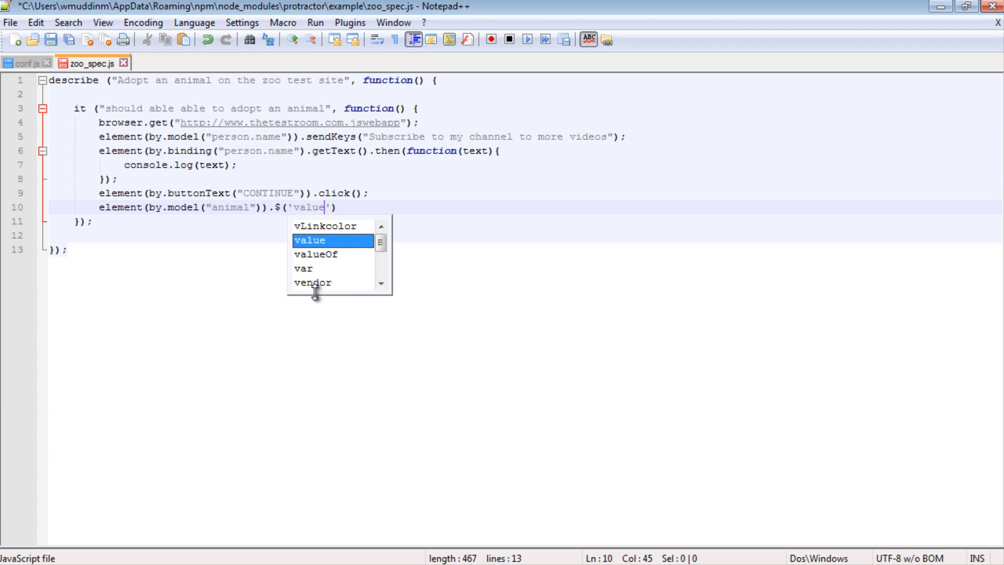
{"action": "type", "text": "=\""}
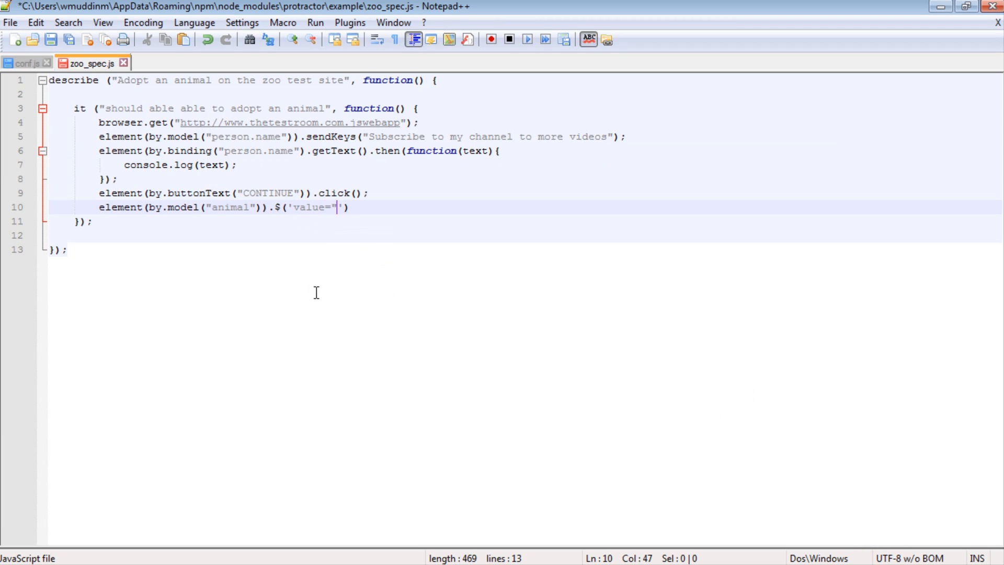
{"action": "type", "text": "1"}
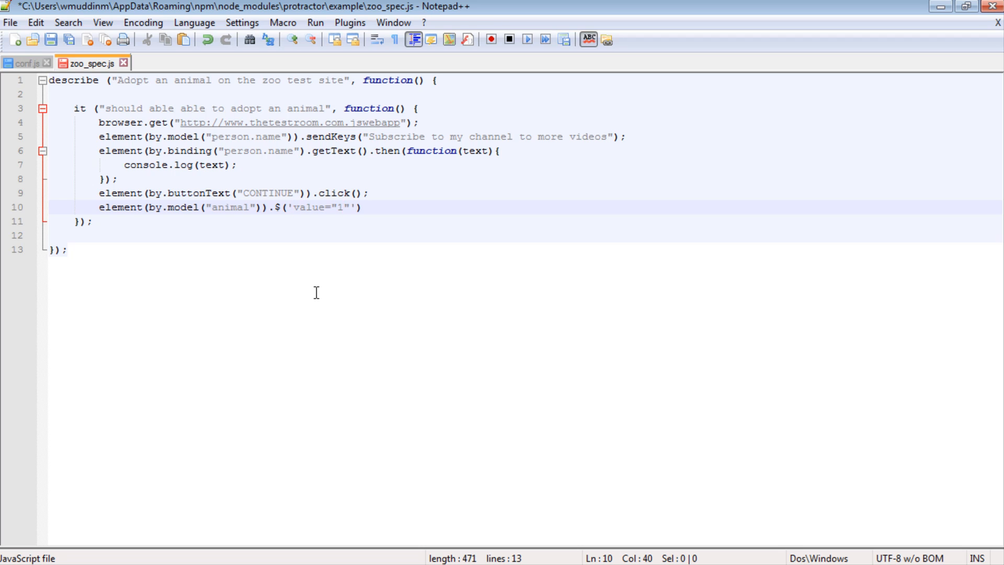
{"action": "type", "text": "["}
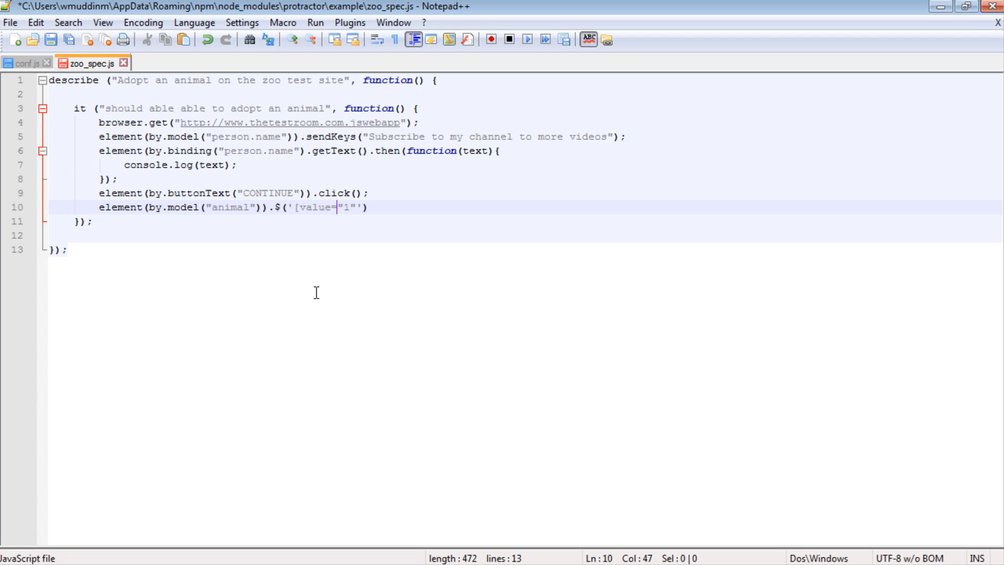
{"action": "type", "text": "]"}
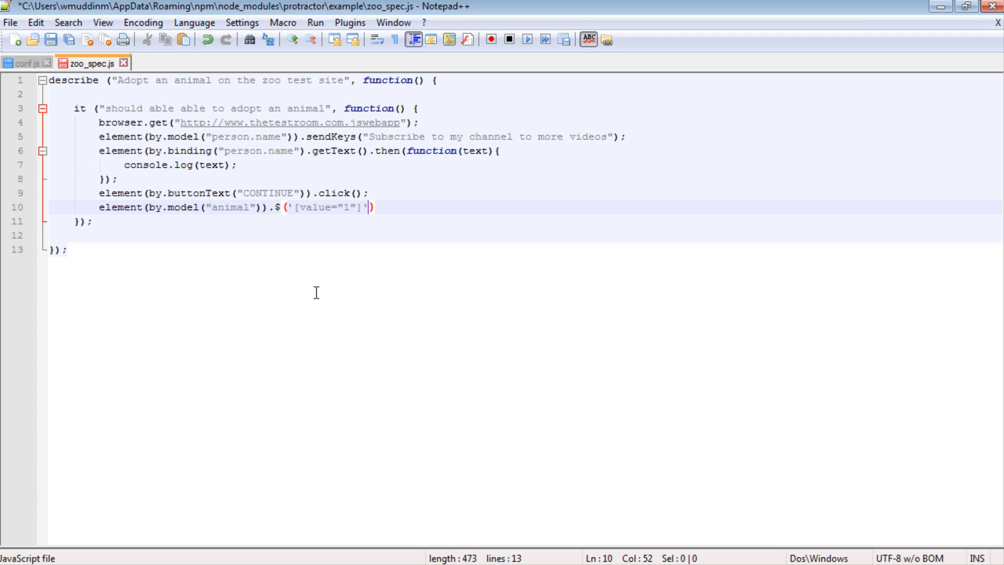
{"action": "type", "text": ".cl"}
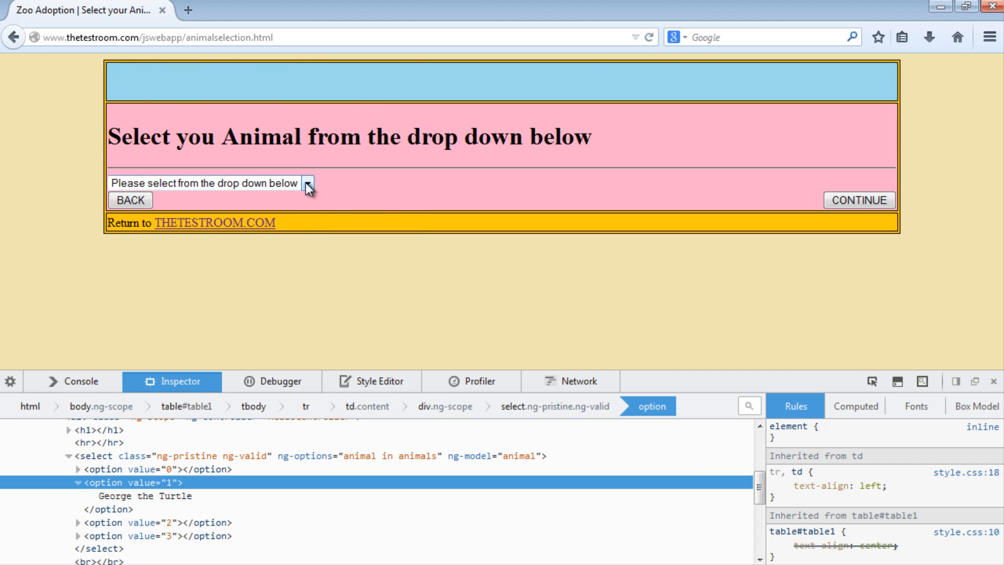
Select George the Turtle from the animal dropdown and click CONTINUE
{"action": "left_click", "coordinate": [308, 184]}
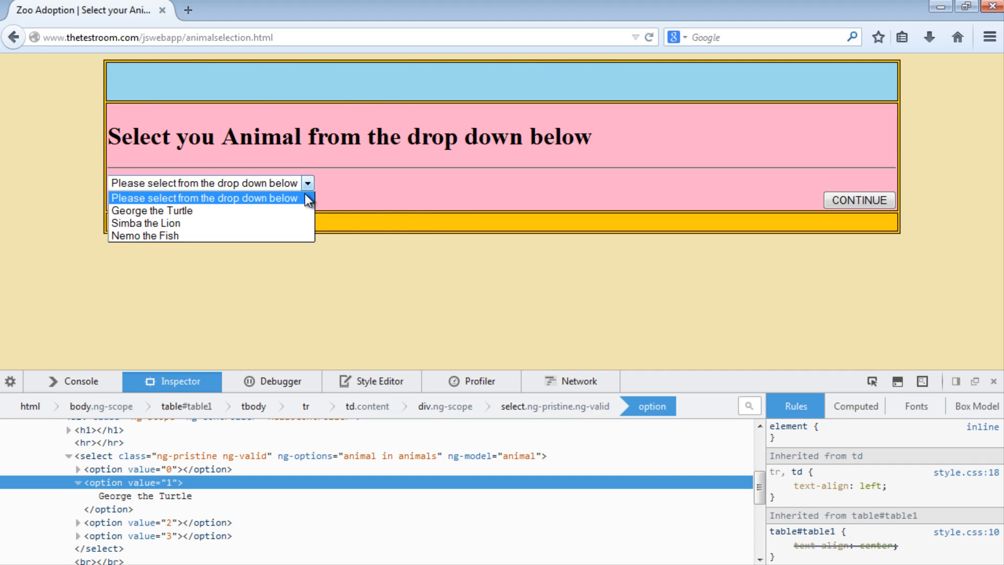
{"action": "left_click", "coordinate": [152, 210]}
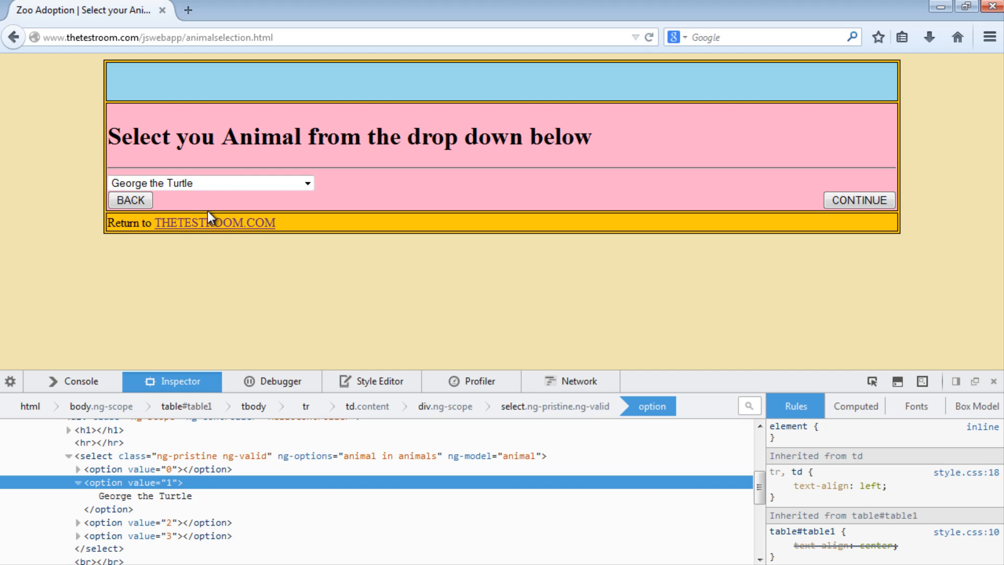
{"action": "mouse_move", "coordinate": [568, 247]}
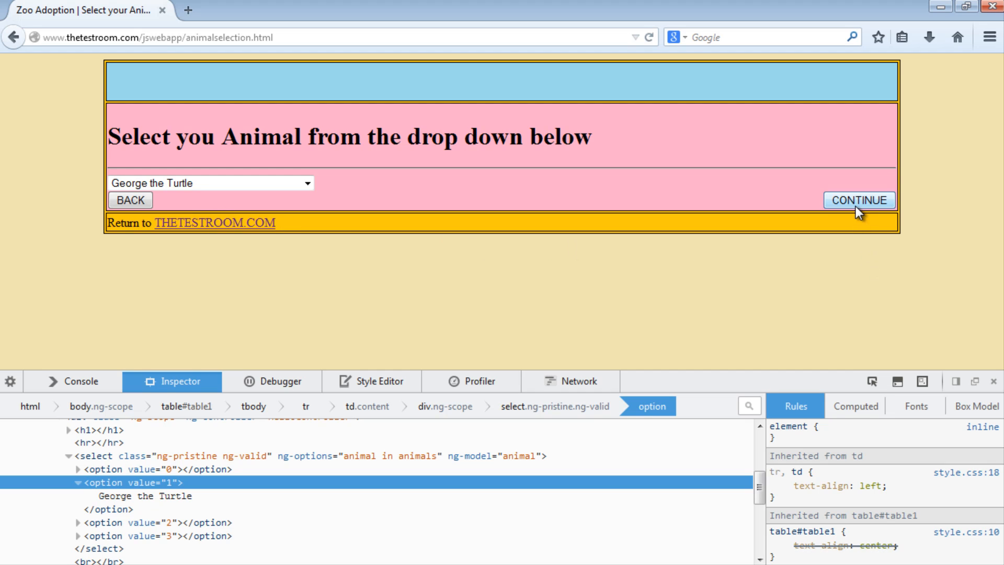
{"action": "left_click", "coordinate": [859, 200]}
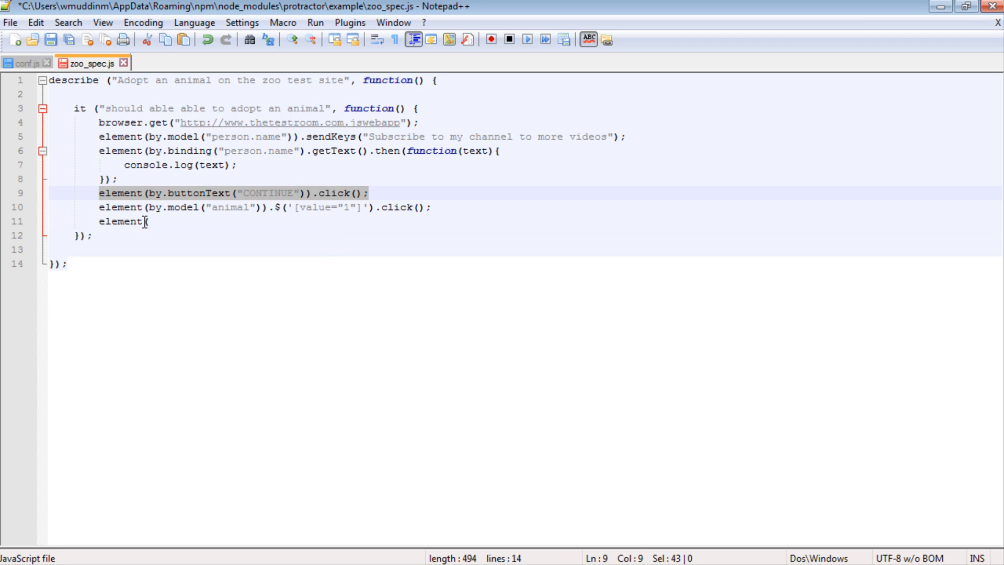
Type (by.buttonText("CONTINUE")).click(); to complete line 11's CONTINUE click
{"action": "type", "text": "(by.buttonText(\"CONTINUE\")).click();"}
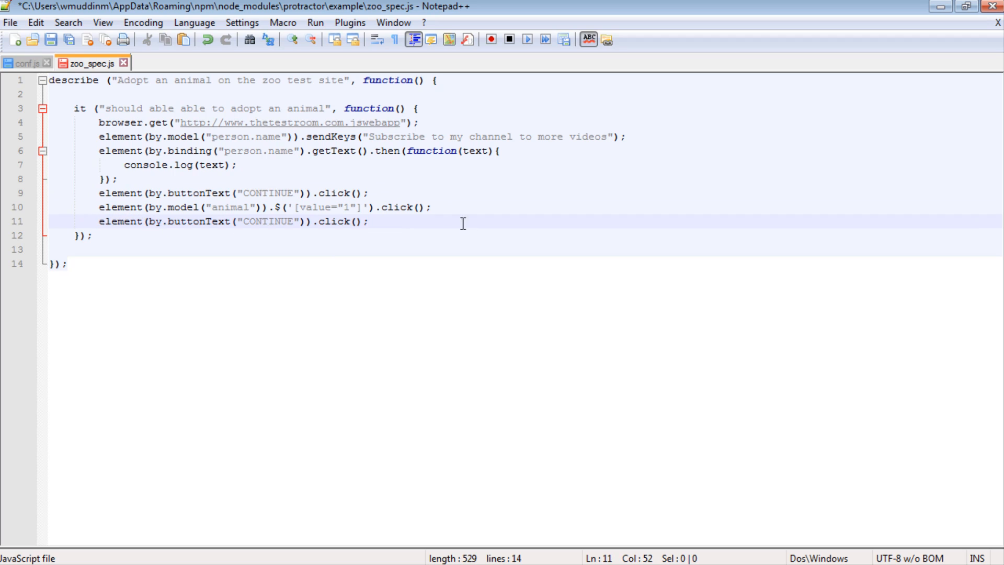
{"action": "mouse_move", "coordinate": [200, 224]}
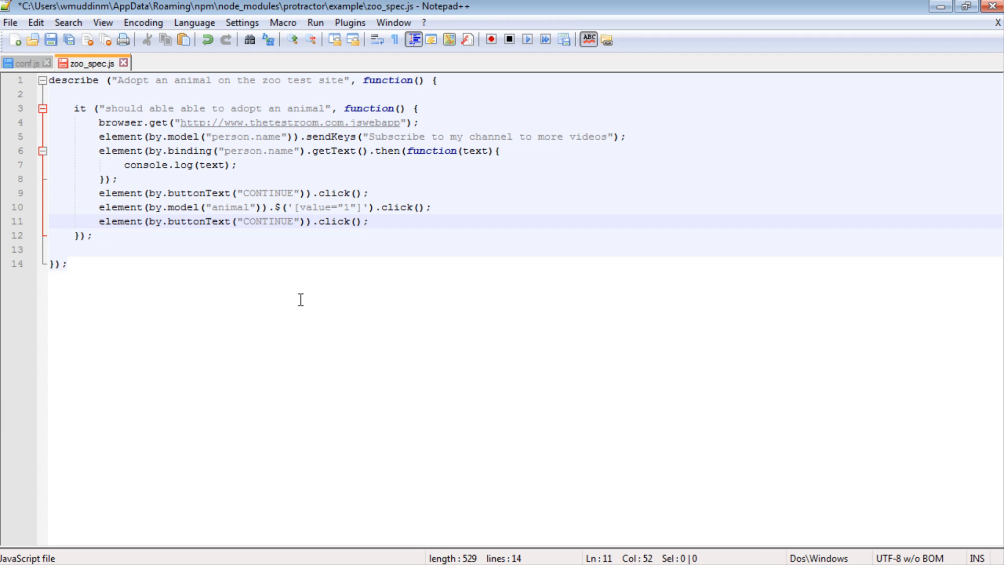
Change line 11 to element(by.partialButtonText("CONT")).click();
{"action": "left_click", "coordinate": [167, 221]}
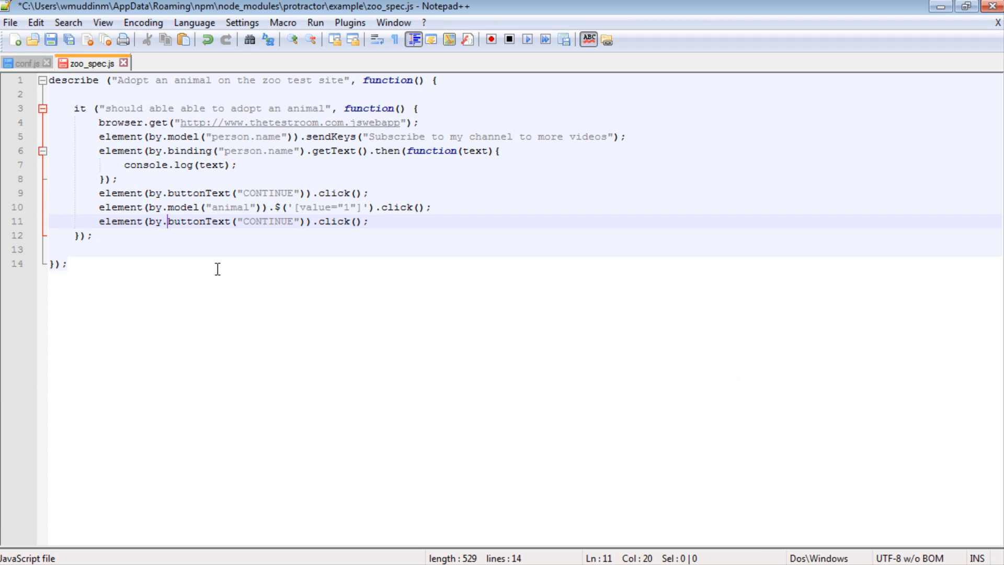
{"action": "type", "text": "par"}
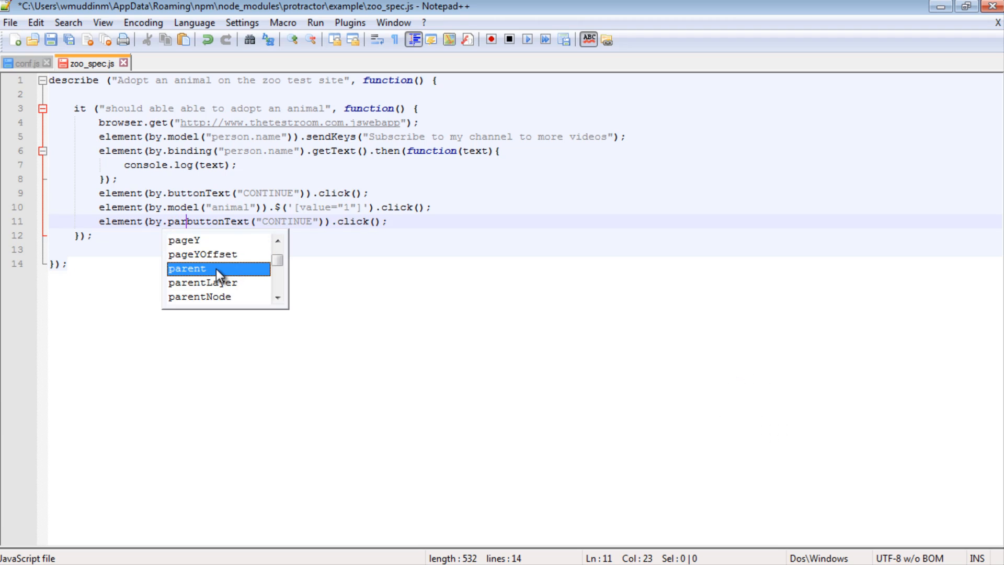
{"action": "type", "text": "tialButtonText"}
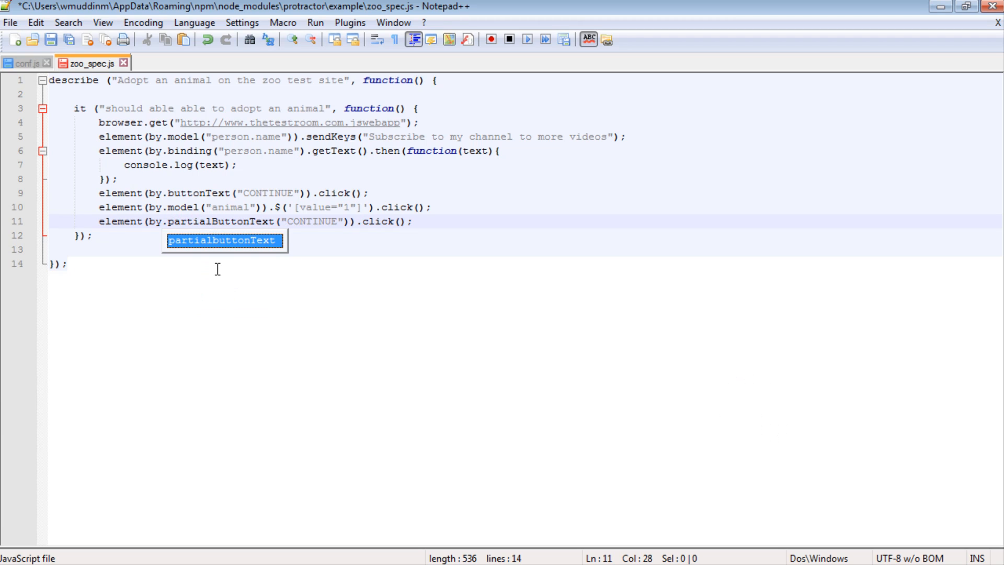
{"action": "left_click", "coordinate": [334, 222]}
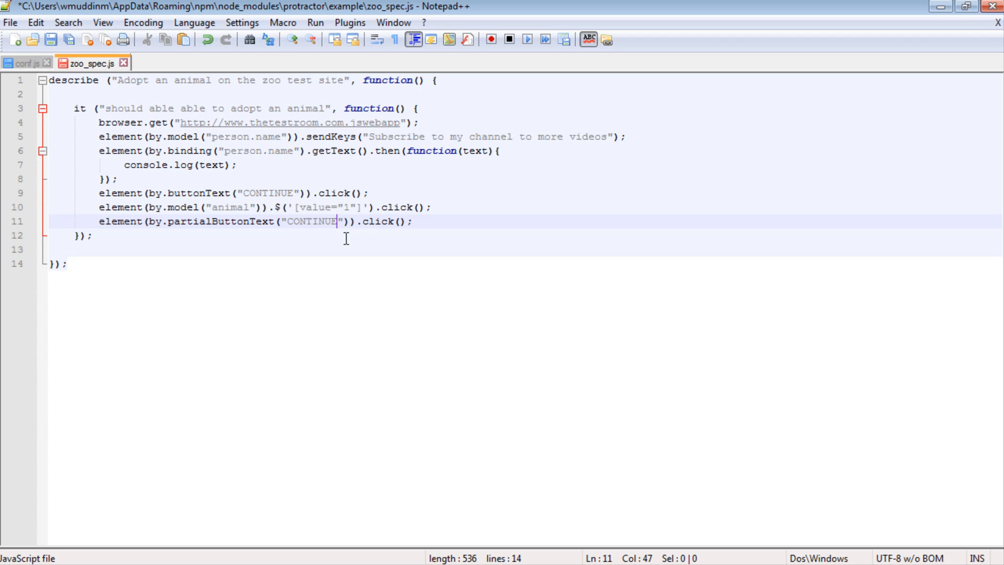
{"action": "key", "text": "BackSpace"}
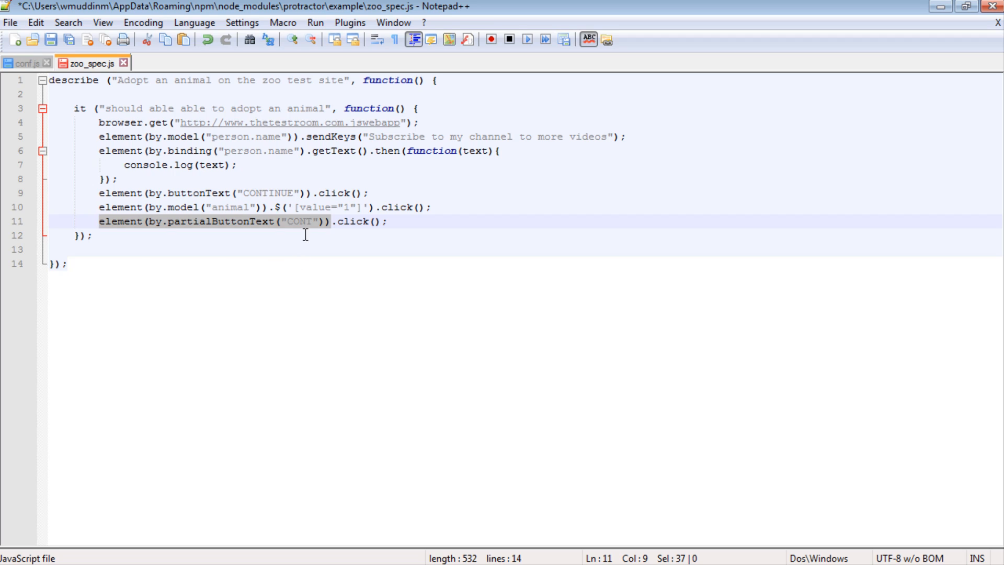
{"action": "mouse_move", "coordinate": [297, 233]}
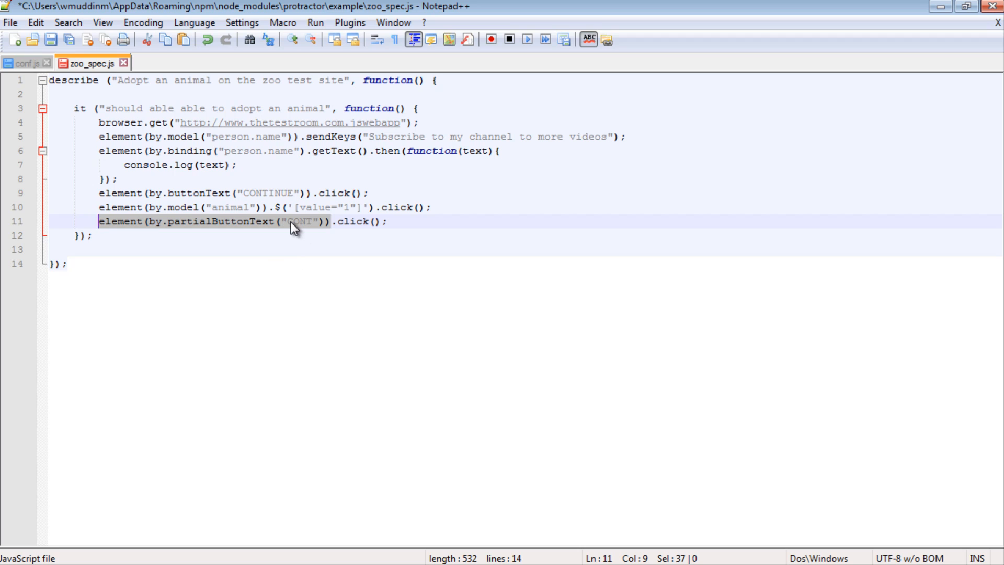
{"action": "left_click", "coordinate": [292, 222]}
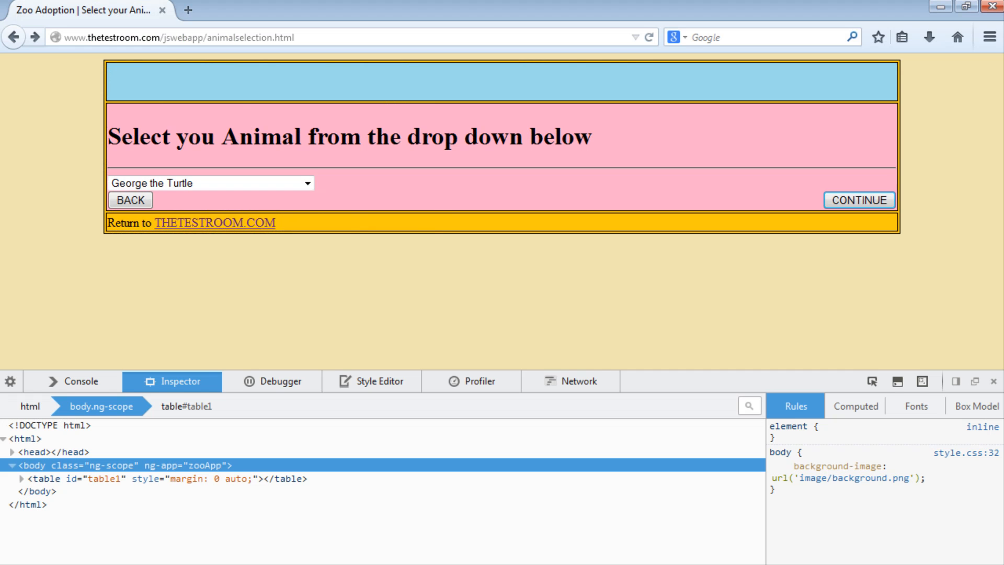
{"action": "mouse_move", "coordinate": [292, 252]}
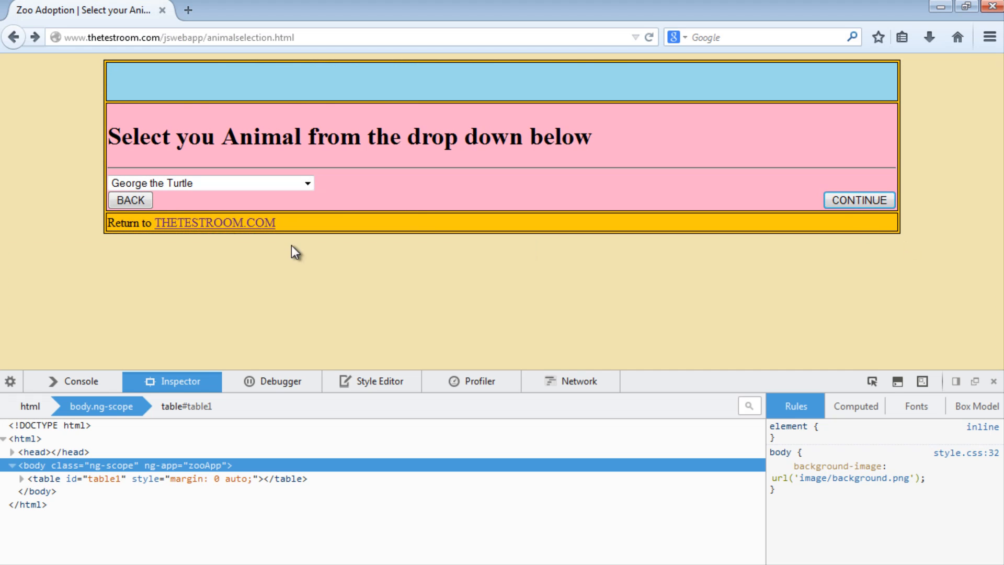
{"action": "mouse_move", "coordinate": [822, 236]}
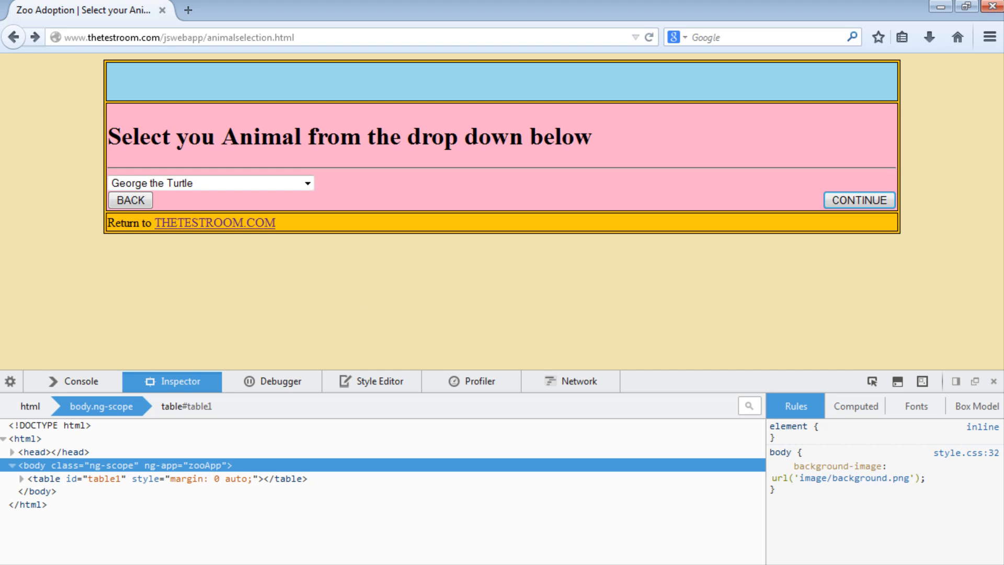
{"action": "mouse_move", "coordinate": [665, 273]}
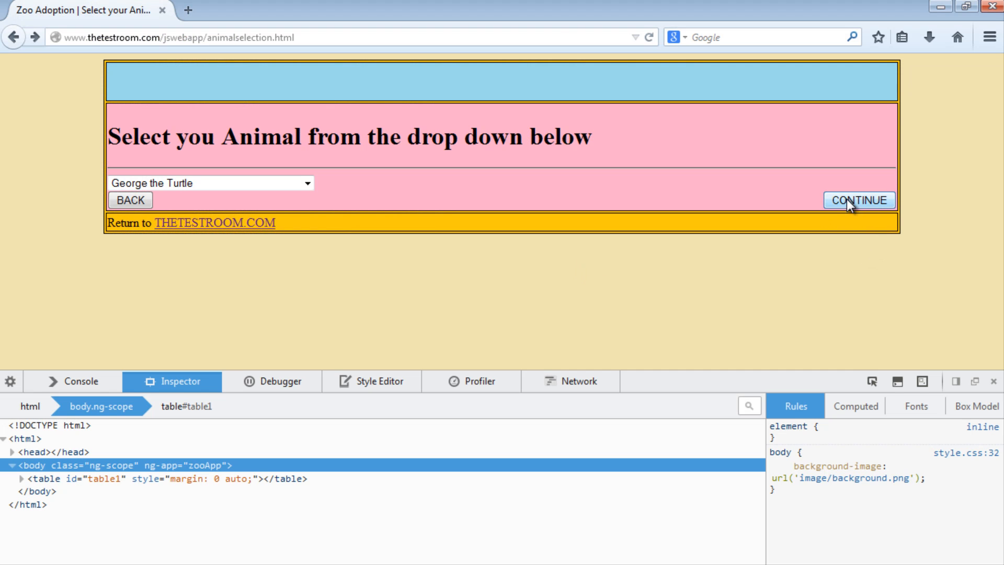
{"action": "mouse_move", "coordinate": [866, 221]}
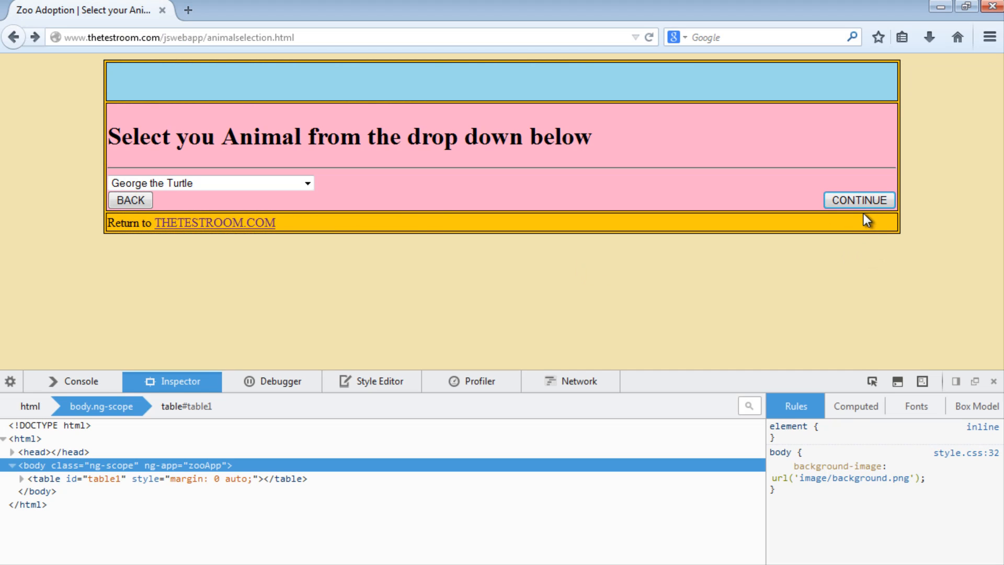
{"action": "left_click", "coordinate": [859, 200]}
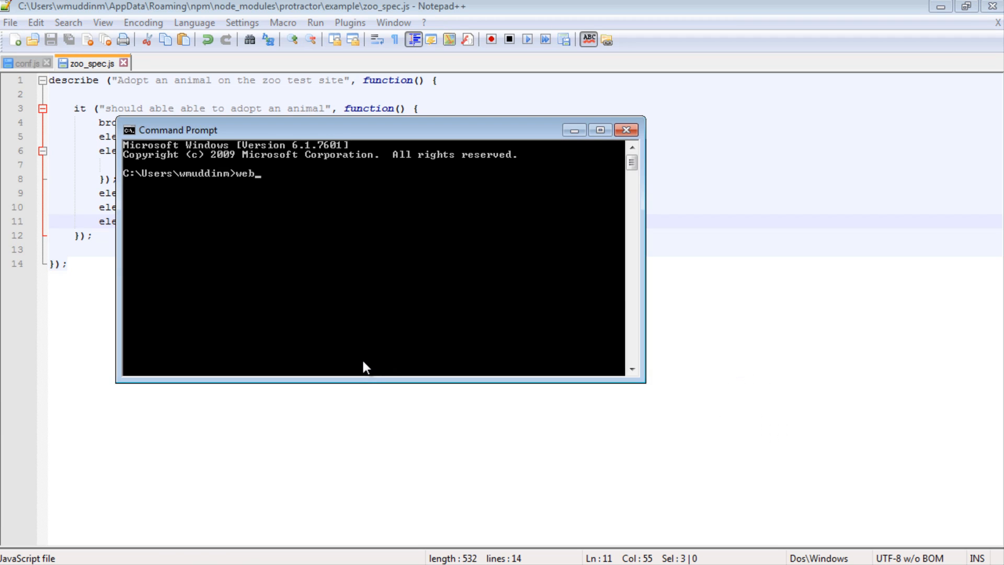
Run webdriver-manager start, then cd into AppData\Roaming\npm\node_modules\protractor\example
{"action": "type", "text": "driver-manager"}
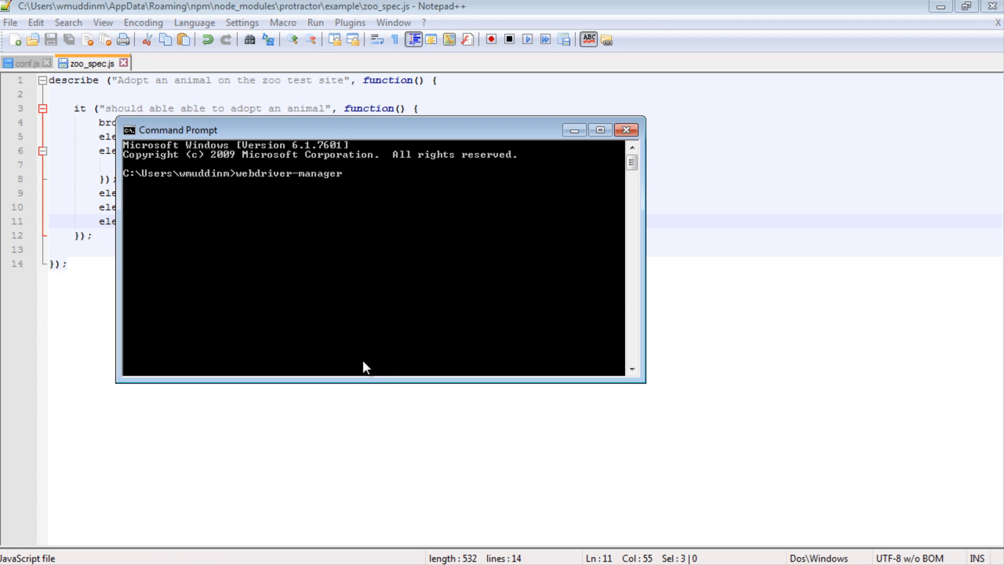
{"action": "type", "text": "start"}
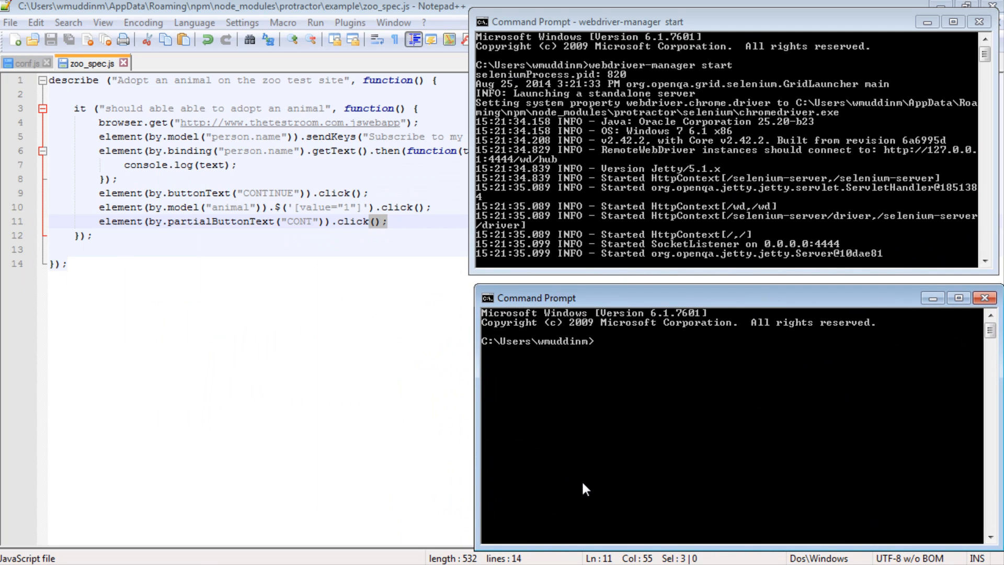
{"action": "type", "text": "cd A"}
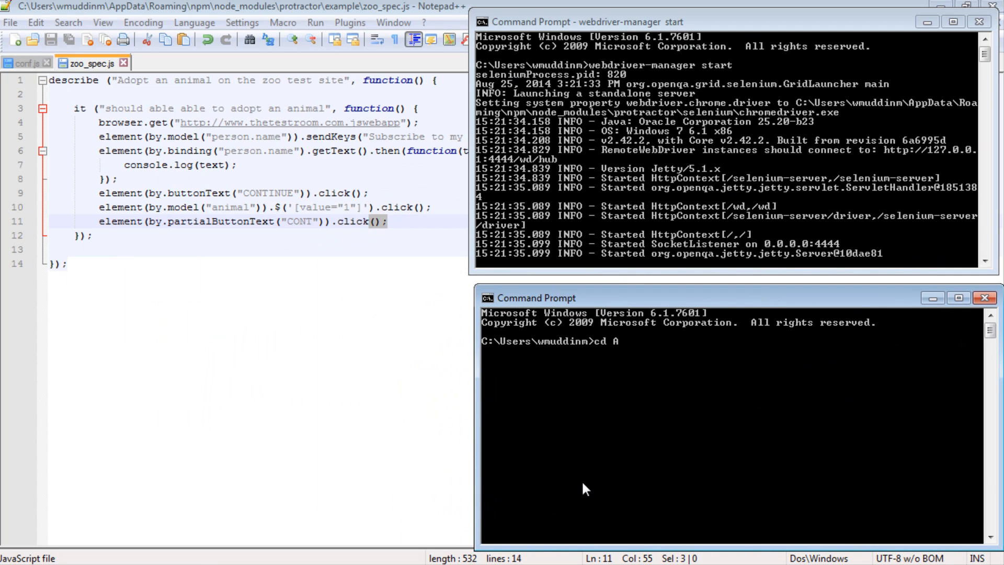
{"action": "type", "text": "ppData\\r"}
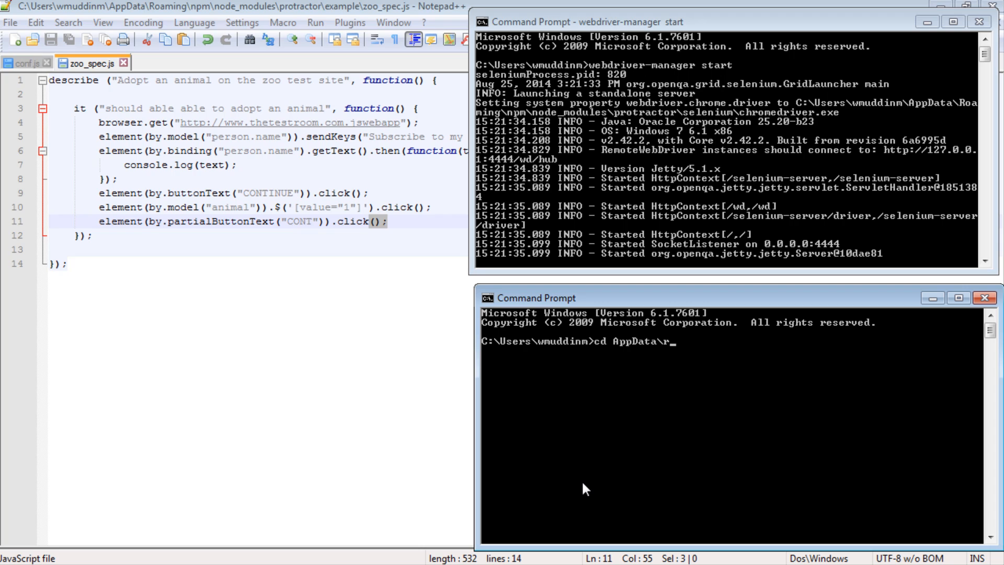
{"action": "type", "text": "oaming\\npm\\node_modules"}
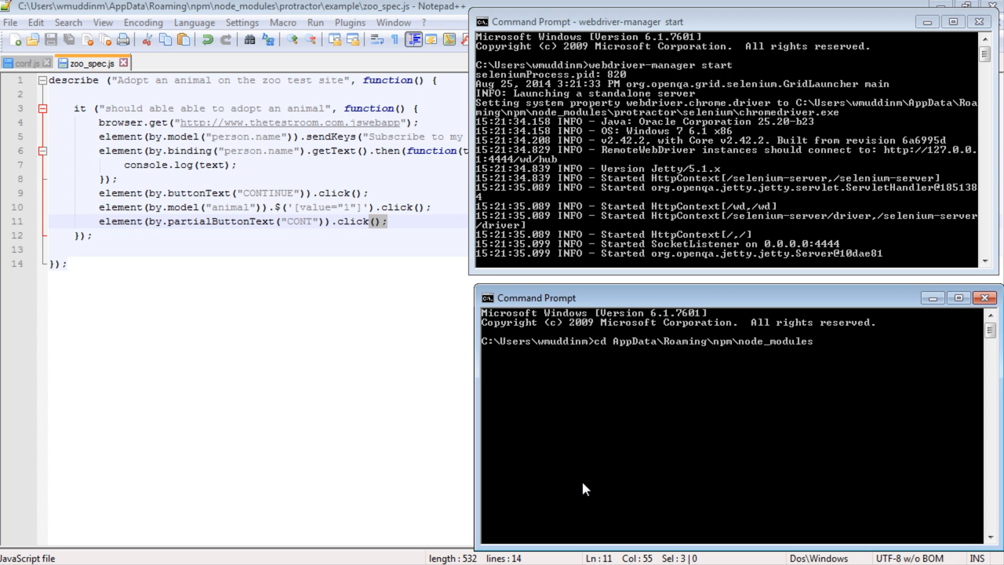
{"action": "type", "text": "protractor\\example"}
{"action": "type", "text": "dir"}
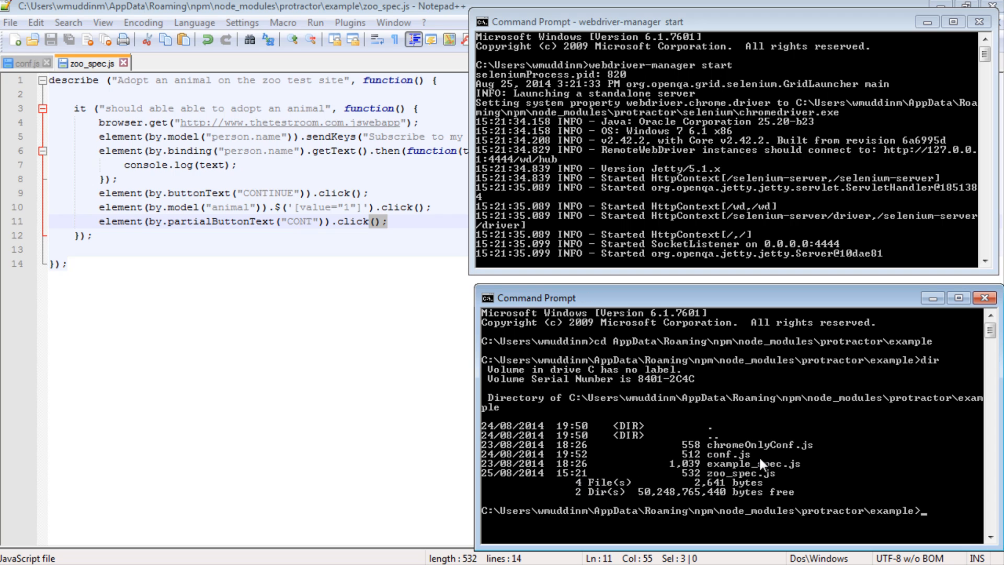
{"action": "type", "text": "prot"}
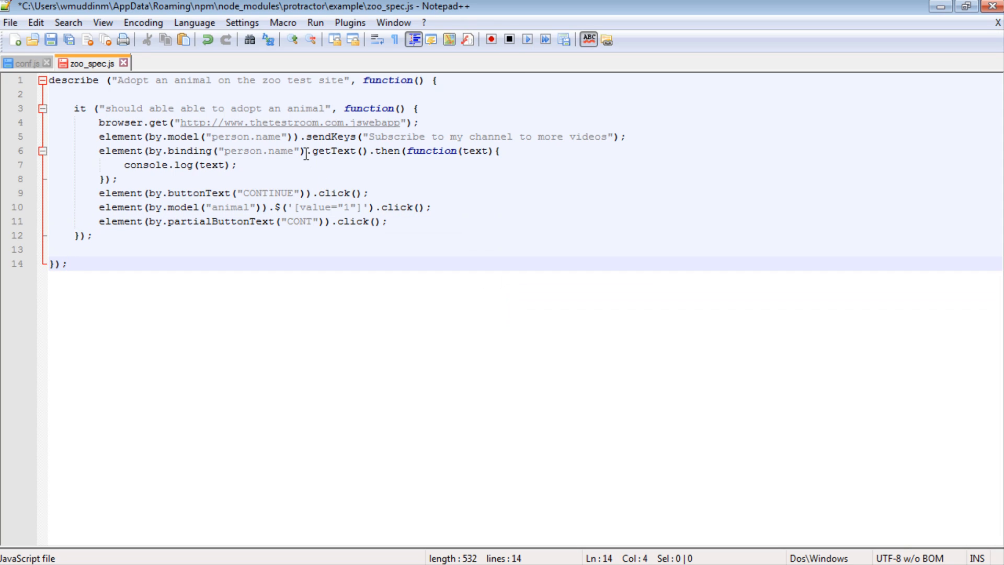
Add the missing closing parenthesis after by.binding("person.name") on line 6
{"action": "left_click", "coordinate": [303, 151]}
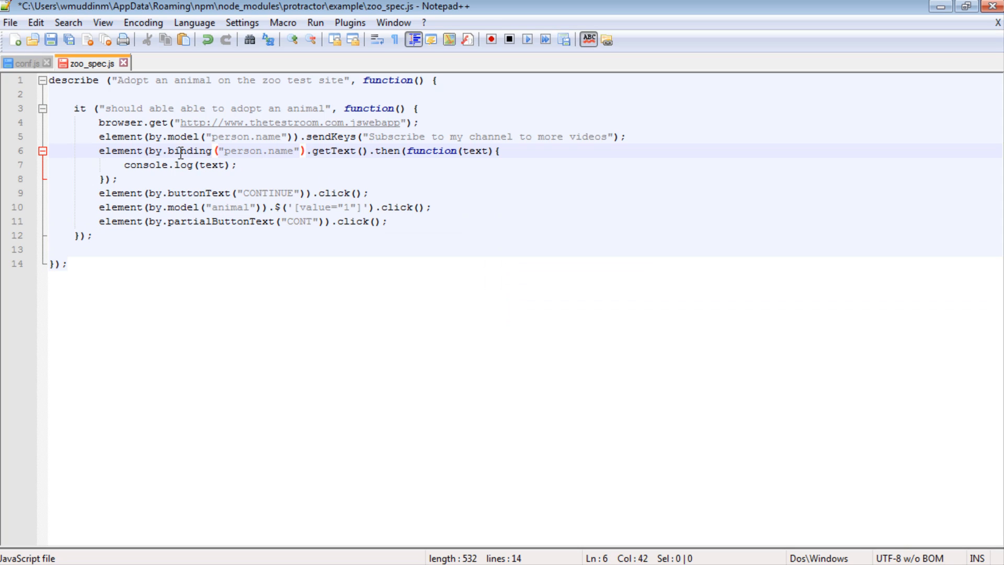
{"action": "mouse_move", "coordinate": [293, 242]}
{"action": "type", "text": ")"}
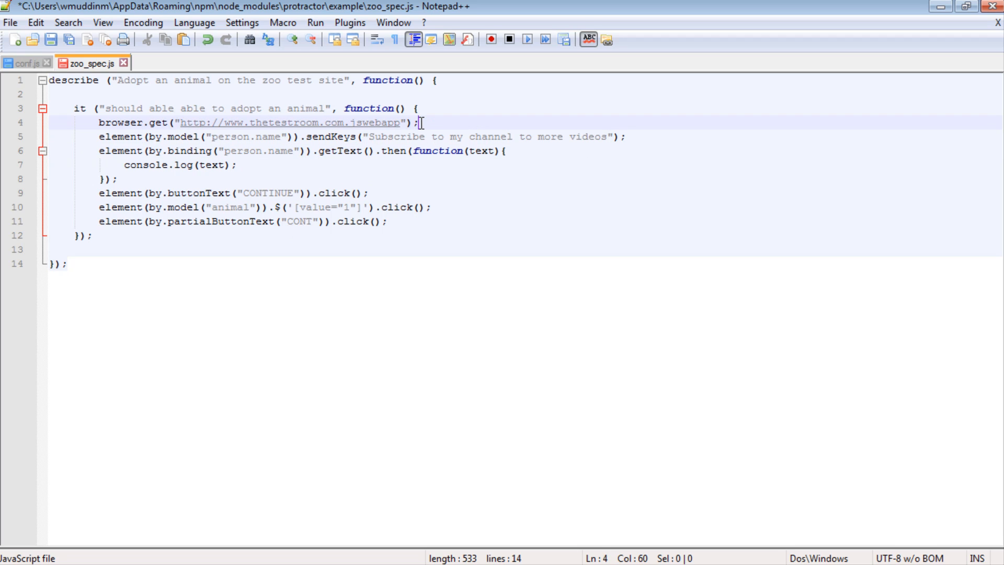
{"action": "key", "text": "Backspace"}
{"action": "type", "text": "/"}
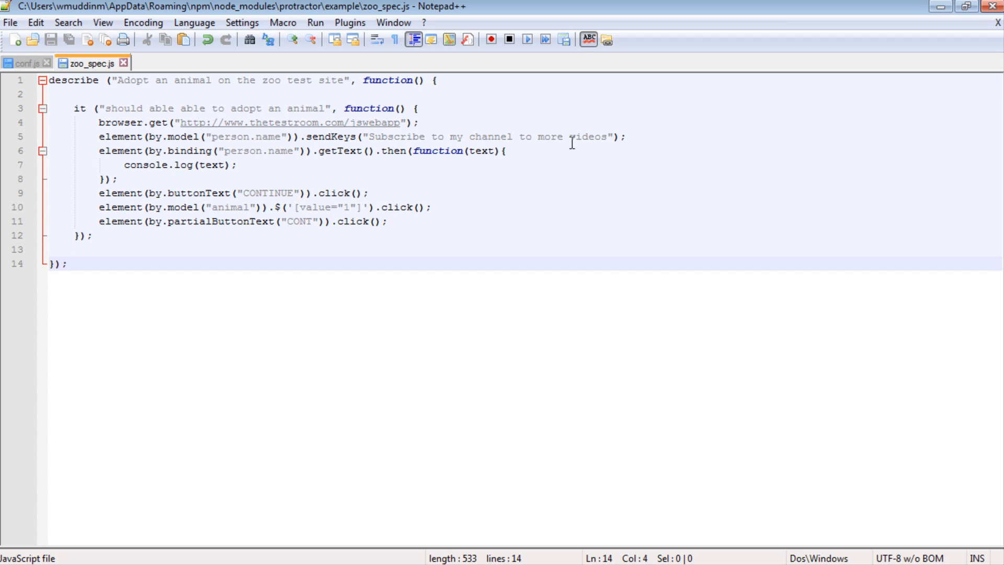
{"action": "mouse_move", "coordinate": [309, 476]}
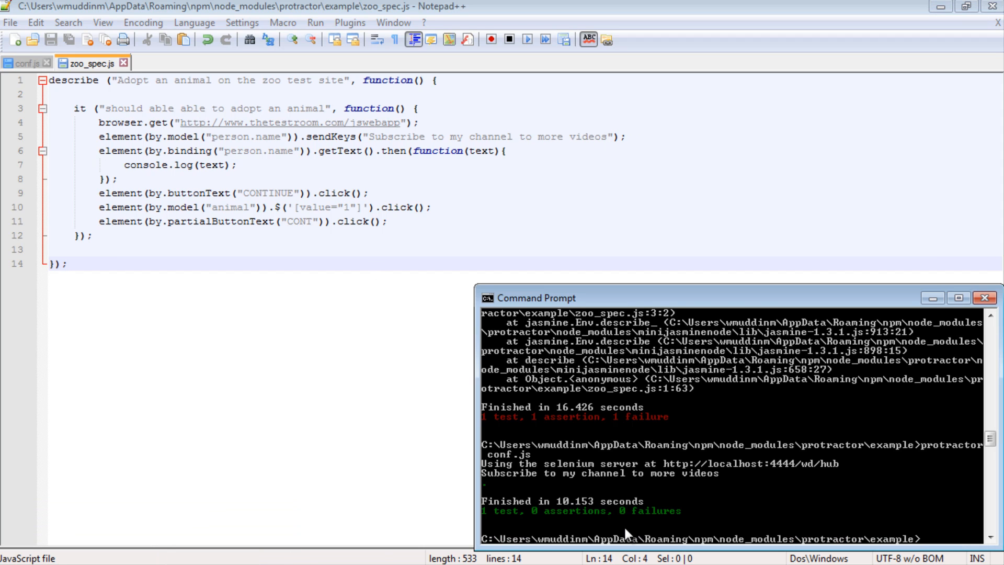
{"action": "mouse_move", "coordinate": [484, 480]}
{"action": "type", "text": "for"}
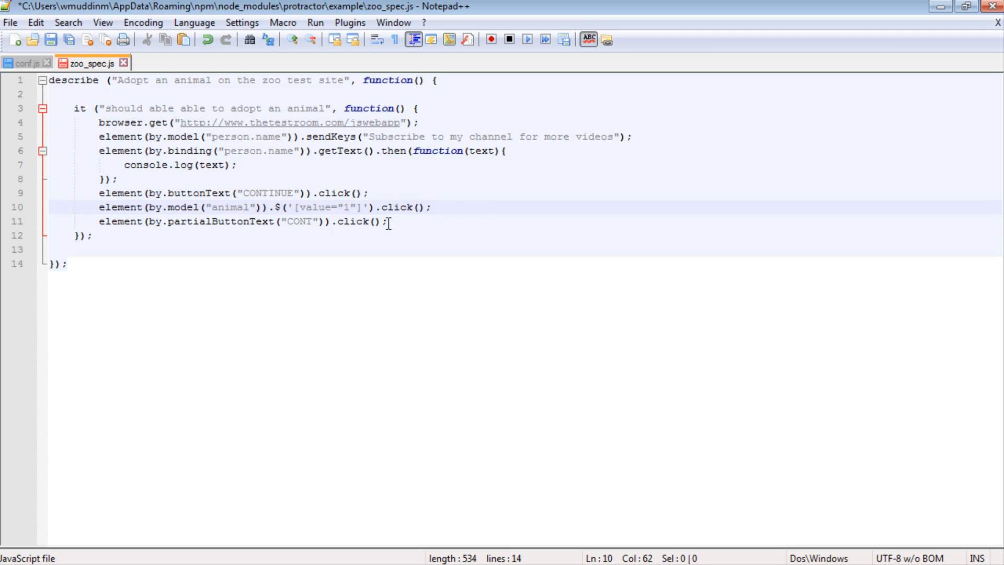
Change the sendKeys text to "Subscribe to my channel for more videos" and review the click steps on lines 9–11
{"action": "left_click", "coordinate": [166, 222]}
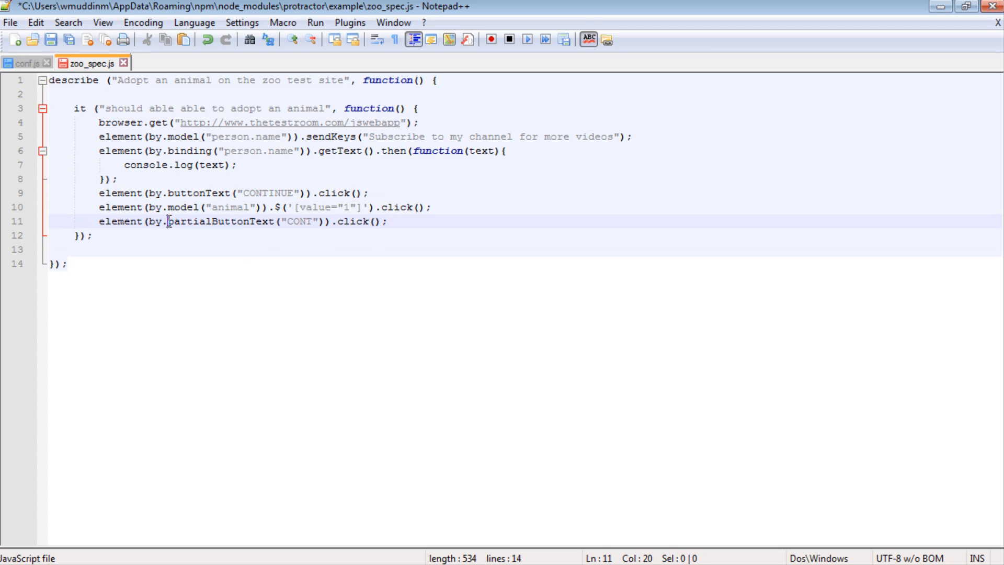
{"action": "left_click", "coordinate": [189, 193]}
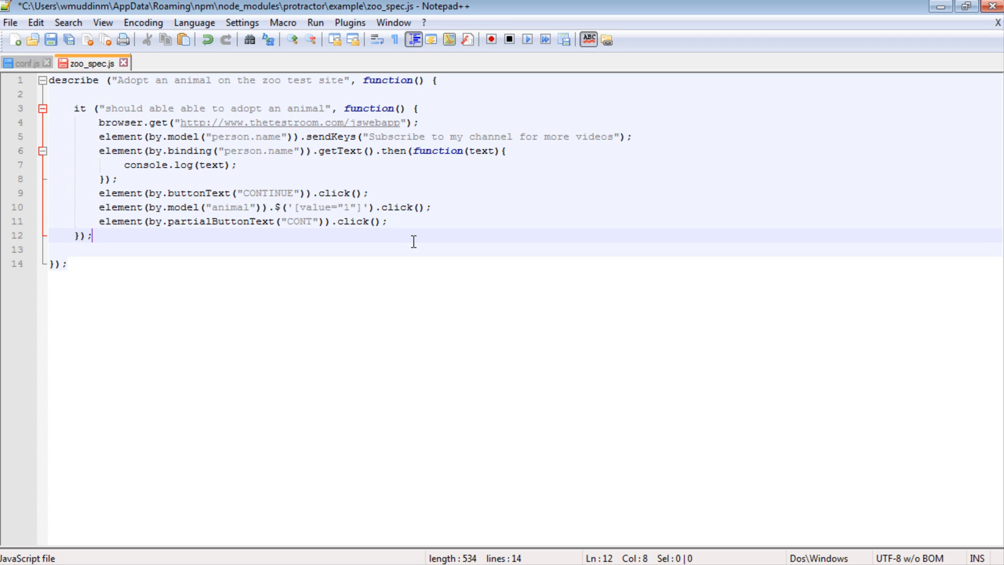
{"action": "mouse_move", "coordinate": [198, 188]}
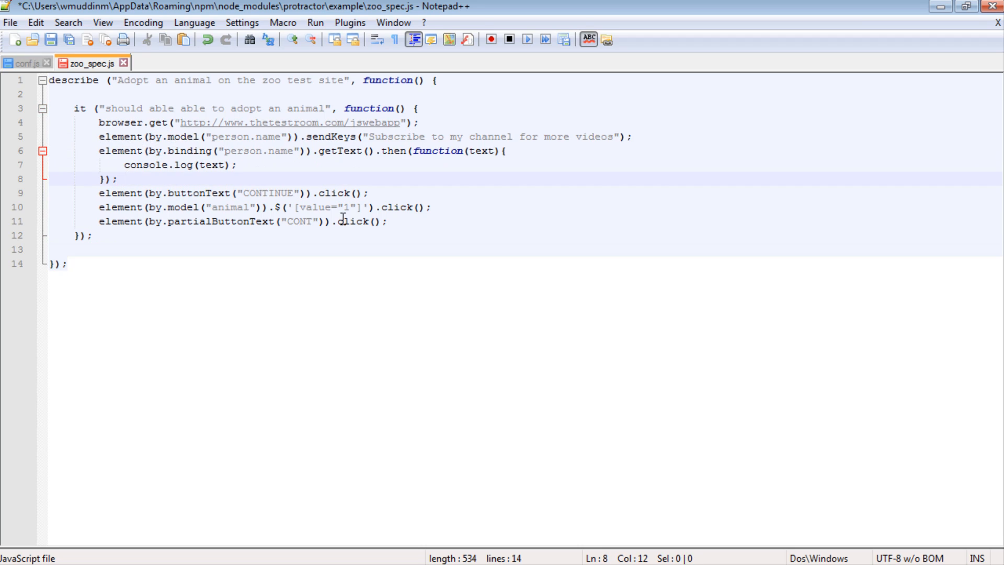
{"action": "left_click_drag", "start_coordinate": [333, 220], "coordinate": [386, 221]}
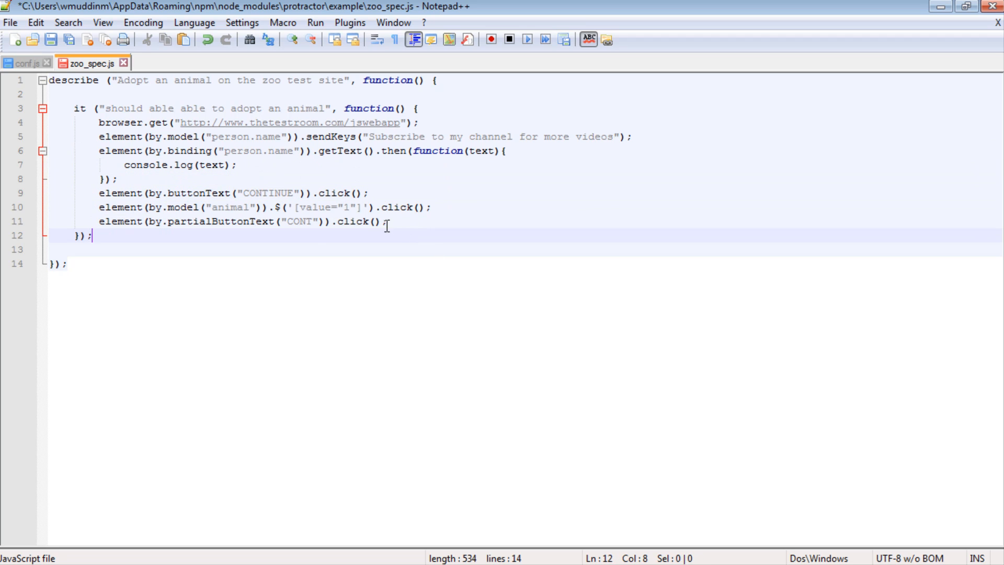
{"action": "left_click_drag", "start_coordinate": [99, 193], "coordinate": [388, 221]}
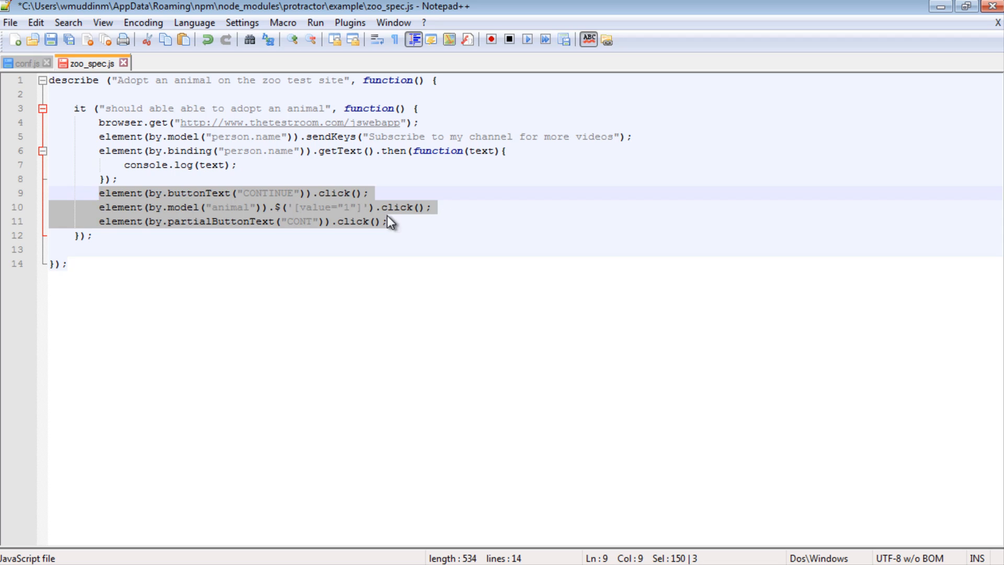
{"action": "left_click", "coordinate": [388, 222]}
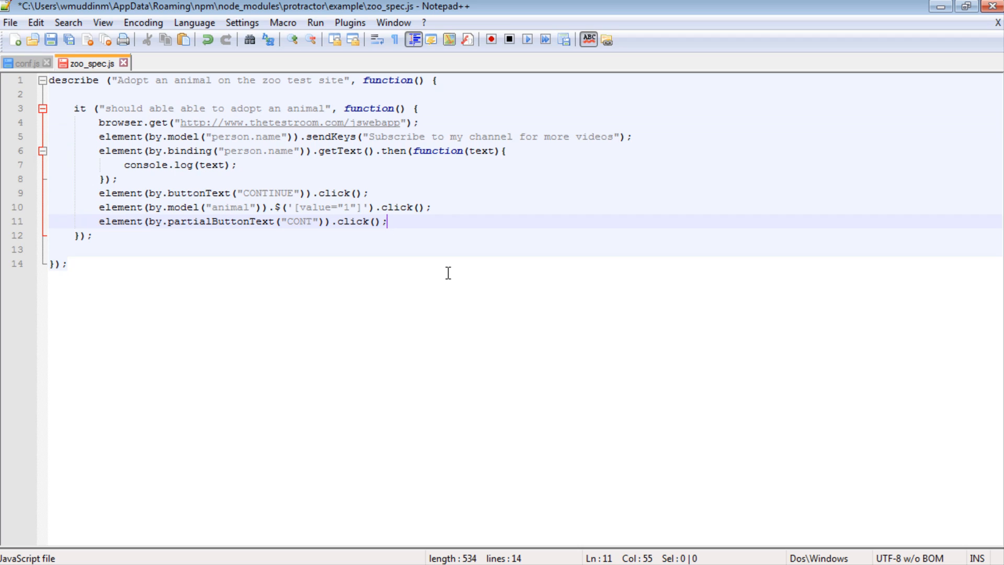
{"action": "mouse_move", "coordinate": [127, 168]}
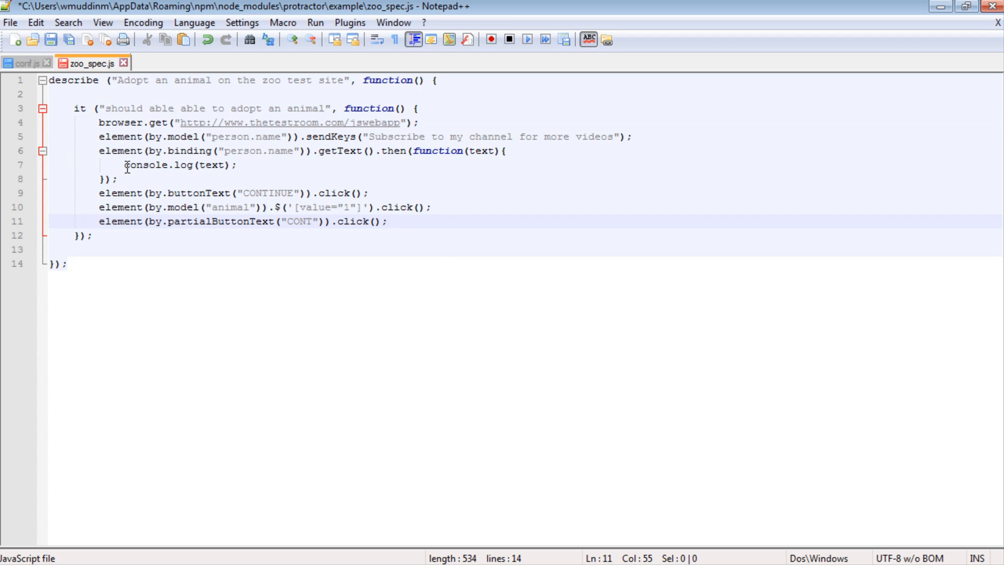